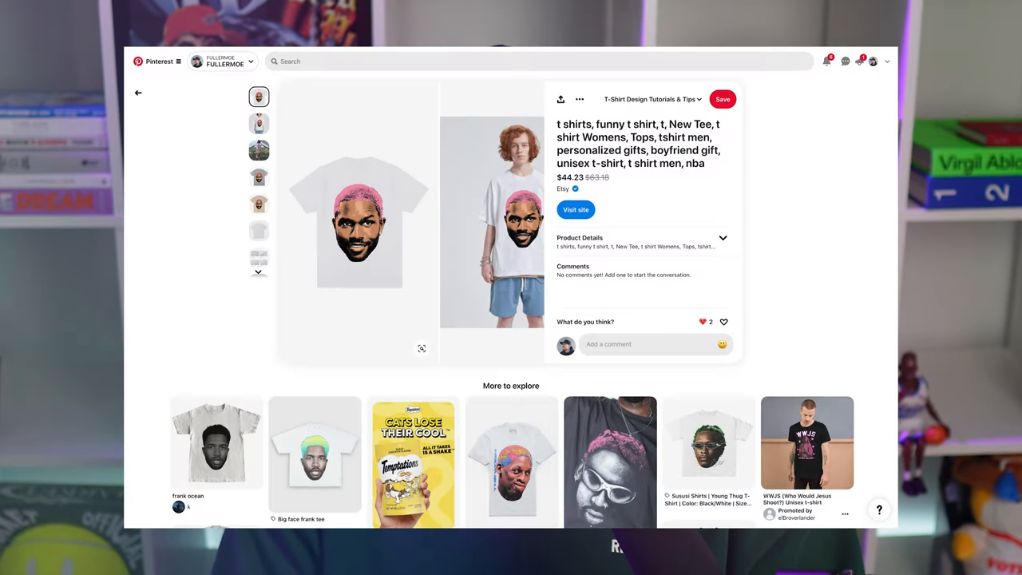
- Switch to the Photoshop document showing the finished Tyler portrait artboard
click(137, 92)
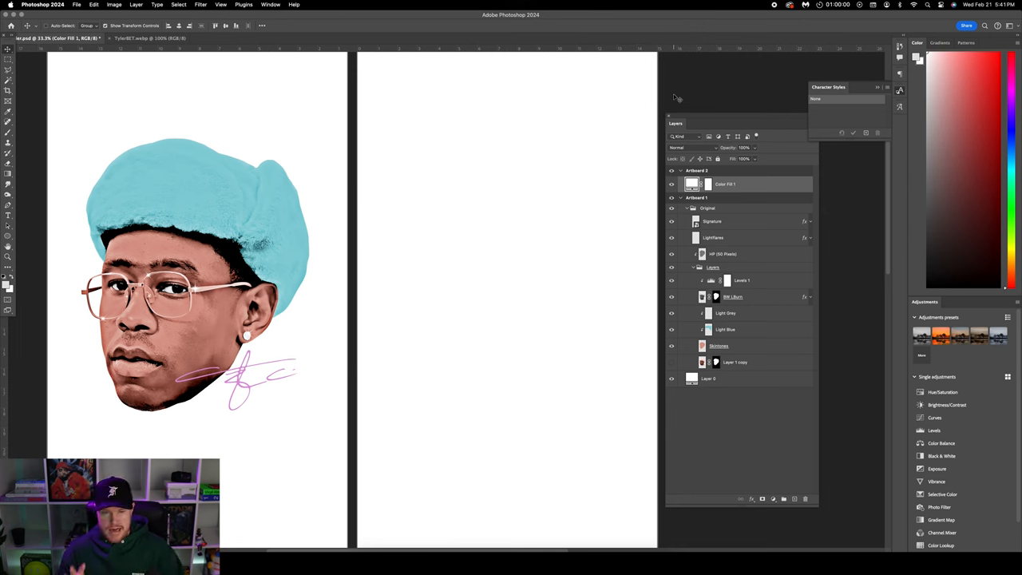
mouse_move(521, 200)
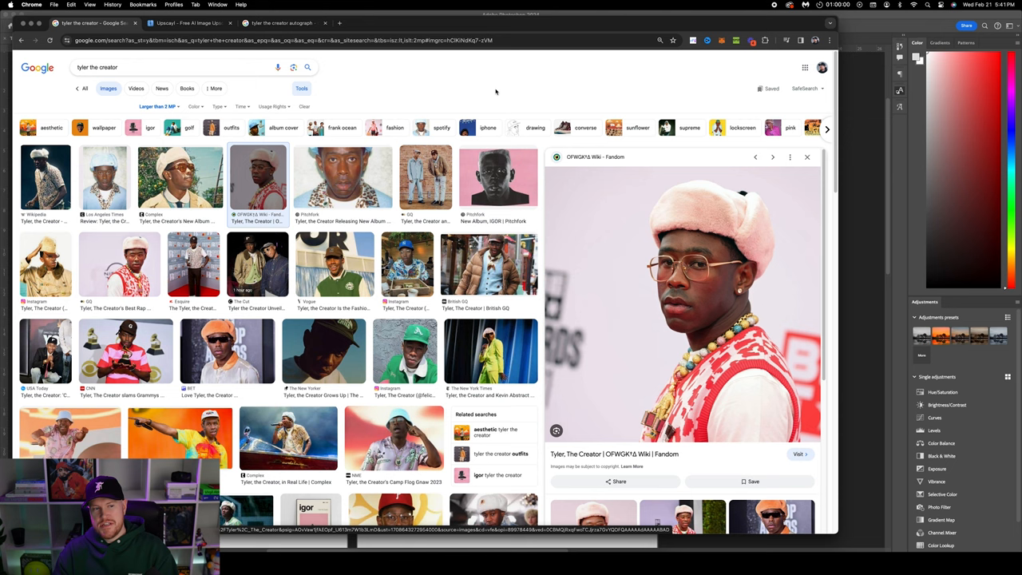
mouse_move(166, 108)
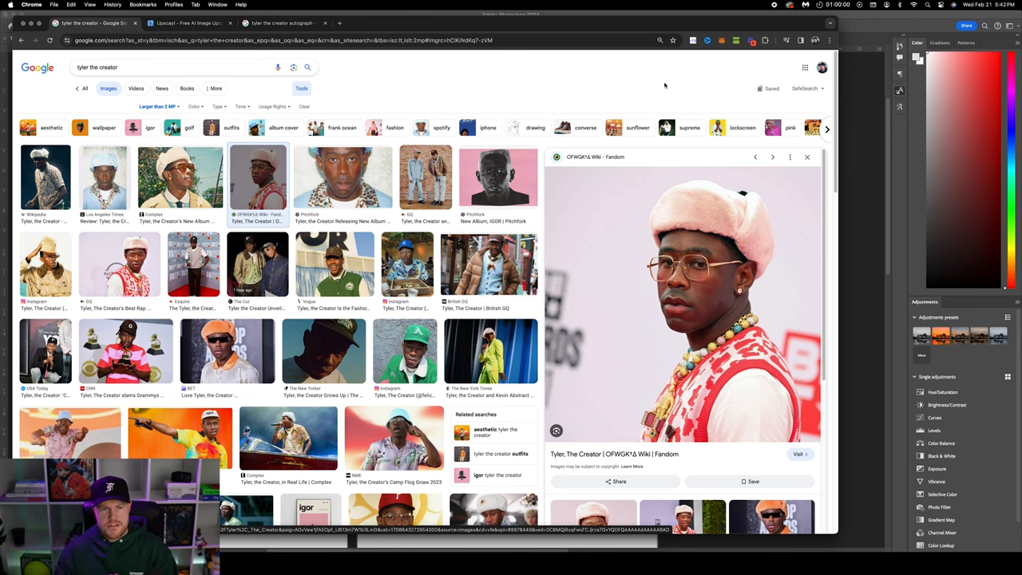
mouse_move(719, 247)
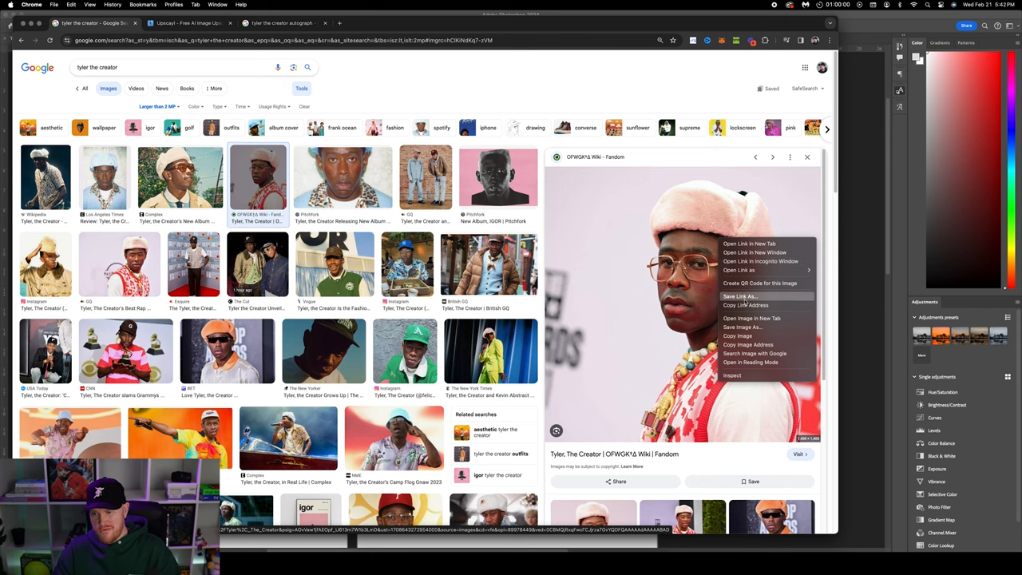
mouse_move(737, 335)
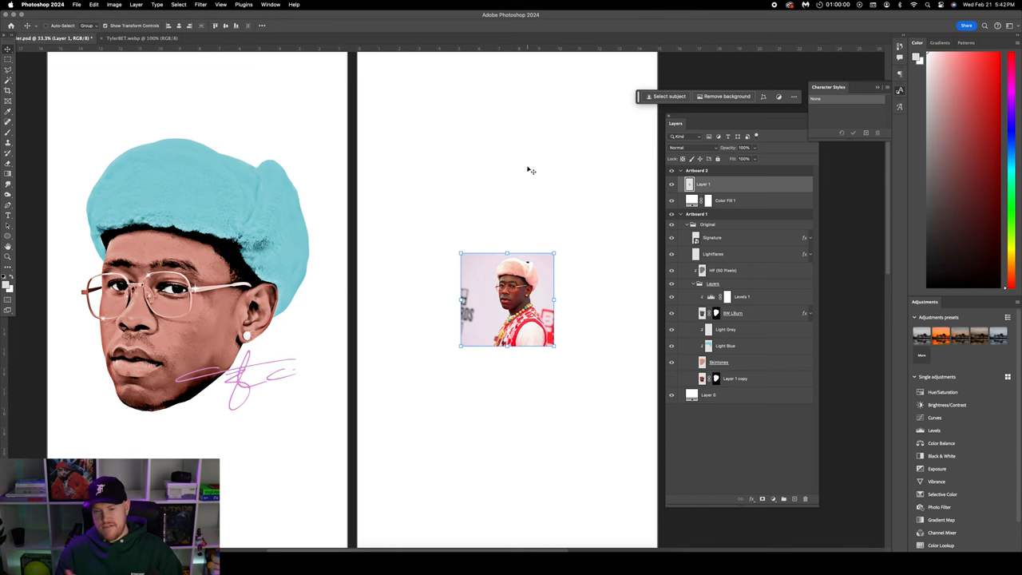
mouse_move(553, 191)
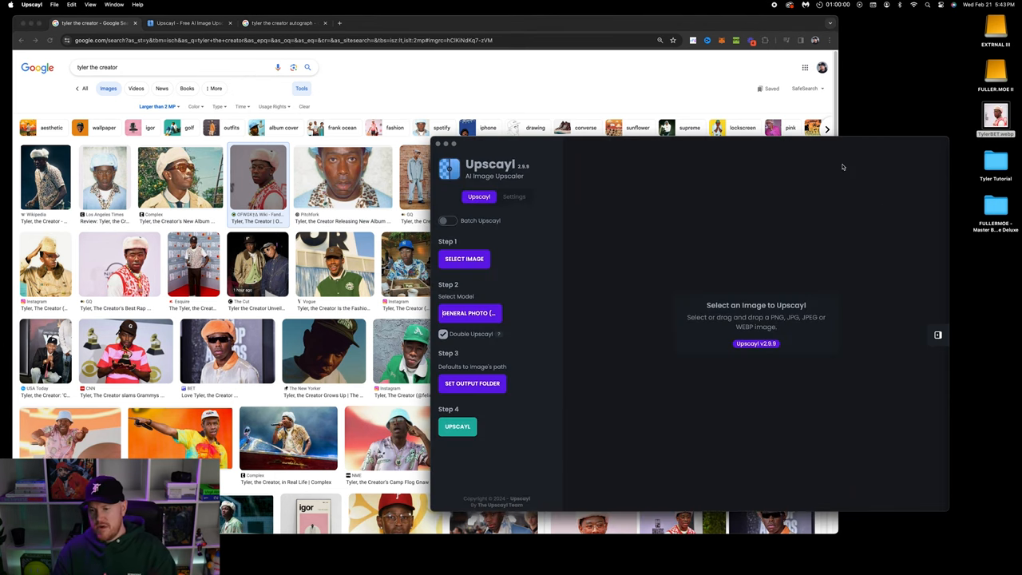
mouse_move(856, 165)
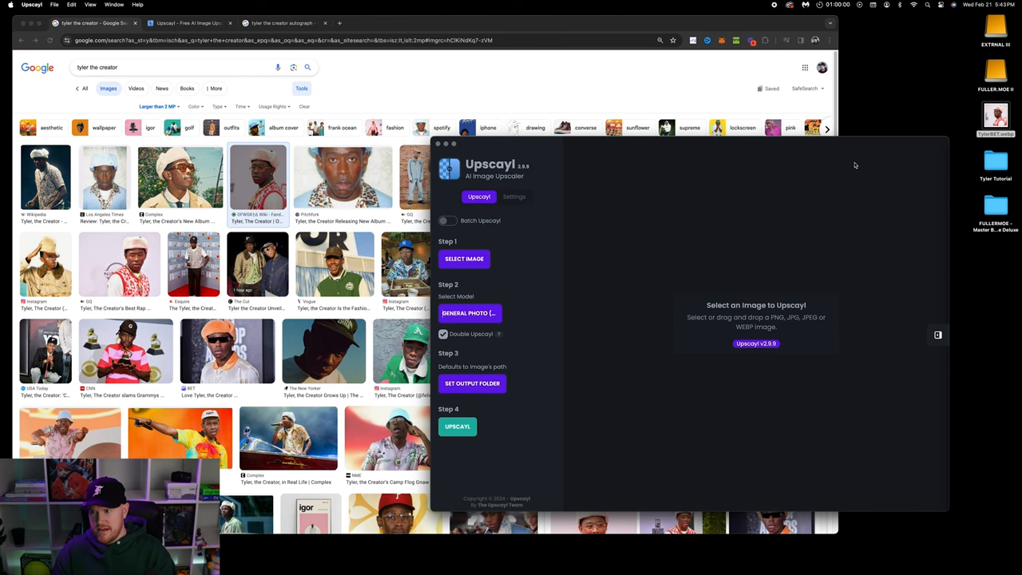
- Load the Tyler photo, use the General Photo (Real-ESRGAN) model with Double Upscayl on, and run the upscale
click(463, 259)
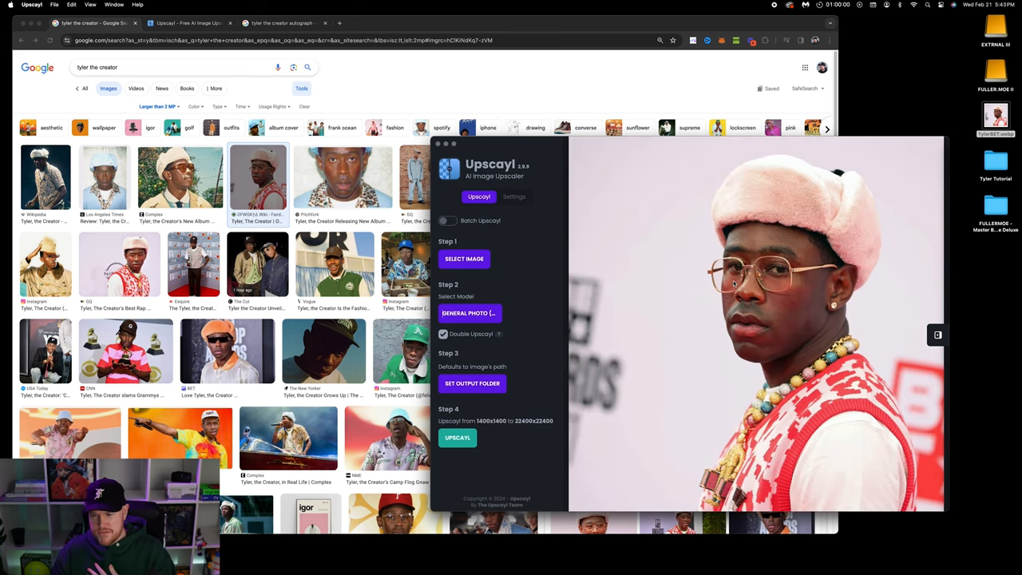
click(495, 311)
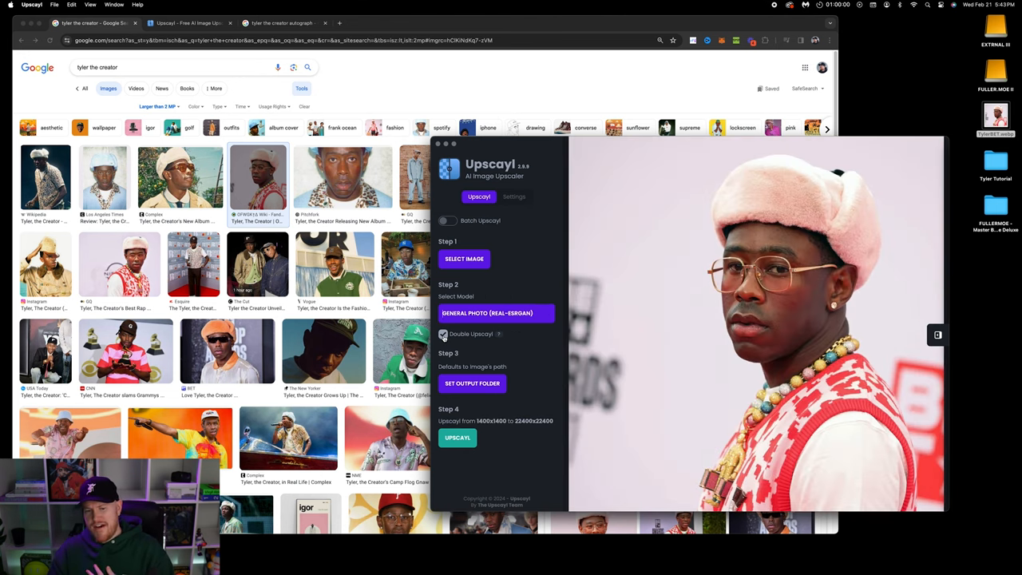
click(444, 334)
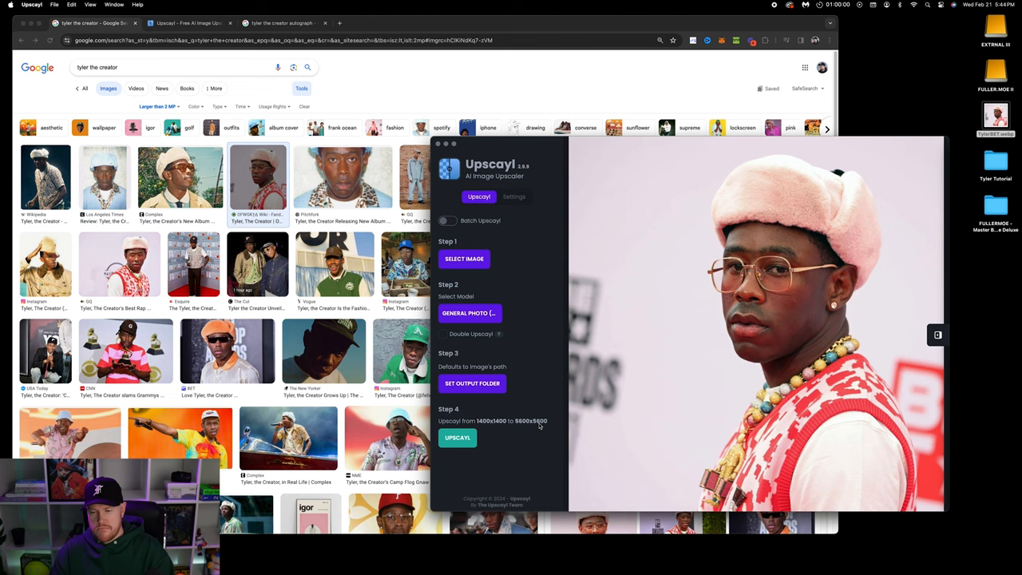
click(444, 334)
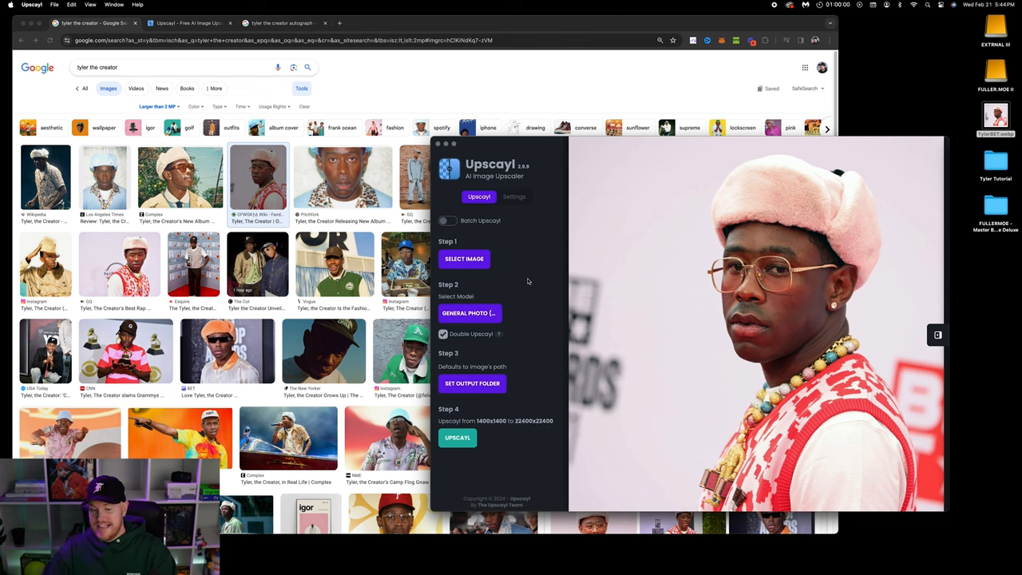
click(469, 311)
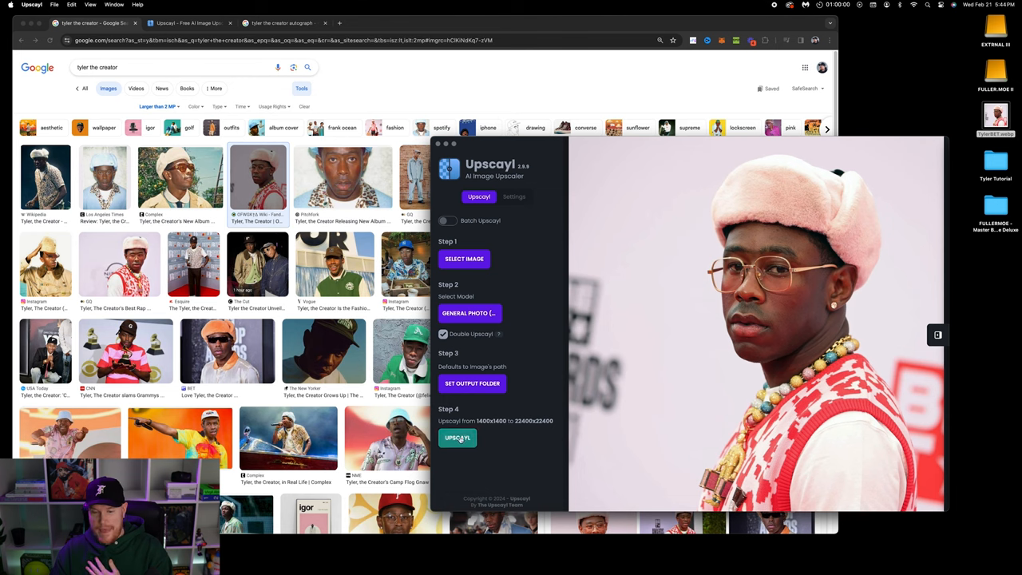
click(457, 438)
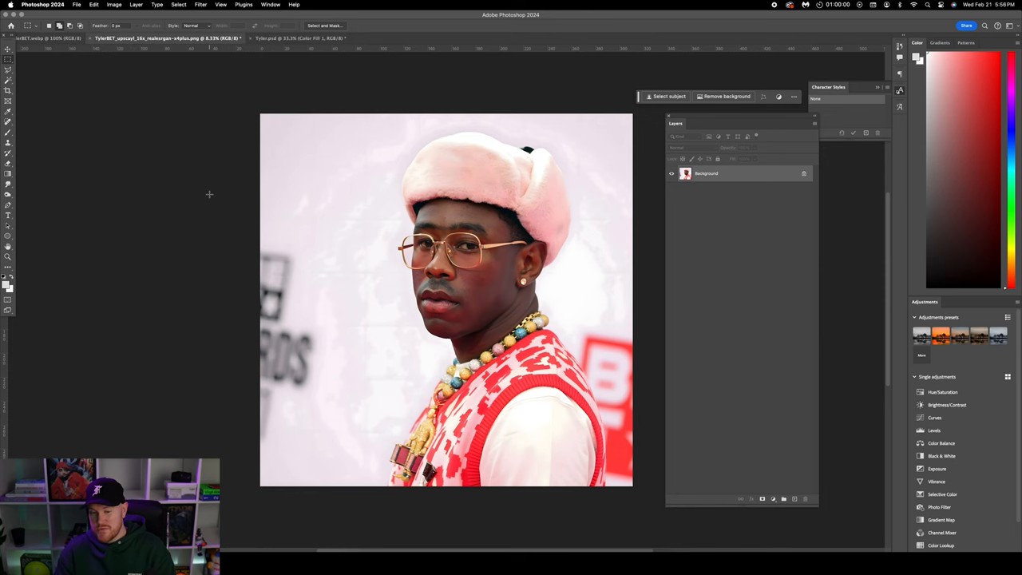
mouse_move(439, 171)
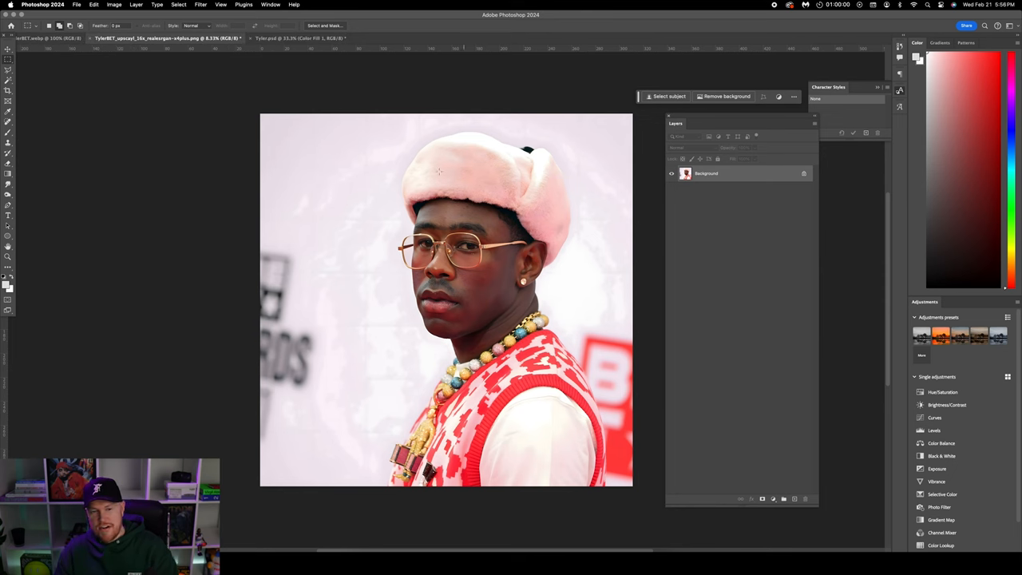
- Select and copy Tyler's head, paste it into the portrait PSD and enlarge it to fill the second artboard
drag(387, 126, 512, 284)
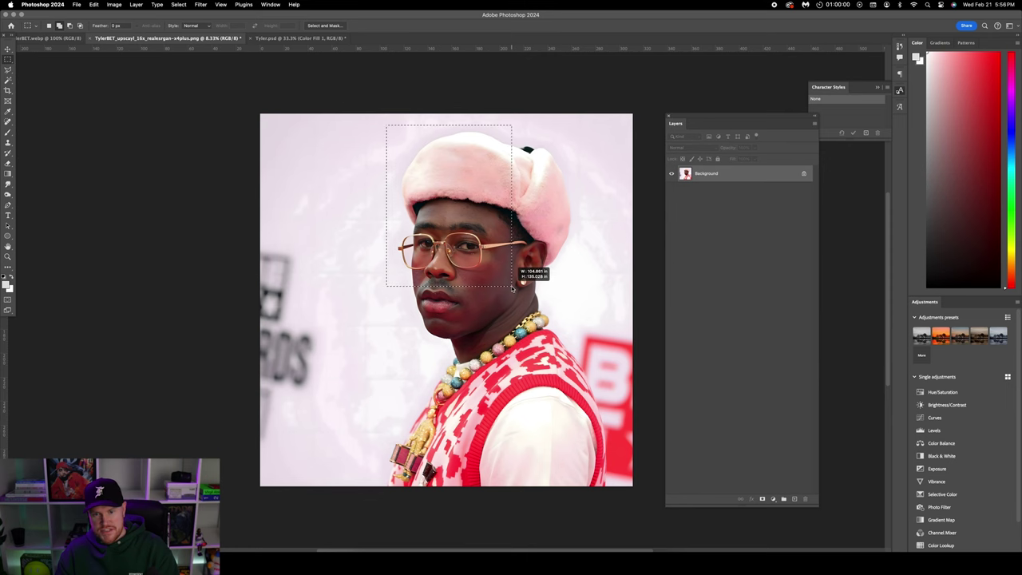
drag(514, 291, 583, 350)
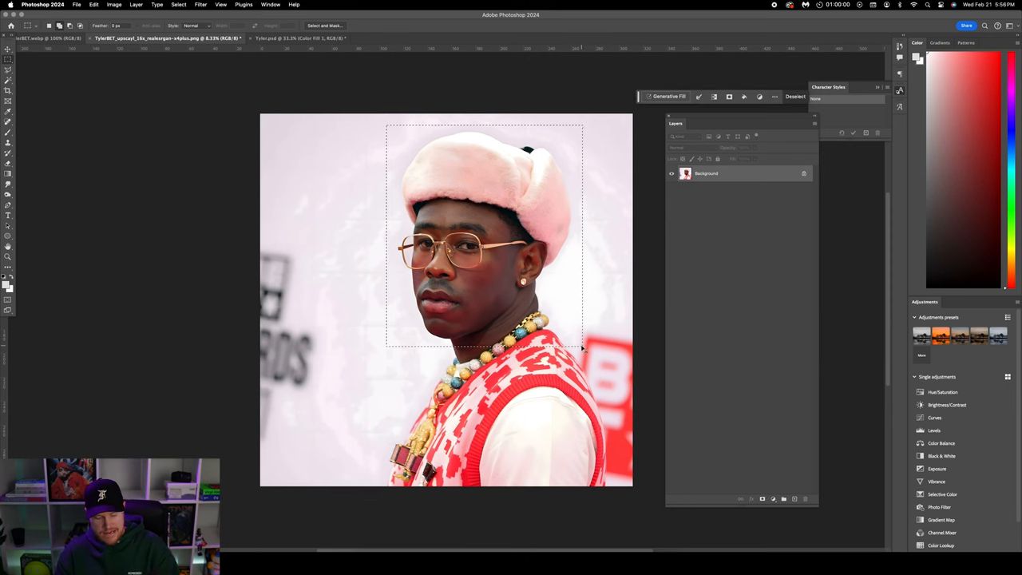
click(300, 38)
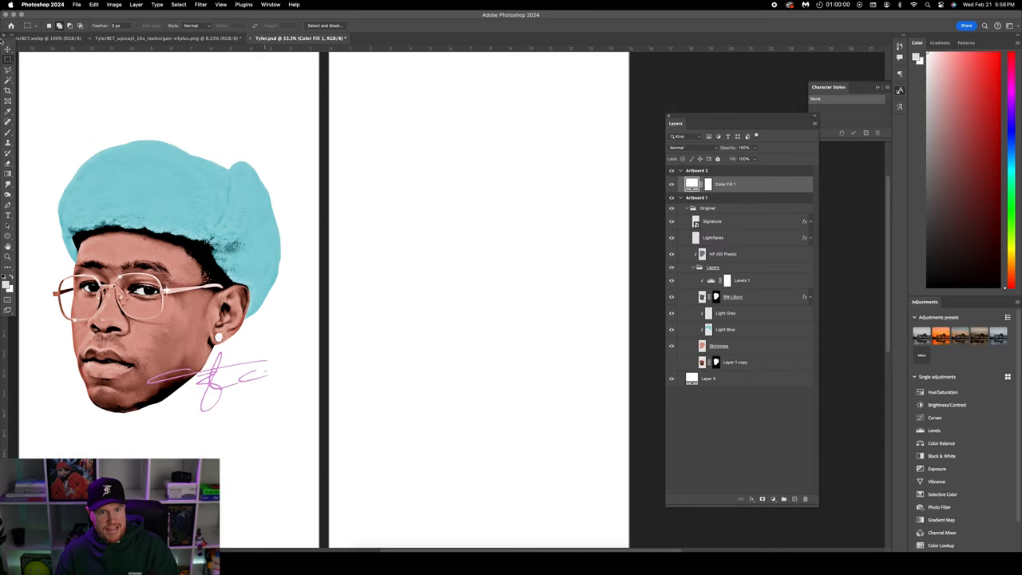
click(8, 49)
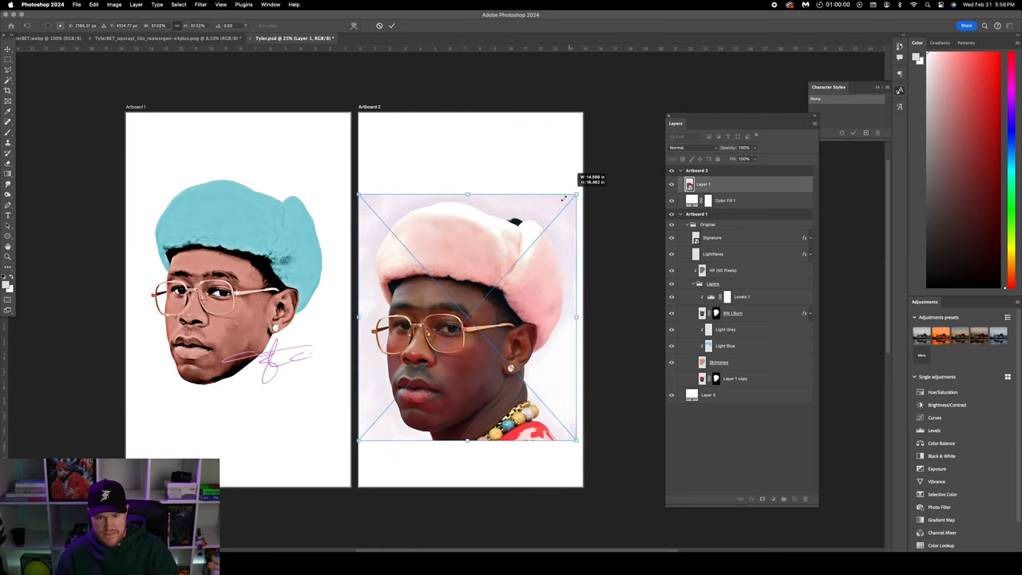
drag(466, 320, 466, 275)
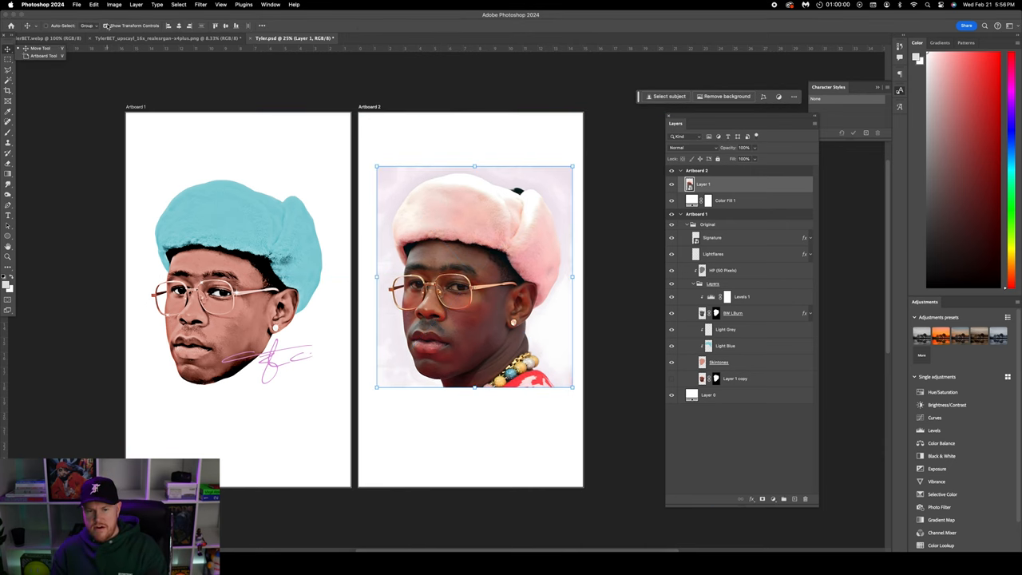
- Convert the placed head photo from a smart object into a regular pixel layer via Properties
click(272, 4)
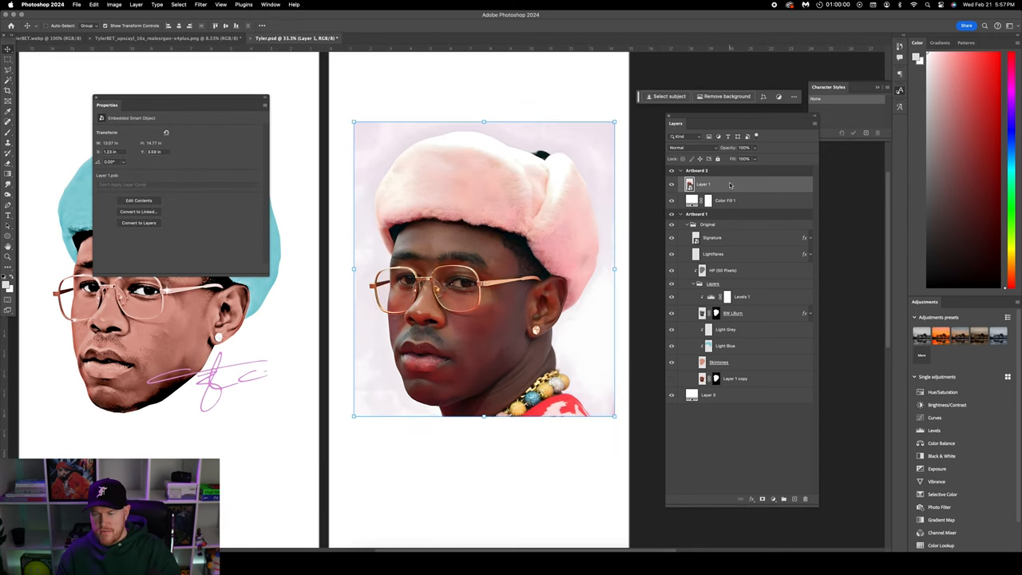
click(703, 185)
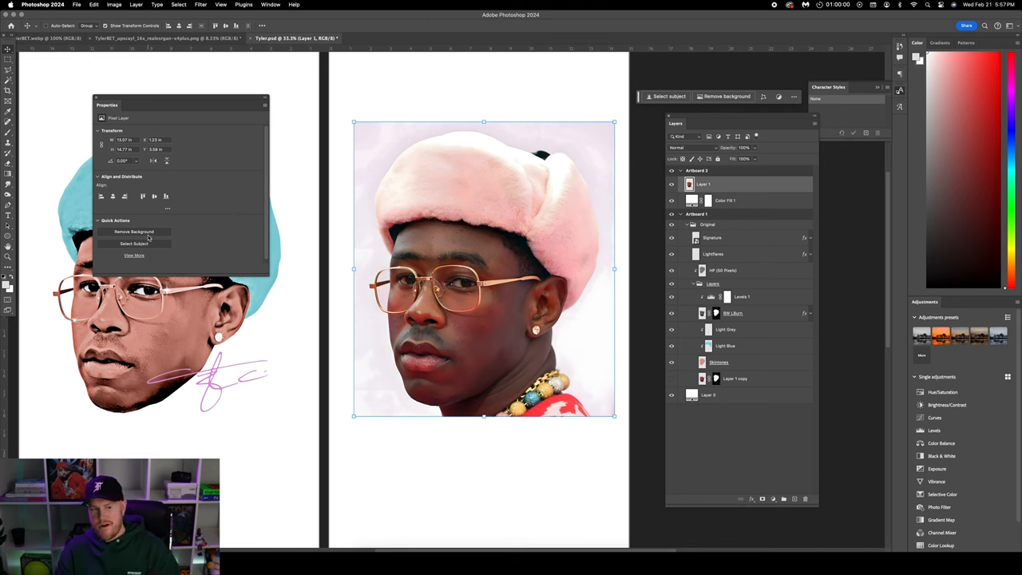
mouse_move(131, 243)
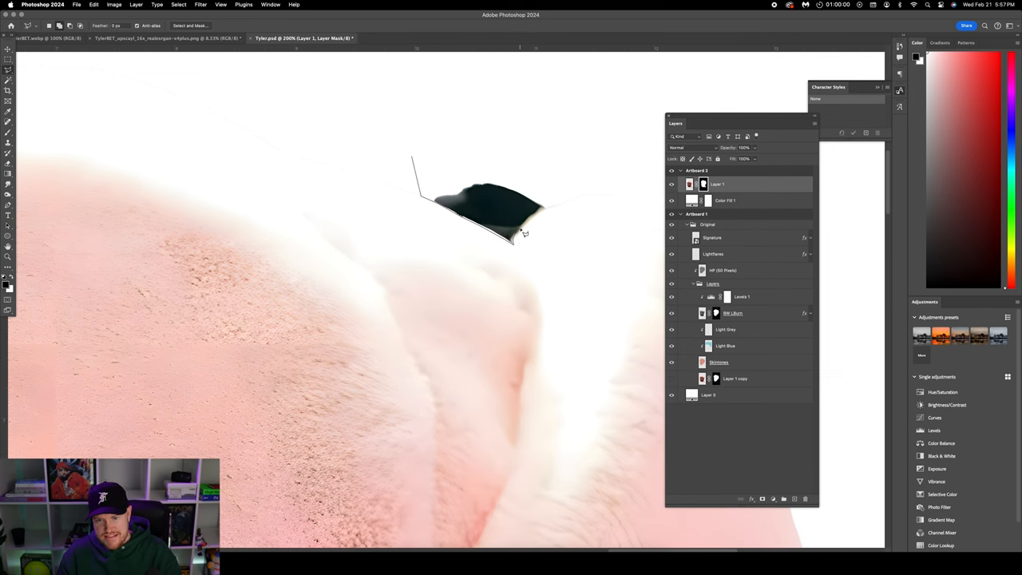
- Lasso the dark patch above the hat and hide it on the layer mask
drag(524, 232, 517, 125)
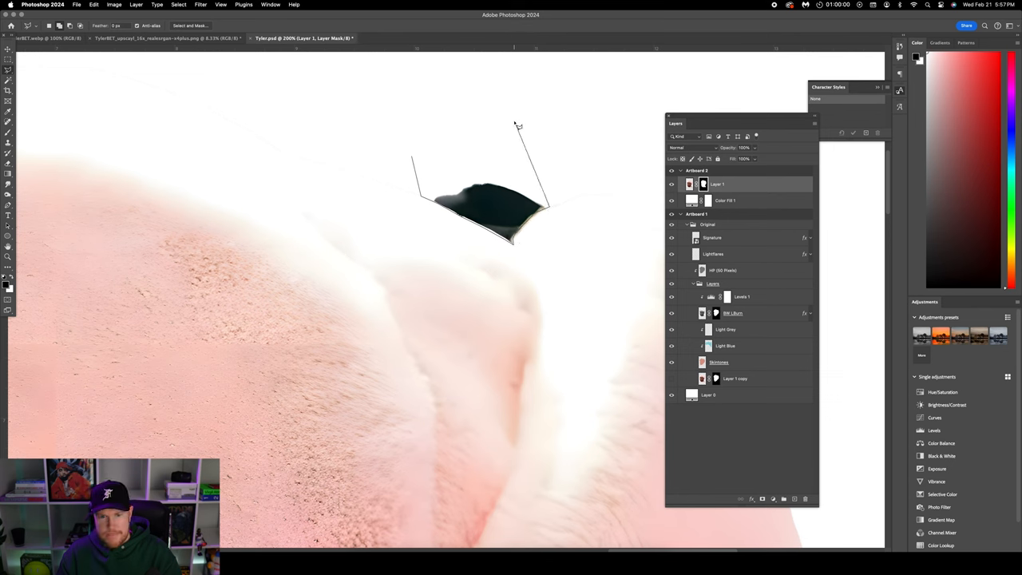
click(518, 125)
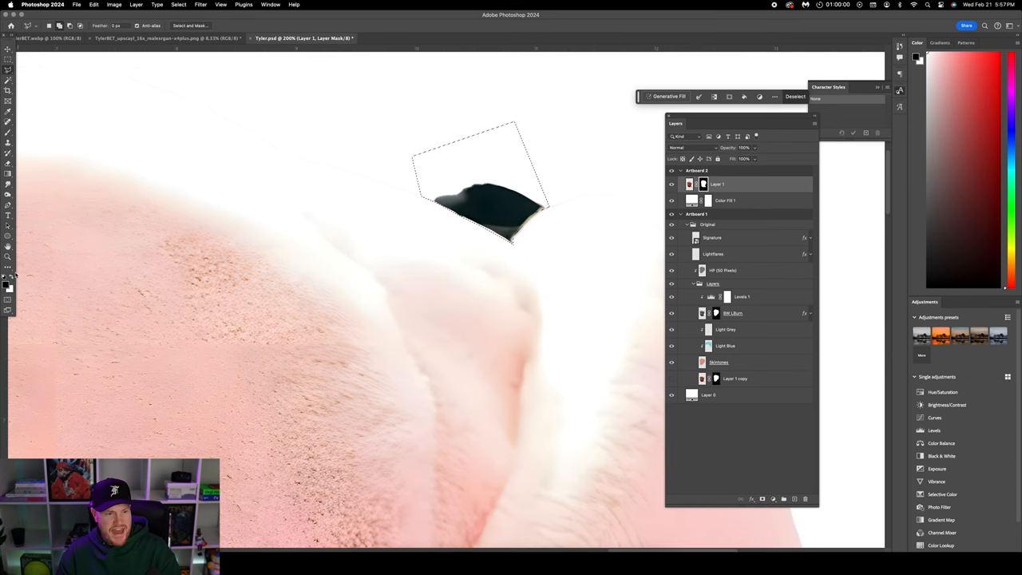
click(93, 4)
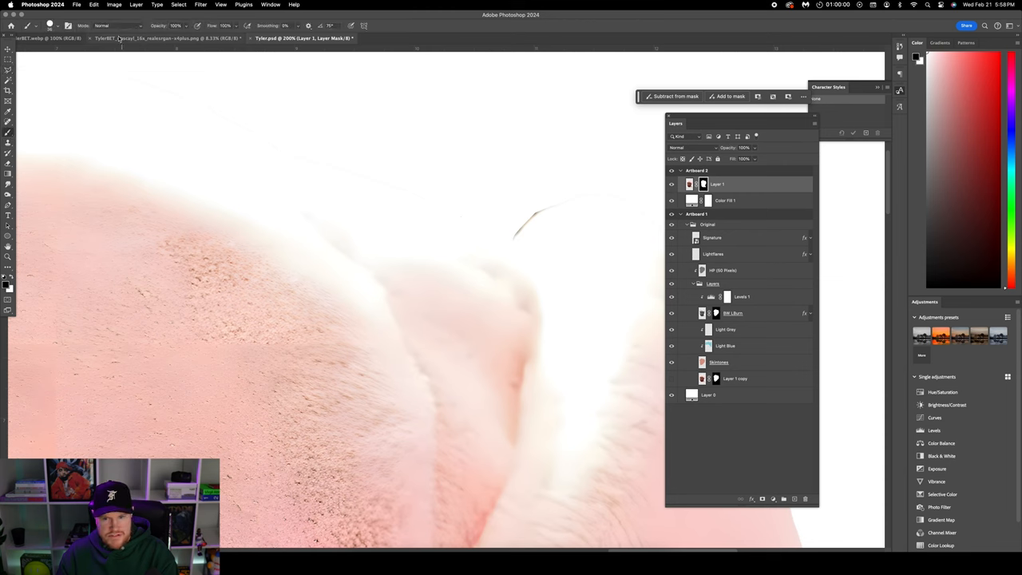
click(49, 26)
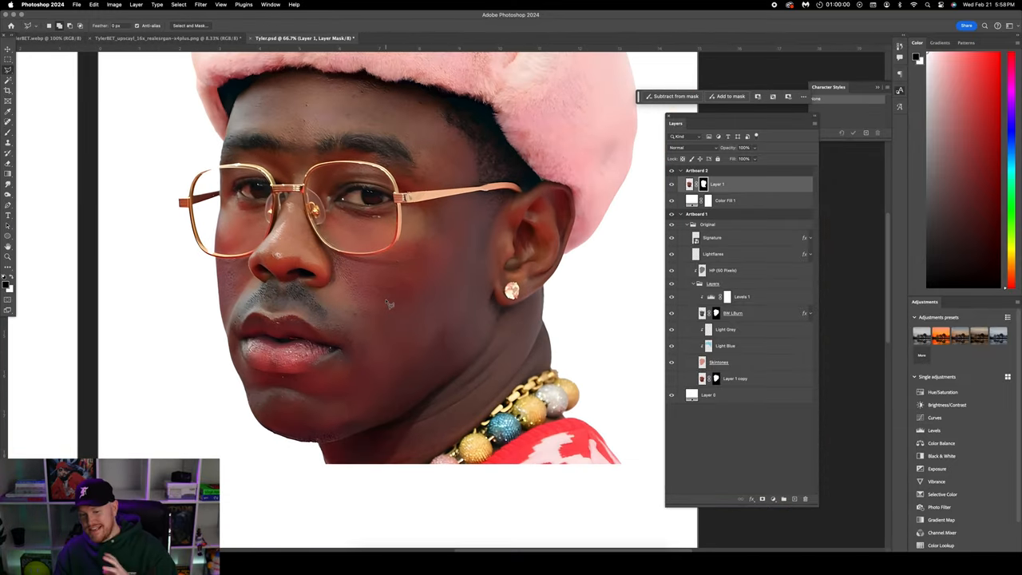
mouse_move(265, 457)
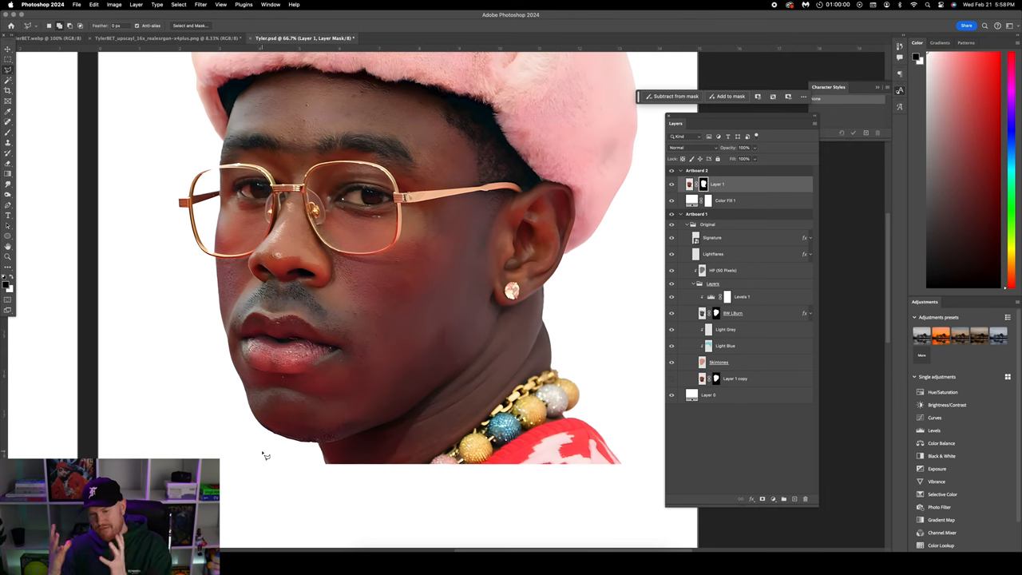
mouse_move(231, 460)
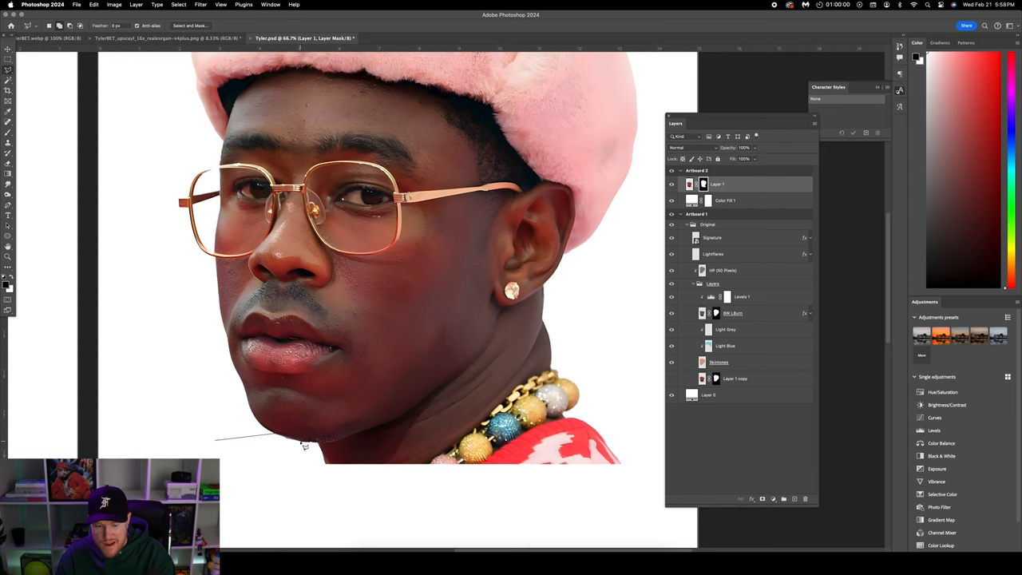
mouse_move(329, 447)
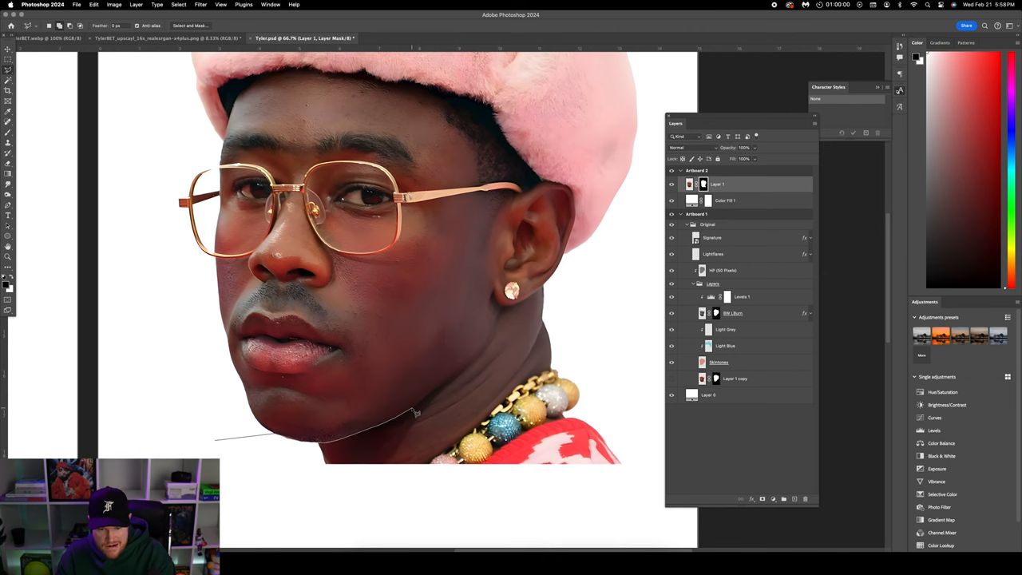
mouse_move(438, 397)
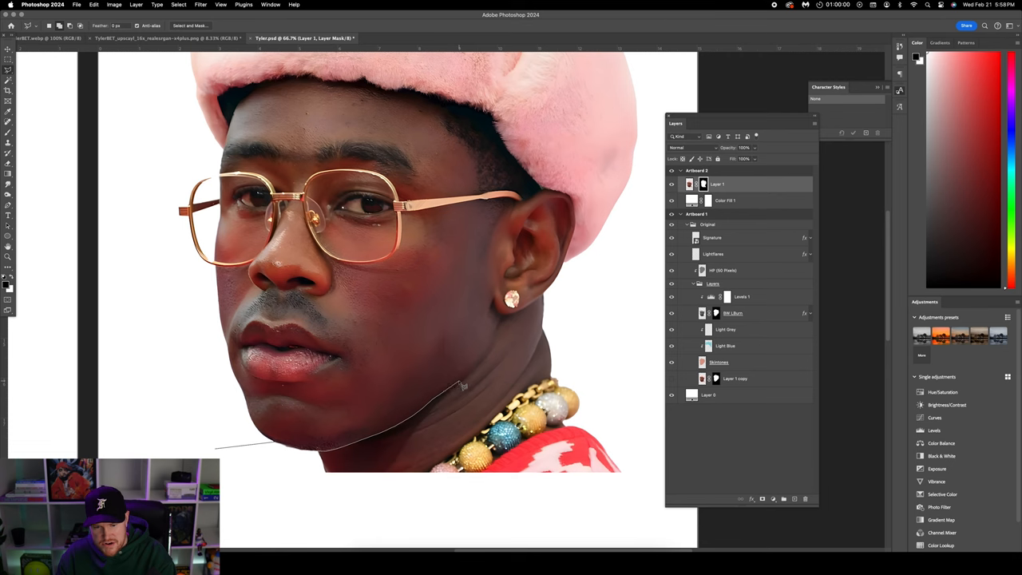
mouse_move(479, 370)
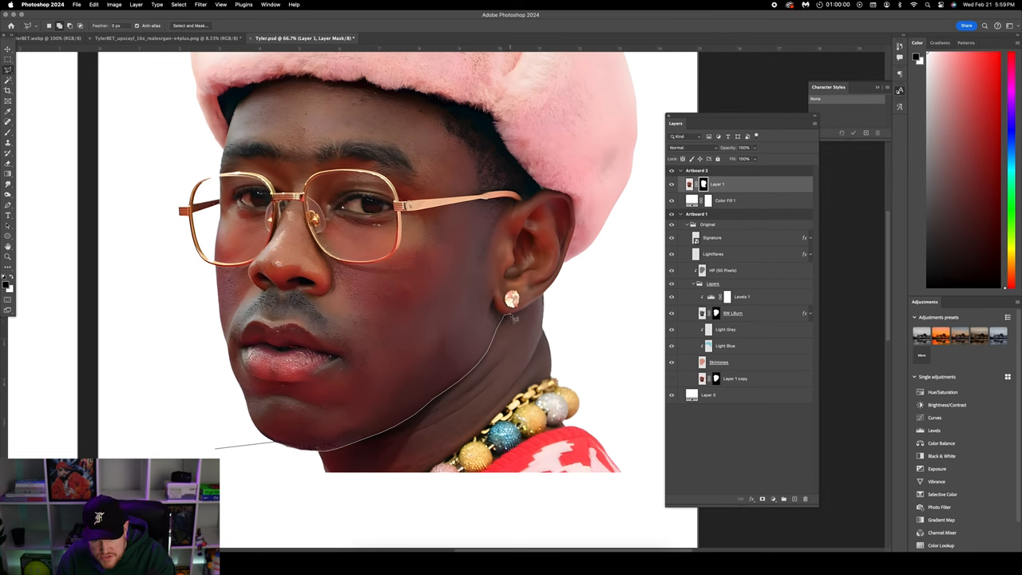
mouse_move(519, 313)
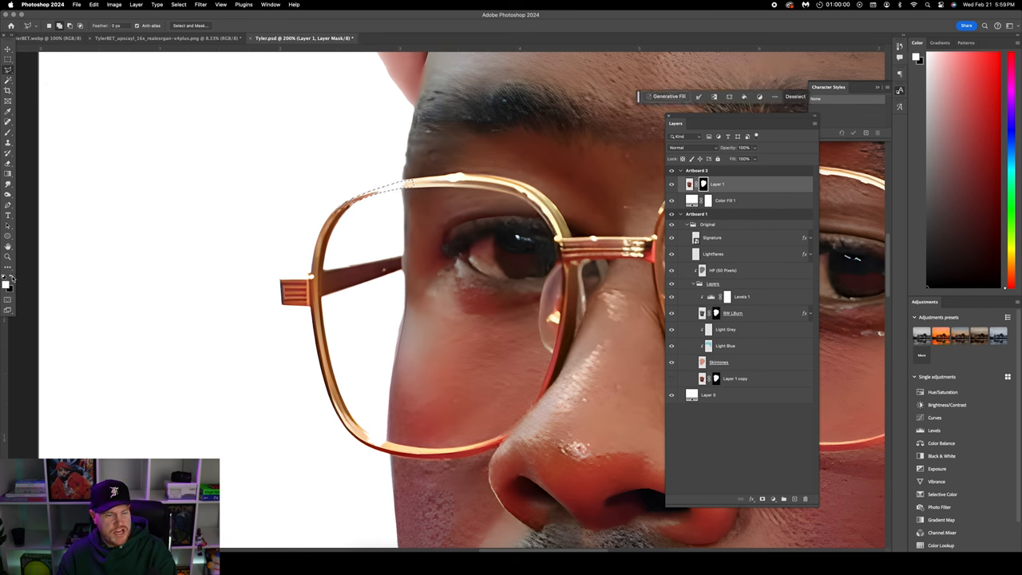
- Turn the jaw-and-neck pen path into a selection to trim away the chain and shirt
click(93, 5)
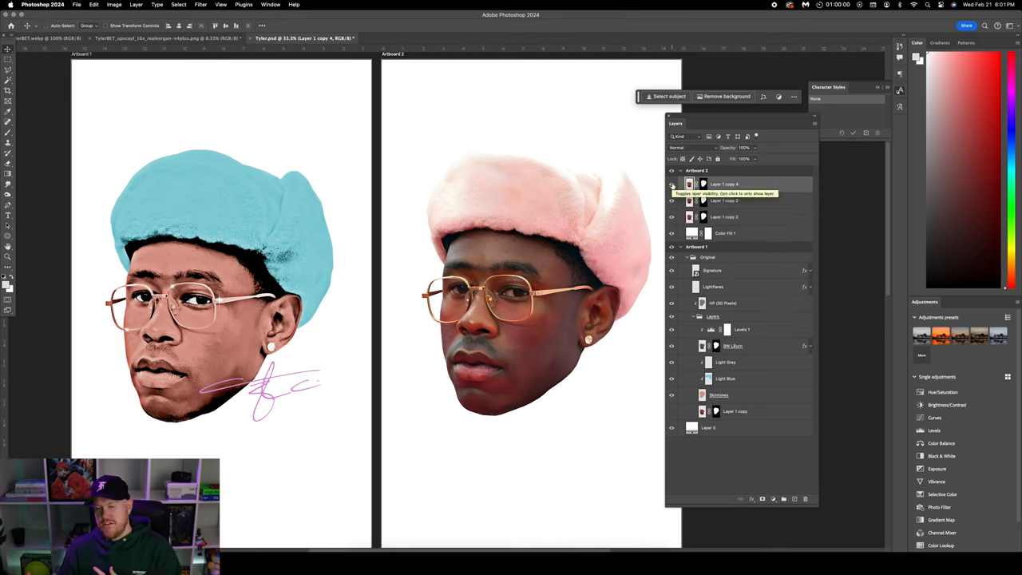
- Reorder and rename the duplicated portrait copies in the Layers panel
click(725, 218)
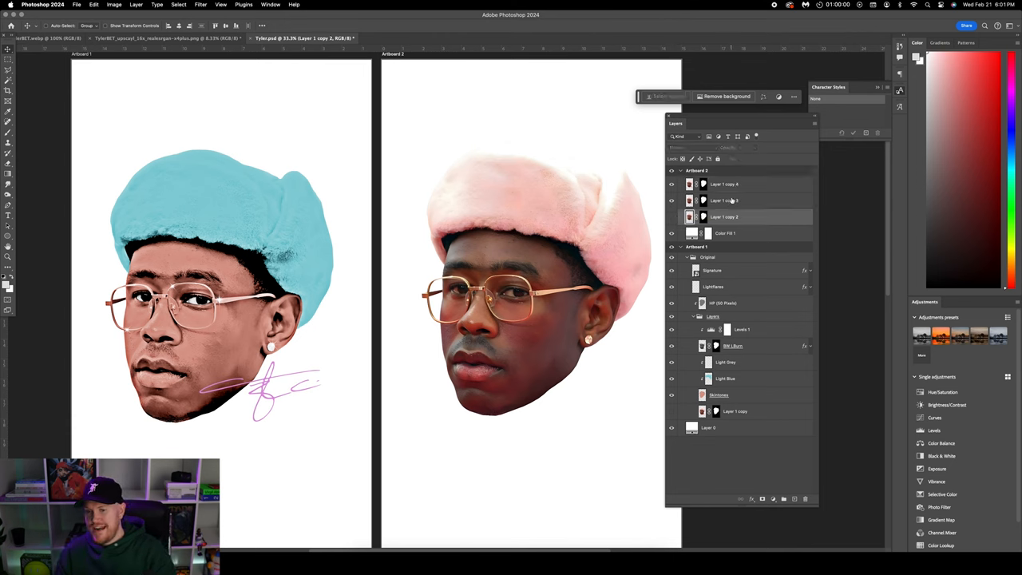
click(725, 201)
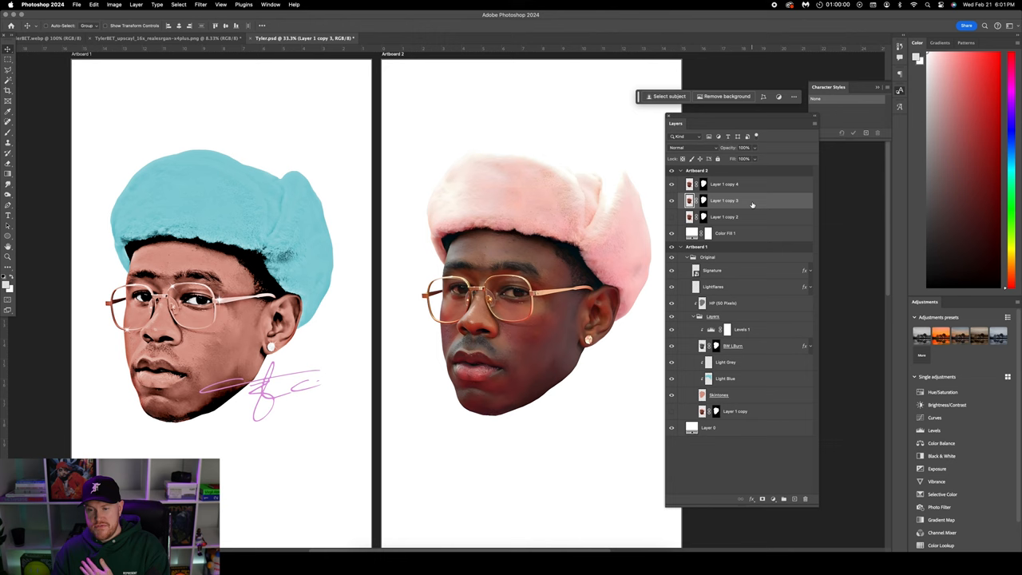
right_click(725, 202)
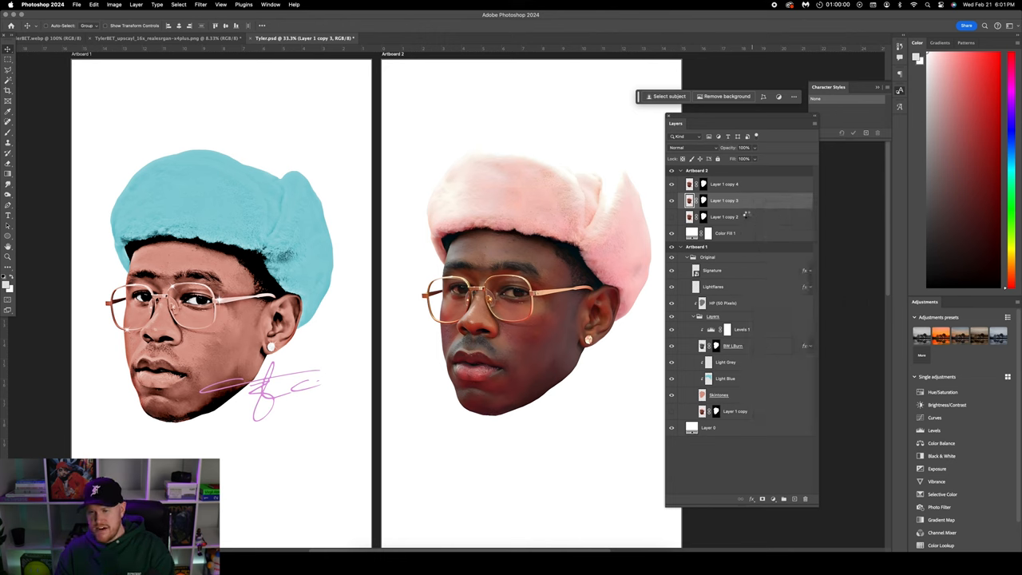
click(743, 185)
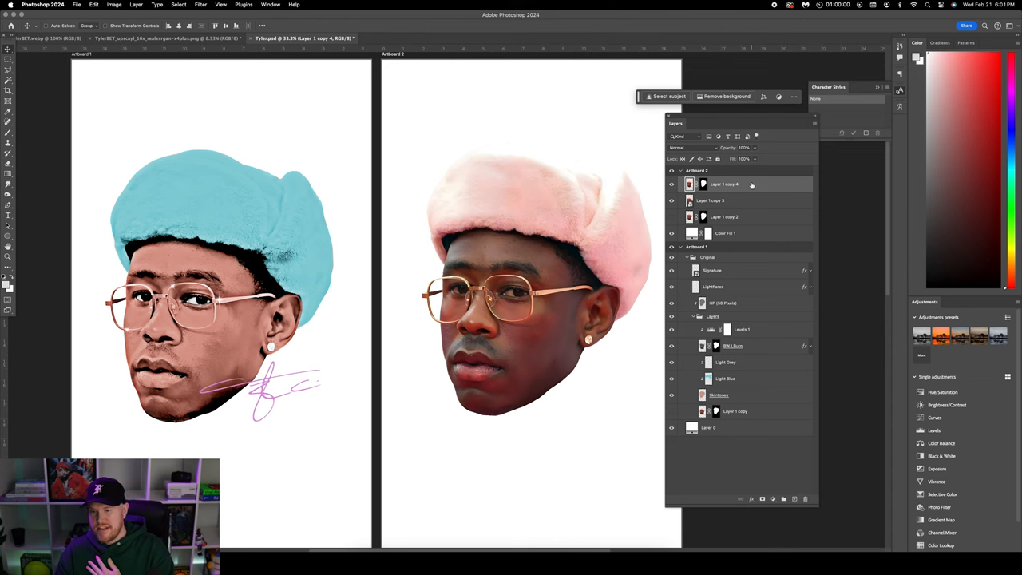
right_click(723, 183)
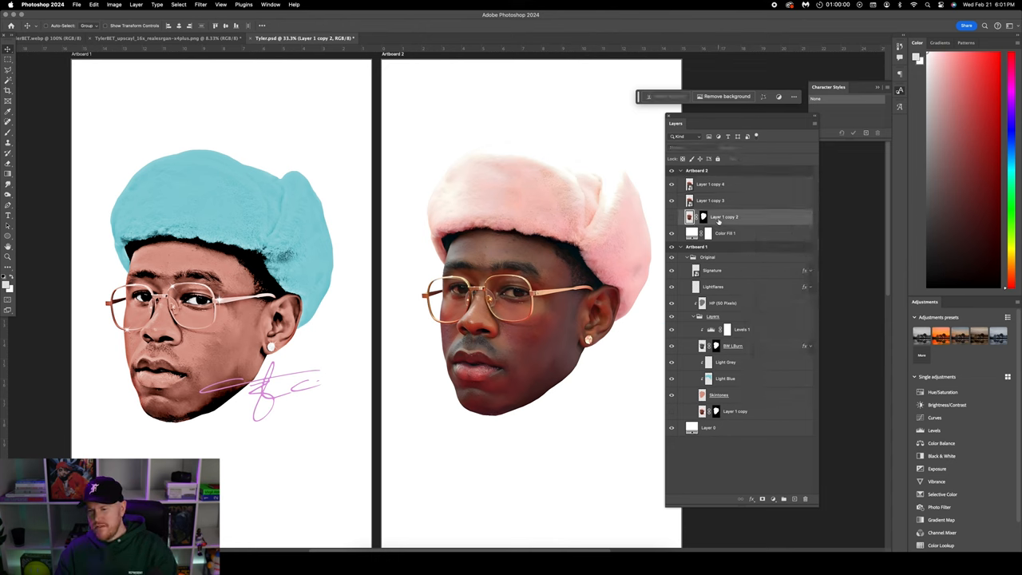
click(711, 184)
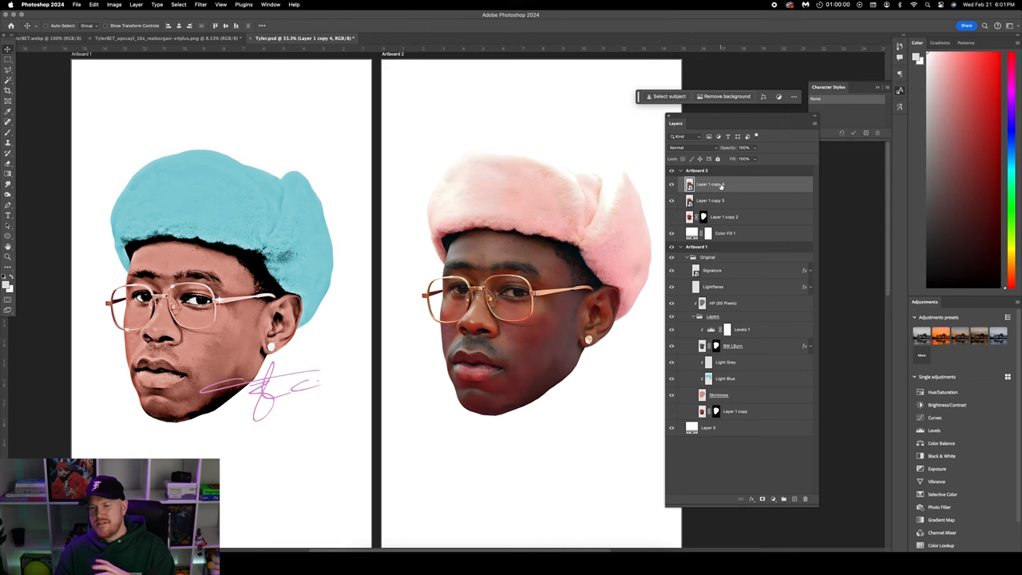
mouse_move(722, 189)
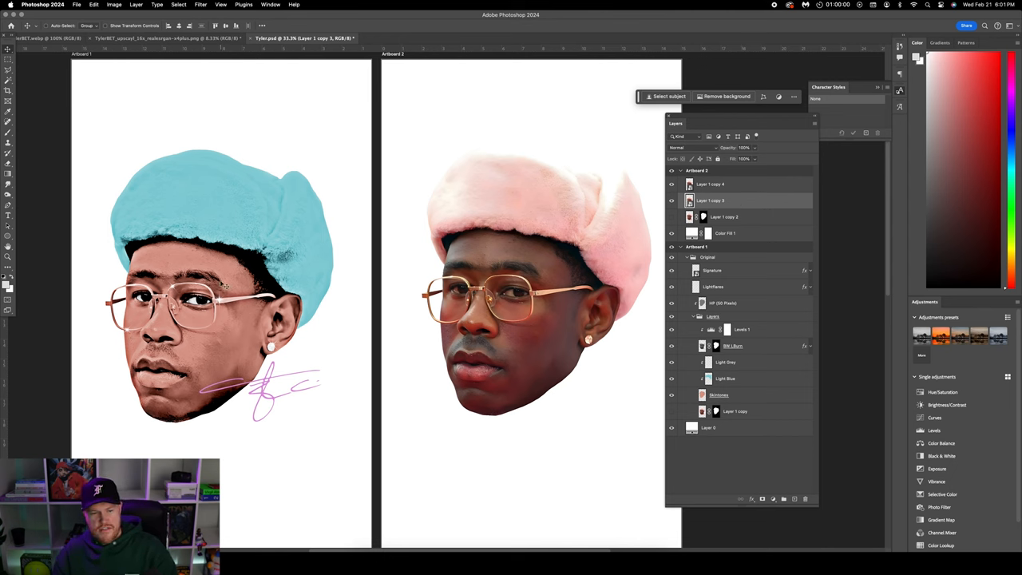
click(719, 394)
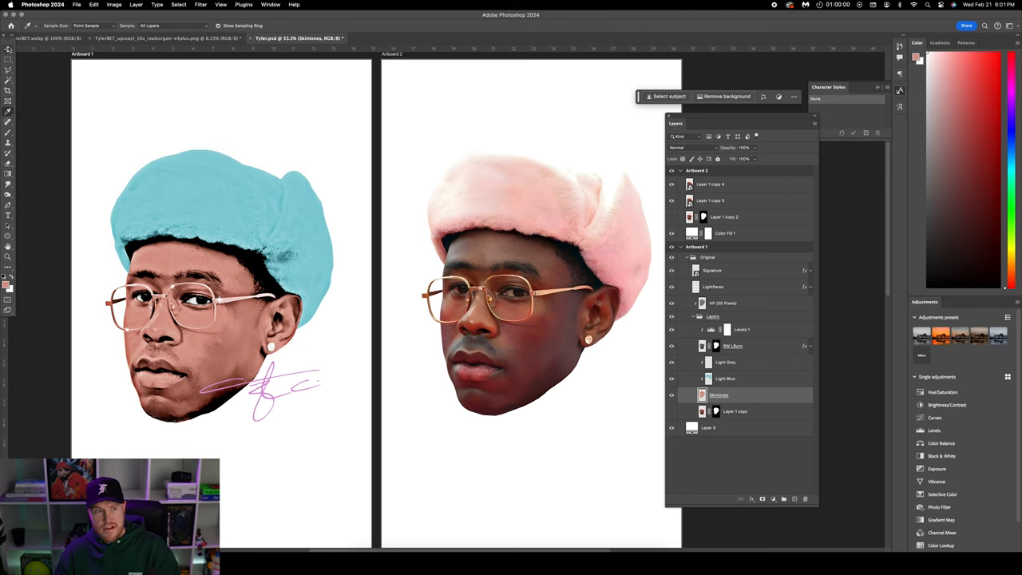
- Apply a Color Overlay layer style with a sampled skin tone to one portrait copy, making a flat silhouette
click(709, 201)
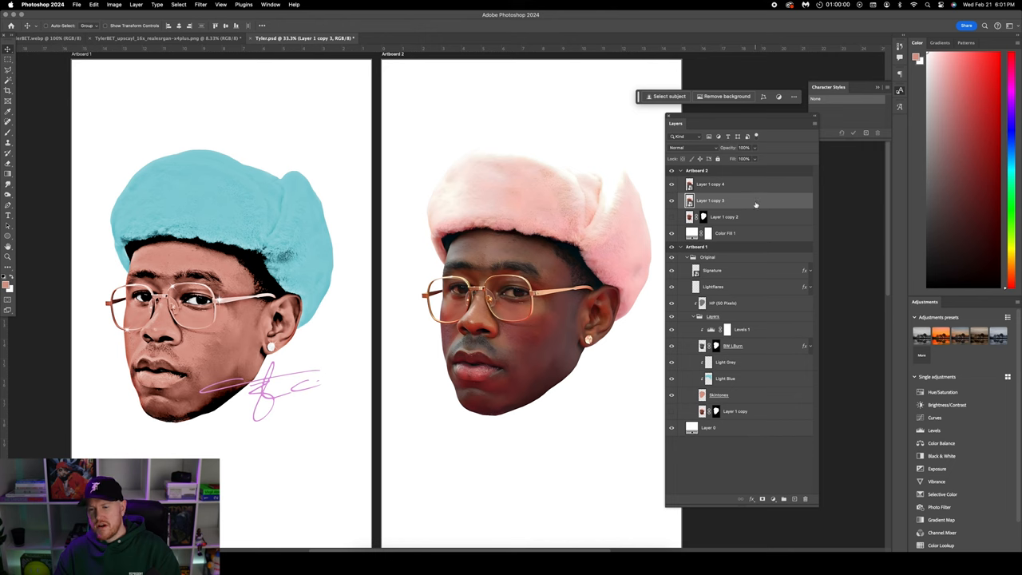
double_click(709, 202)
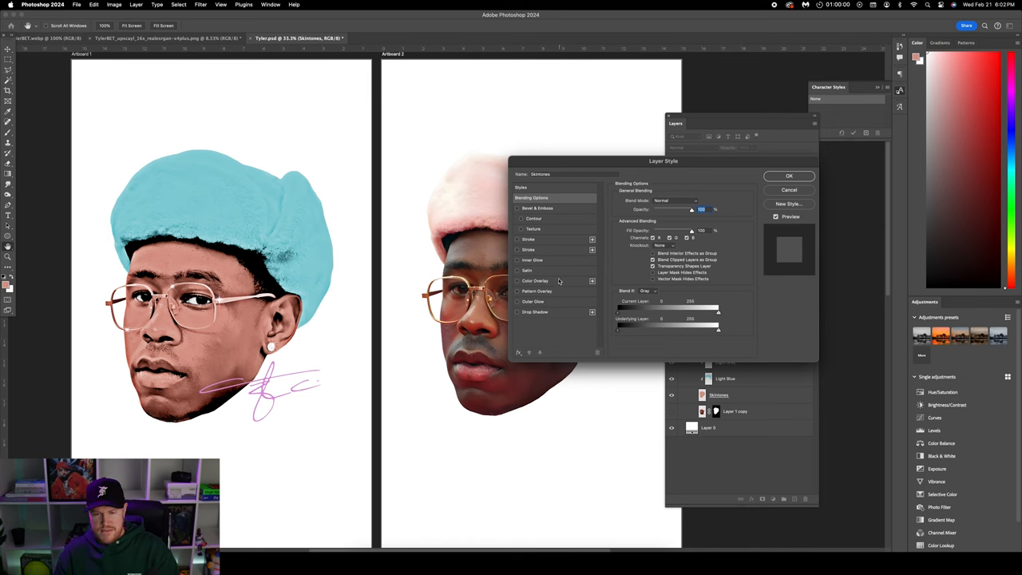
click(536, 281)
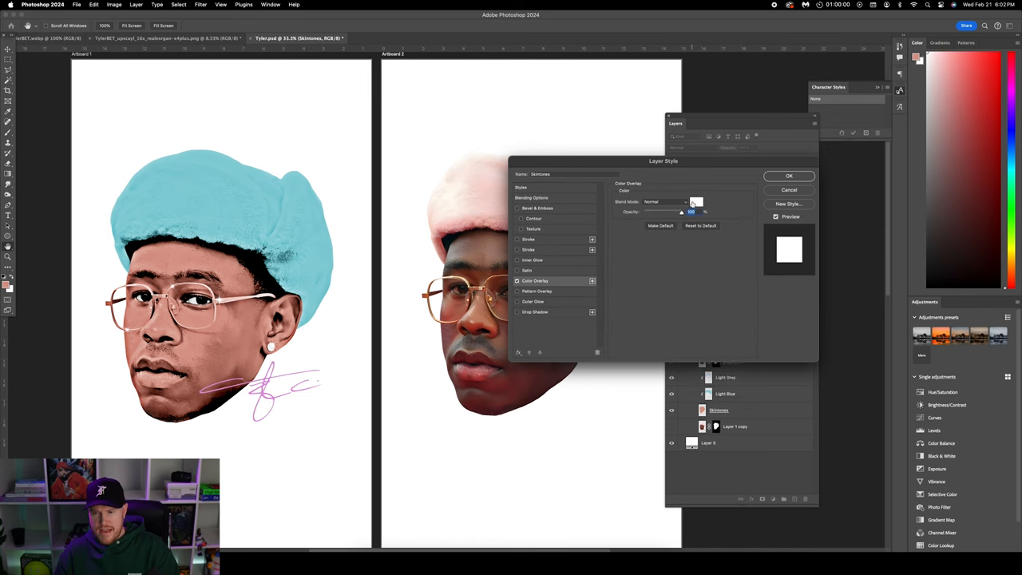
click(696, 201)
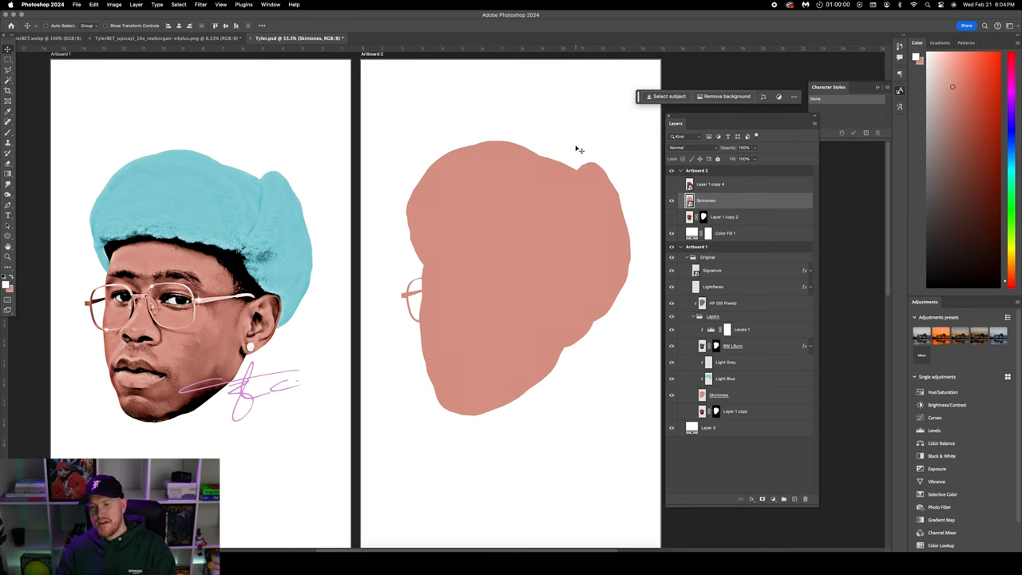
mouse_move(572, 141)
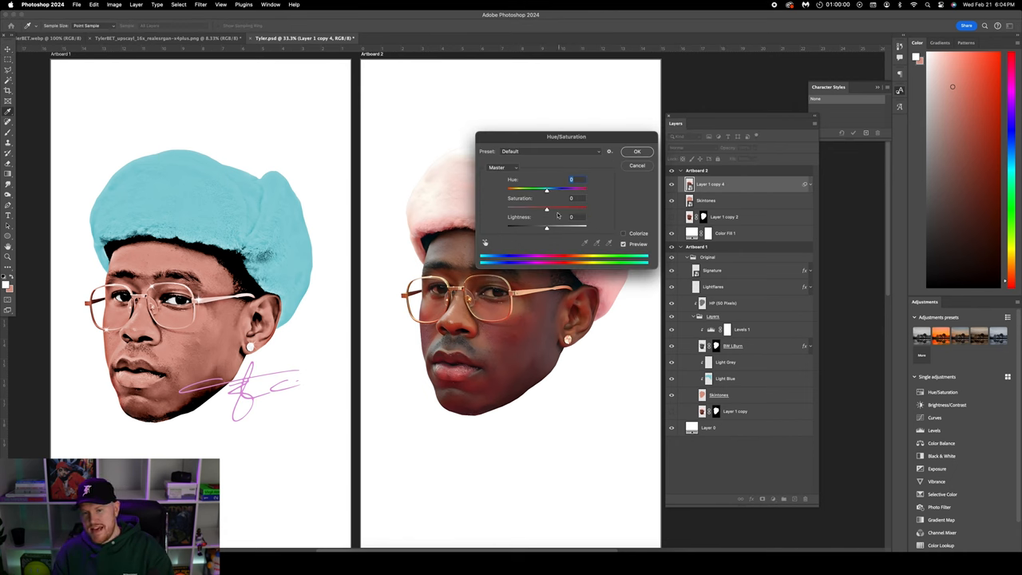
- Set Hue/Saturation saturation to -100 on the top copy and confirm
drag(547, 206, 546, 206)
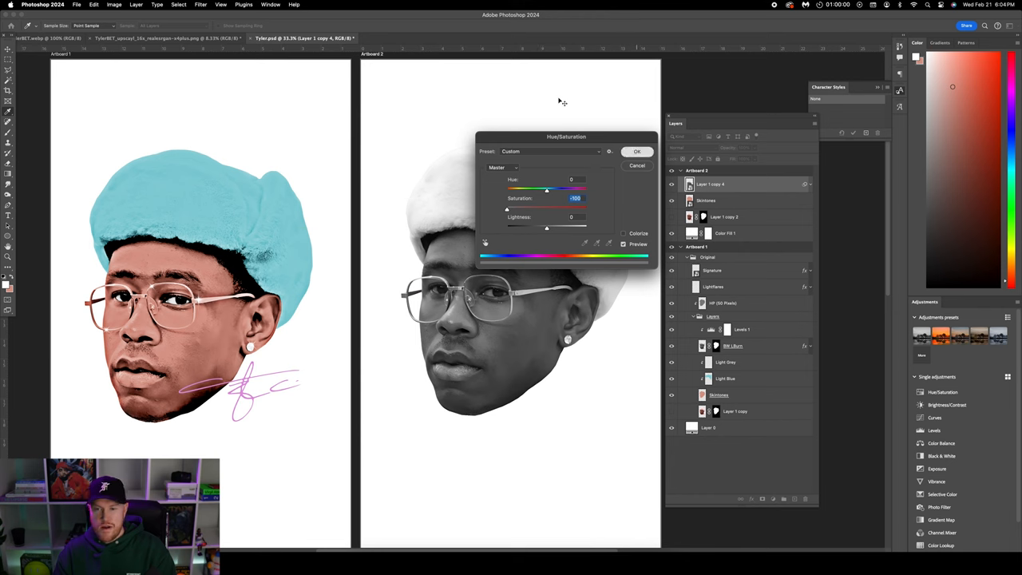
click(636, 151)
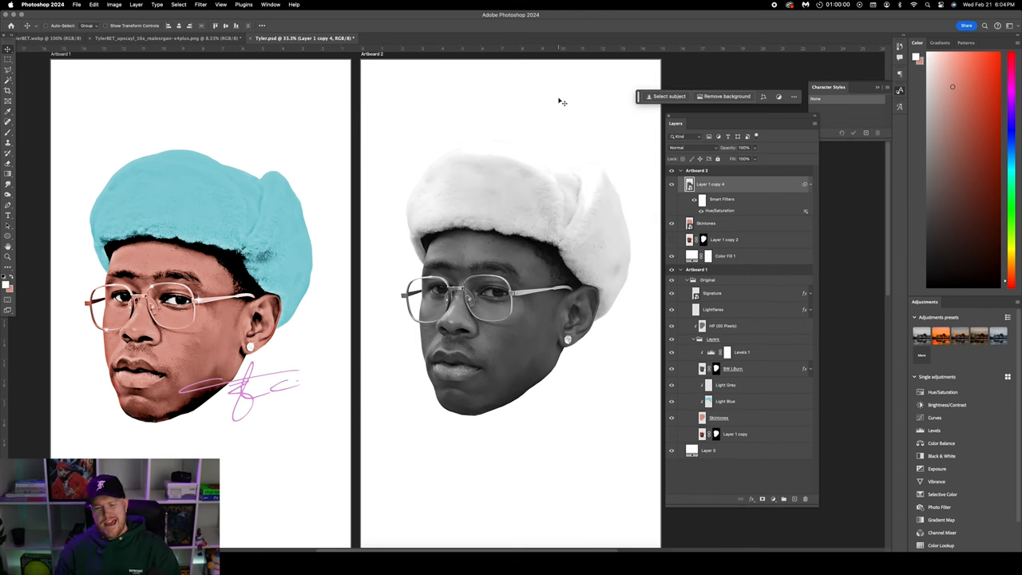
mouse_move(547, 214)
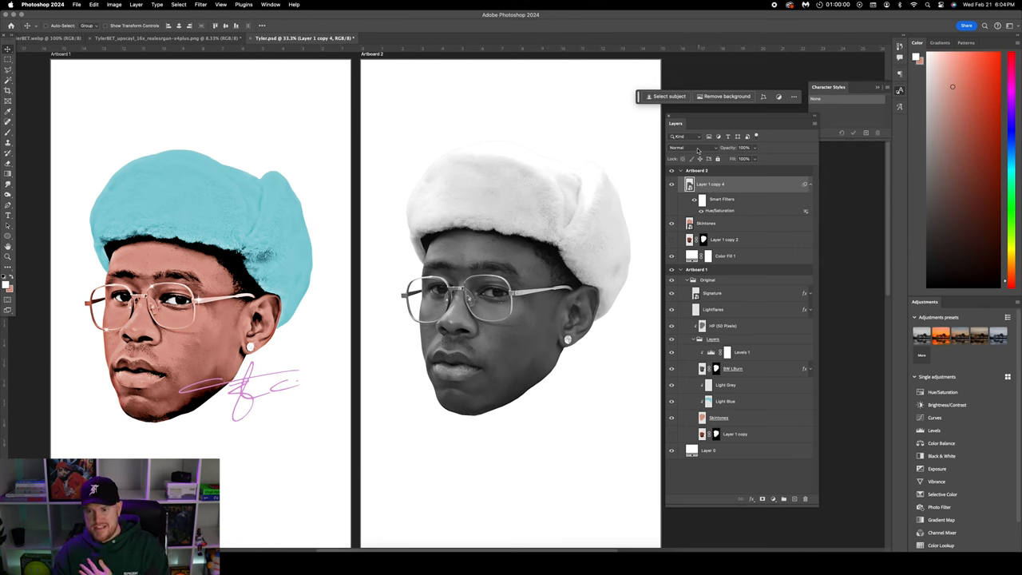
- Change the grey copy's blend mode to tint the silhouette, then begin adding an adjustment layer
click(687, 147)
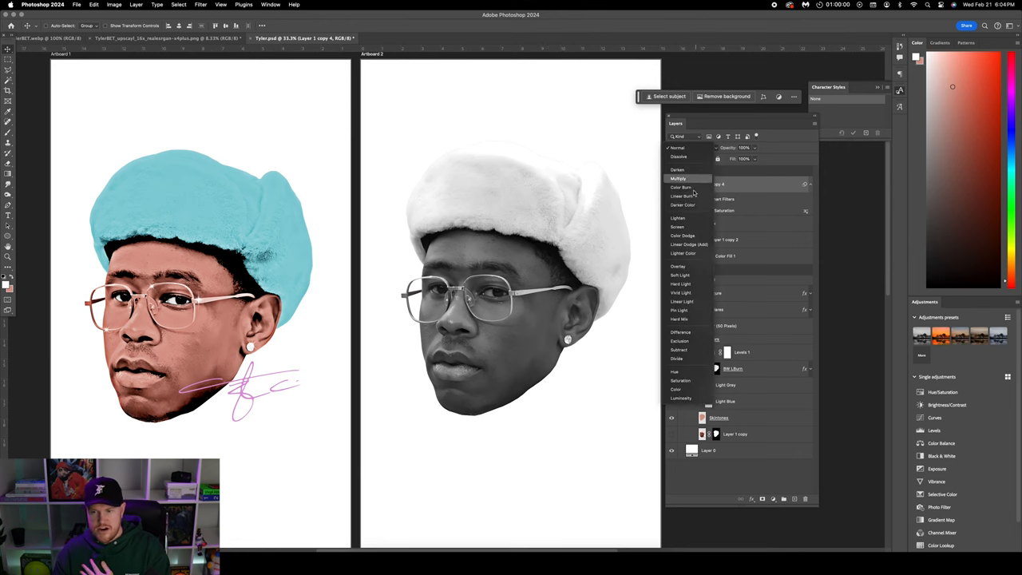
click(681, 194)
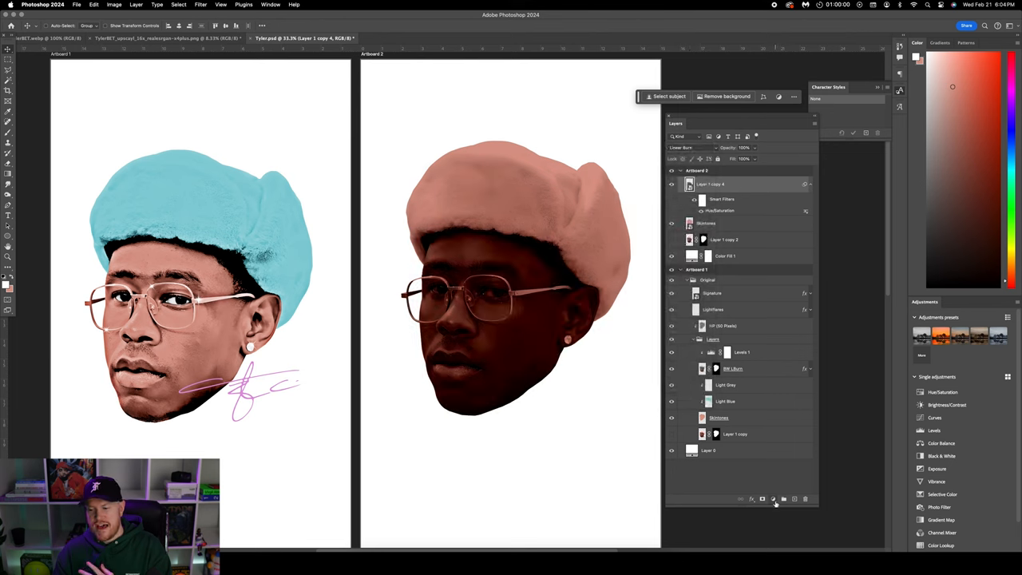
mouse_move(773, 498)
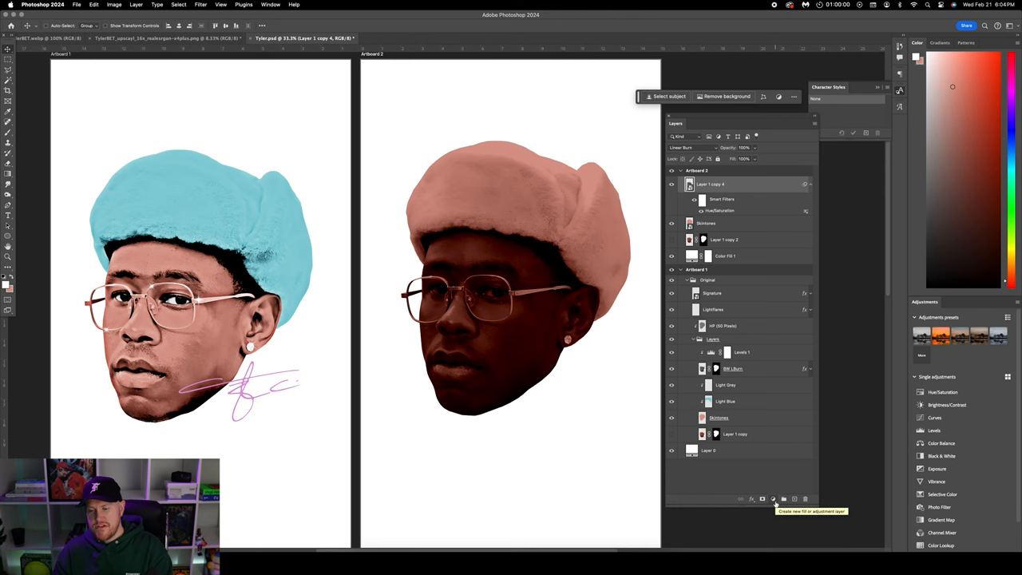
click(762, 498)
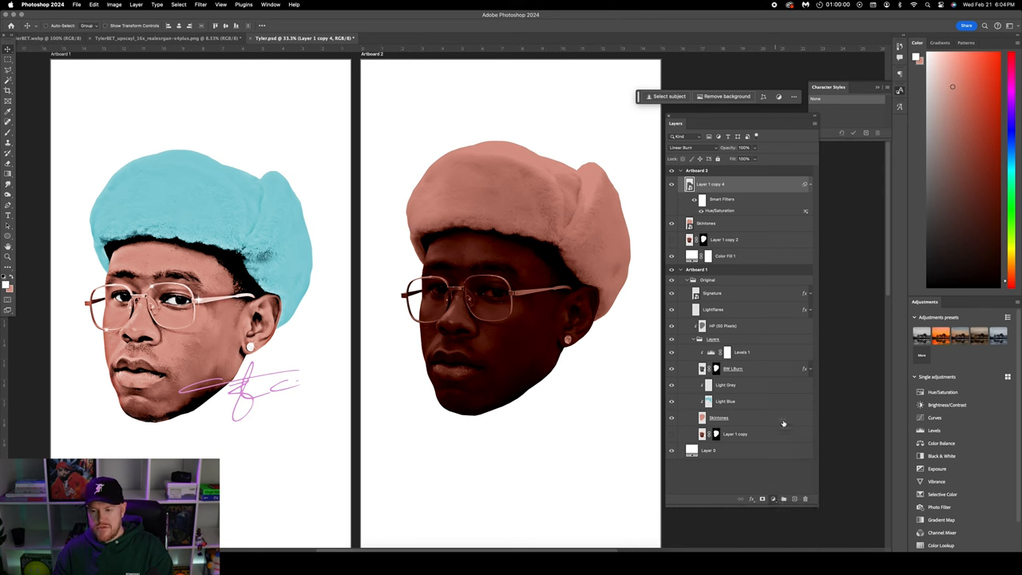
- Add a fresh Levels adjustment and pull its input sliders to brighten the face's midtones
right_click(722, 184)
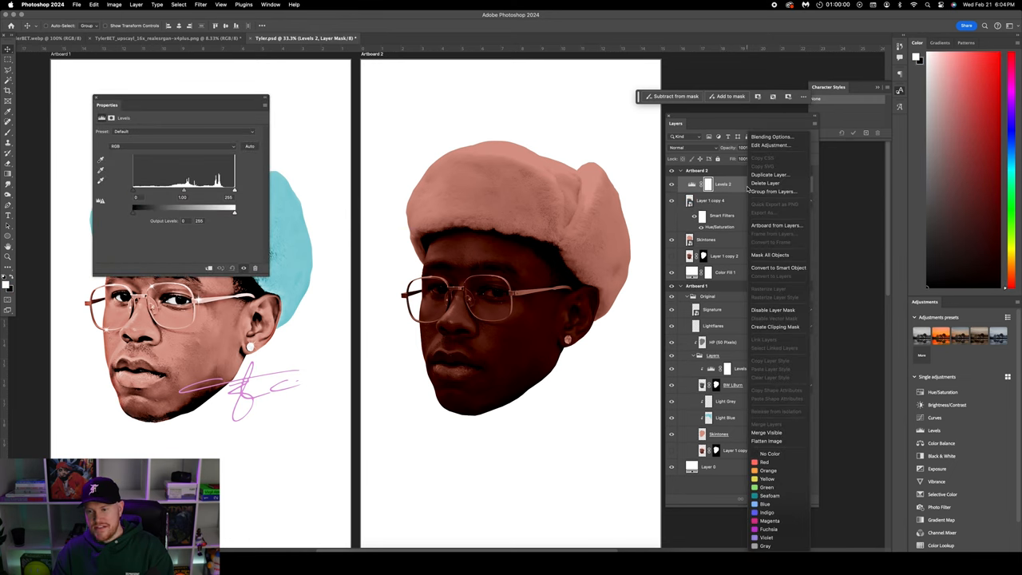
mouse_move(774, 326)
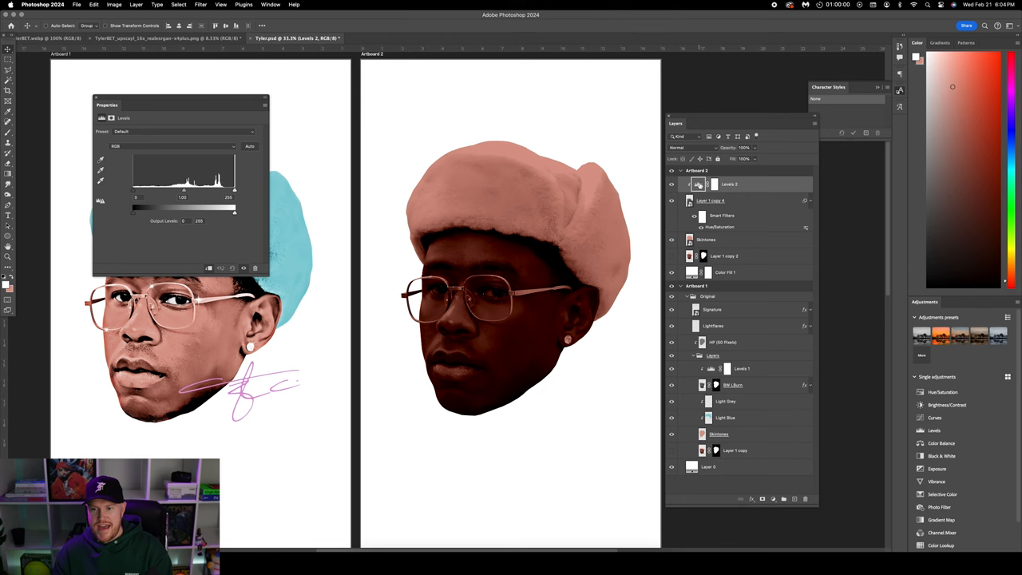
mouse_move(732, 211)
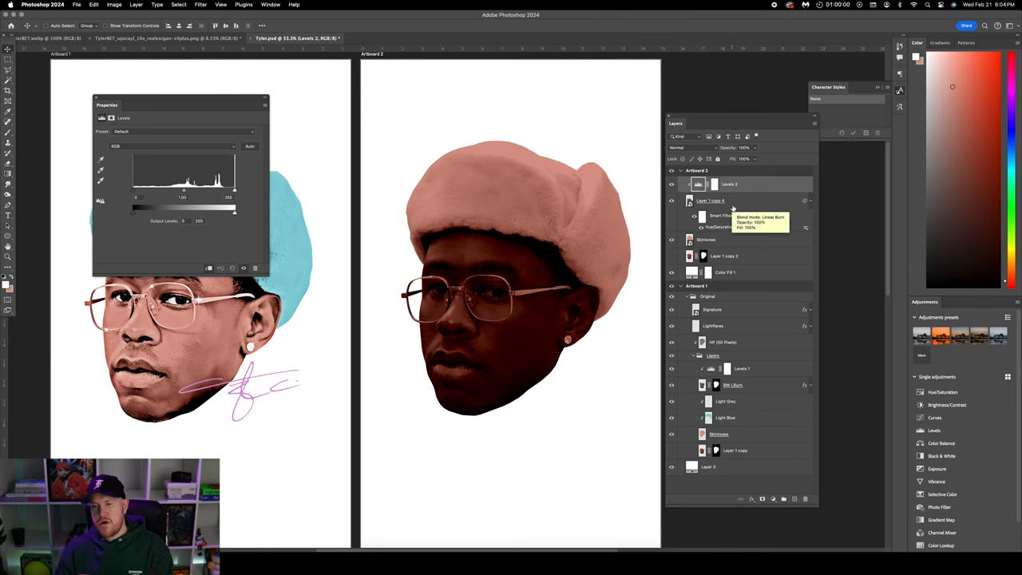
click(714, 185)
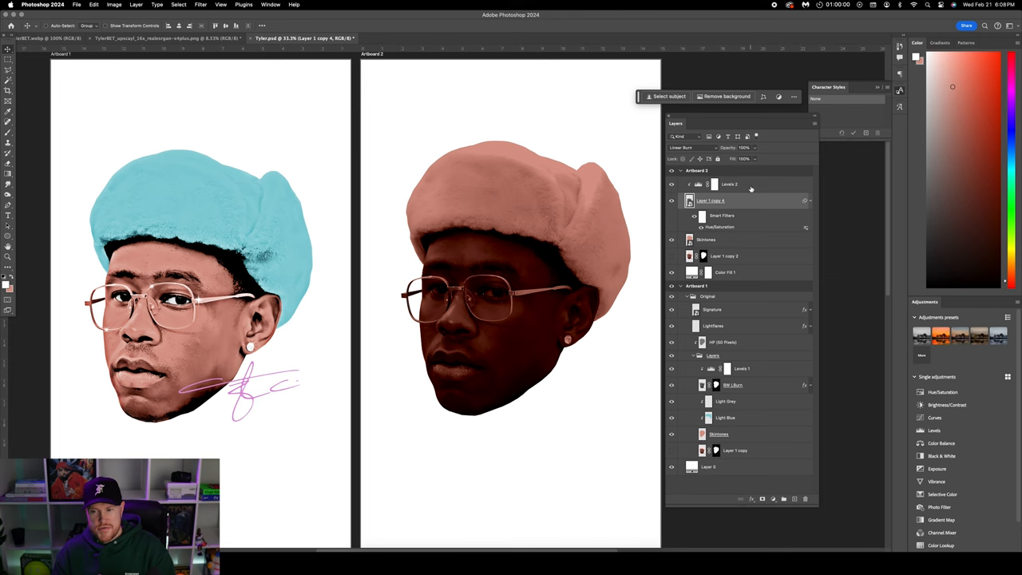
click(715, 183)
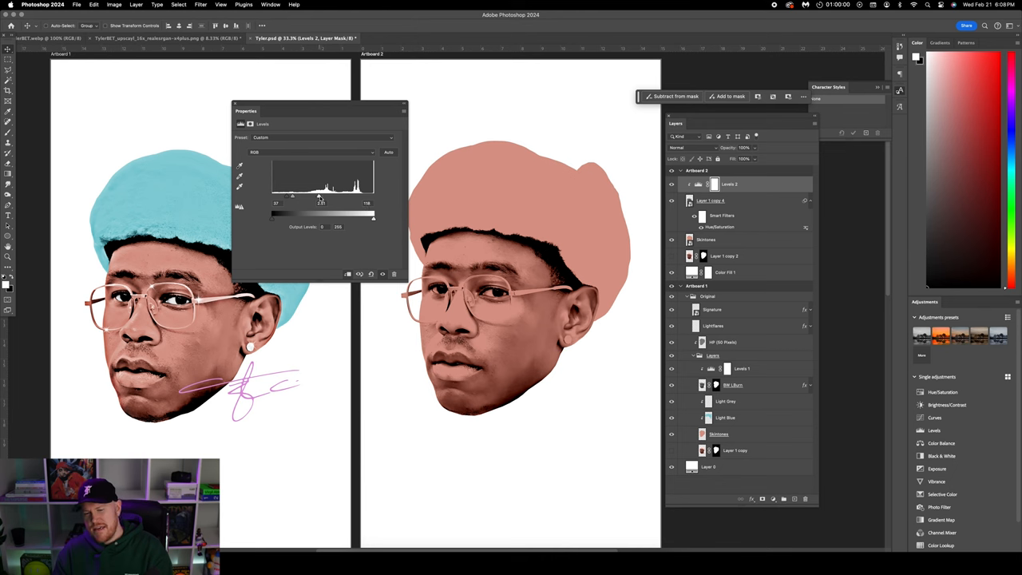
drag(321, 197, 297, 196)
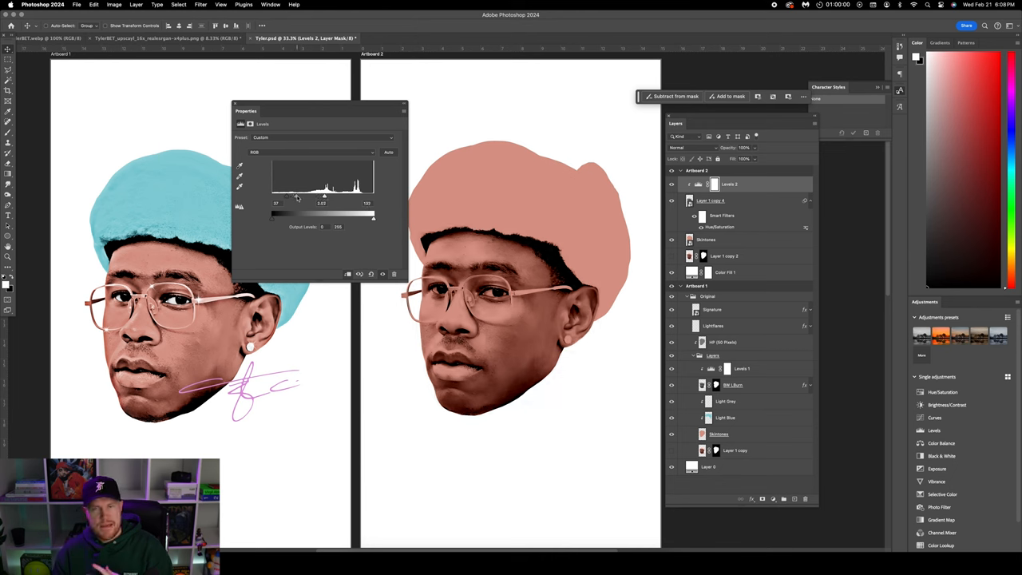
drag(325, 195, 321, 195)
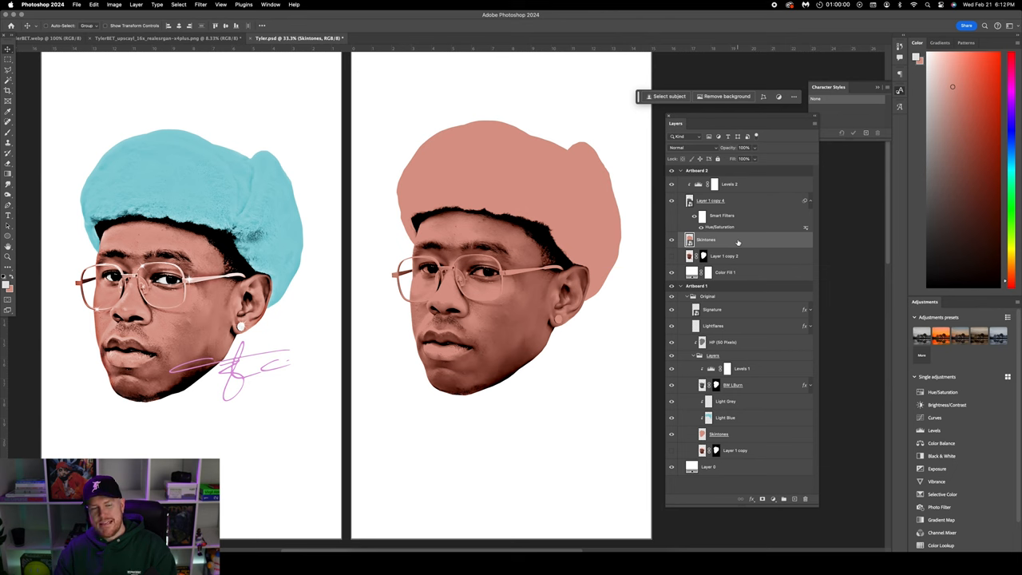
mouse_move(758, 310)
text(Eyes and Earring)
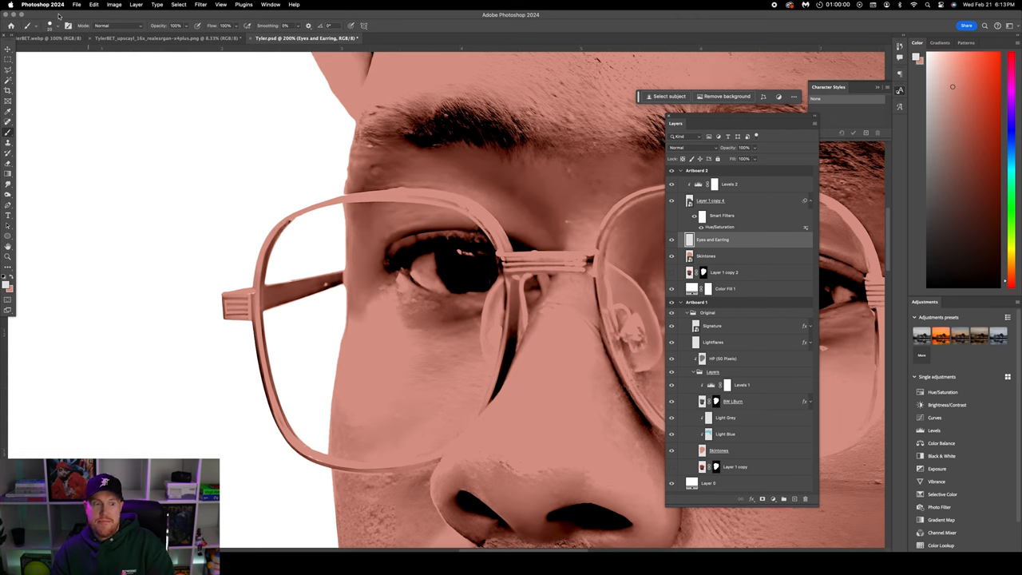
- Choose the Hard Round brush preset and set the foreground colour to pure white
click(49, 26)
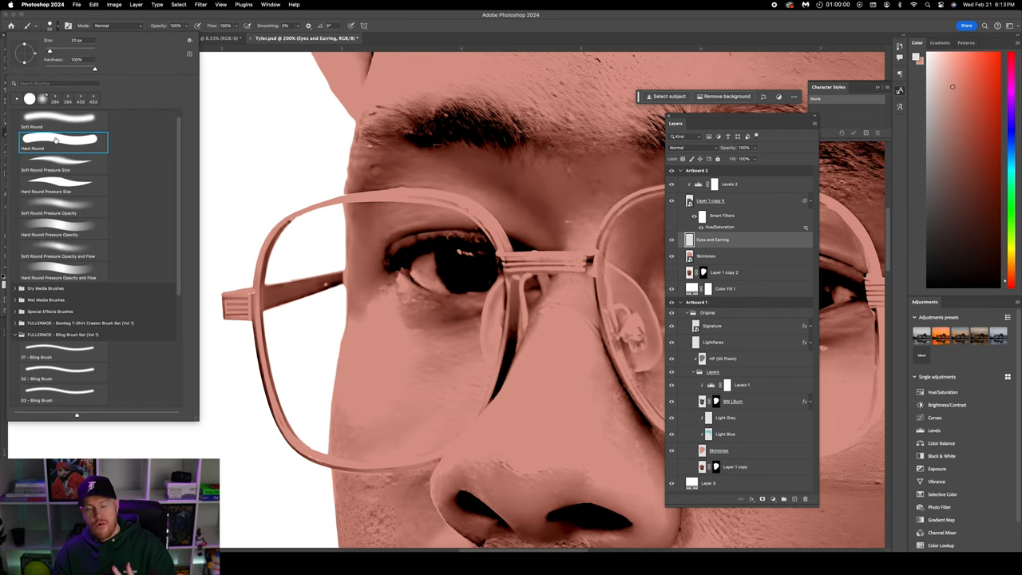
mouse_move(51, 51)
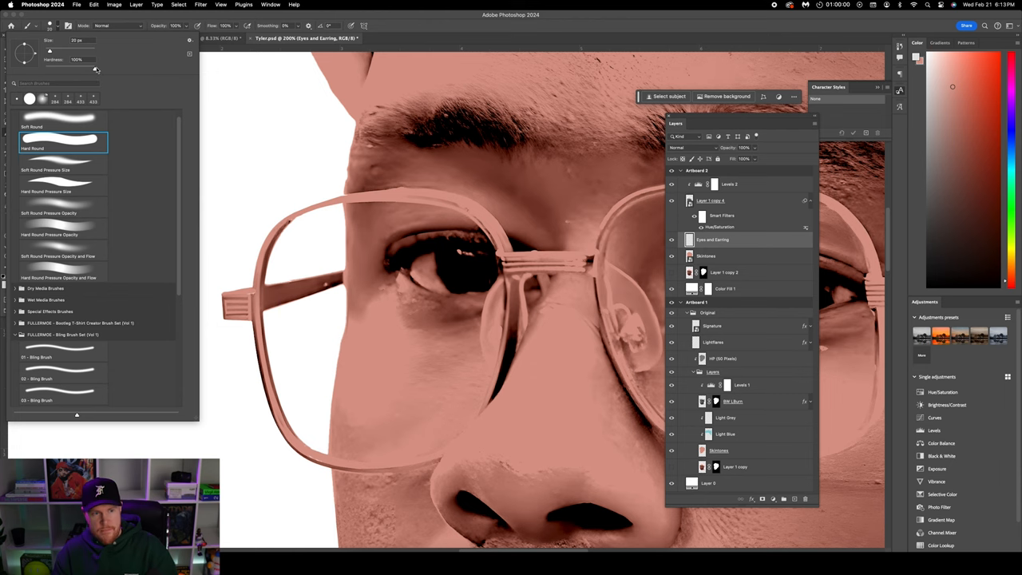
click(6, 287)
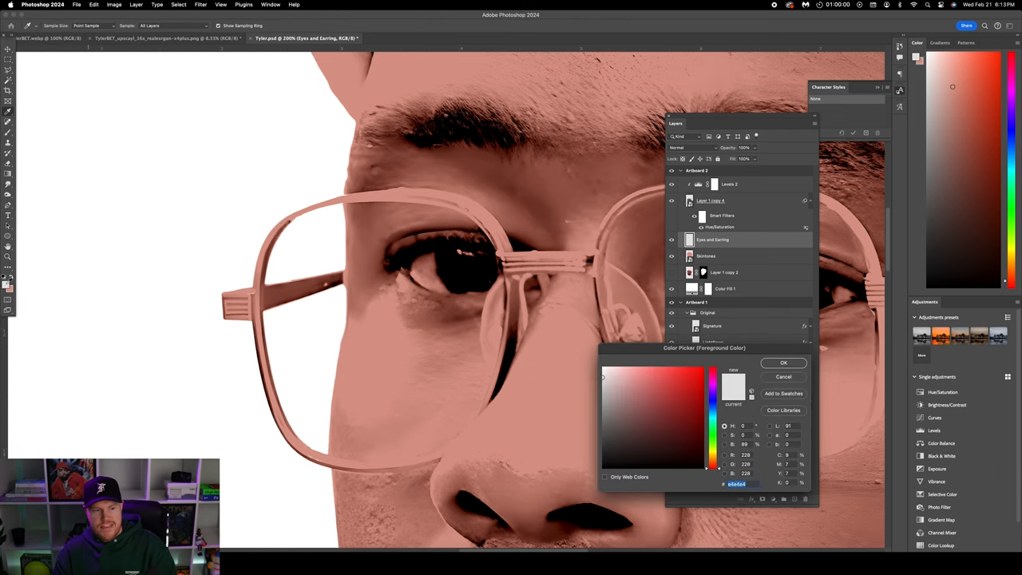
click(594, 381)
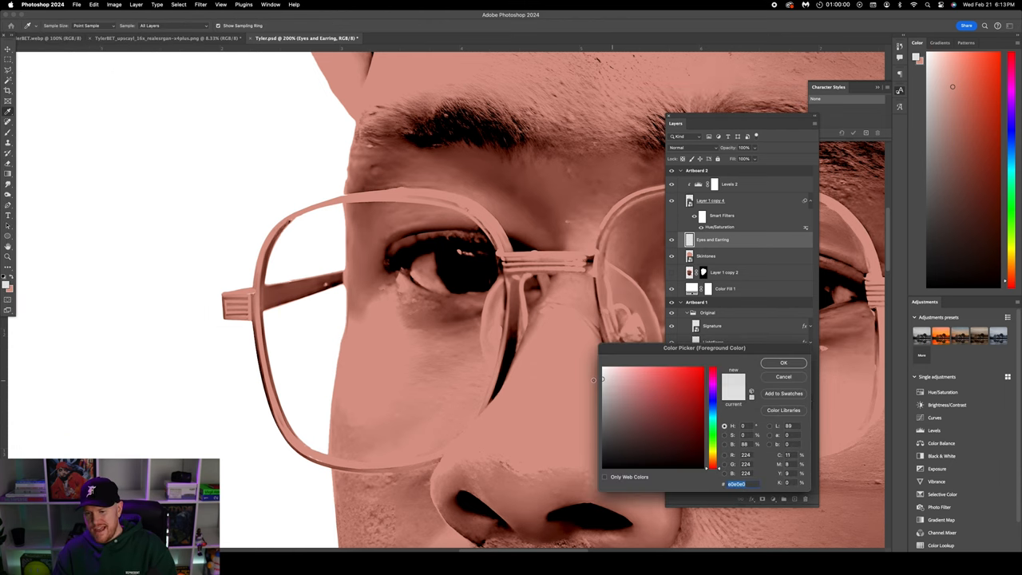
click(783, 362)
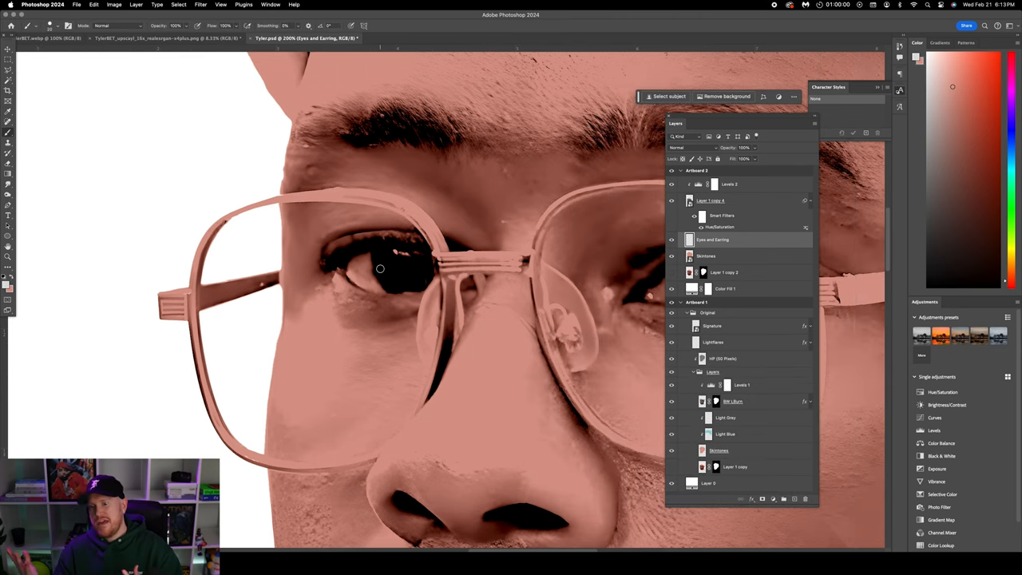
mouse_move(369, 256)
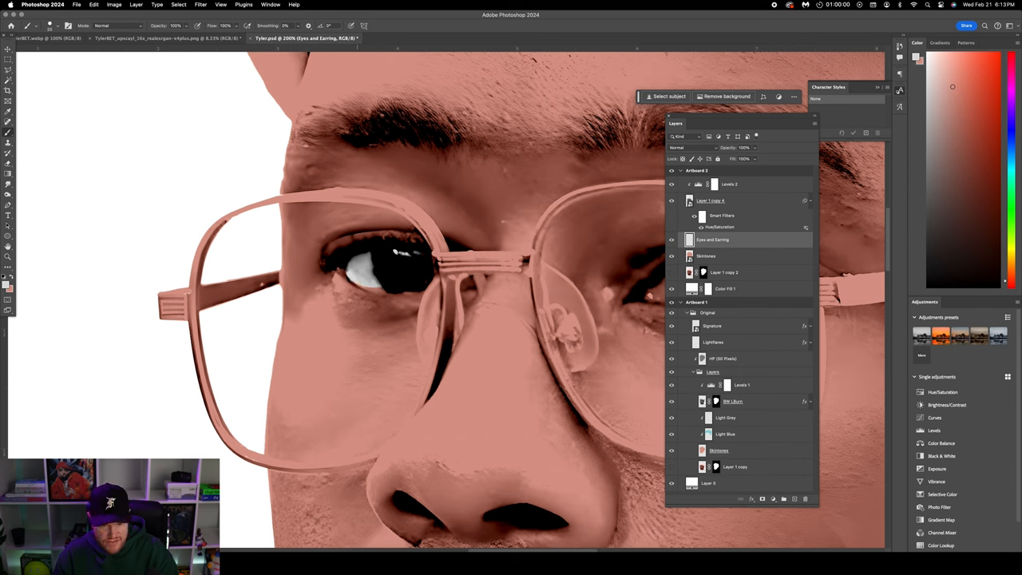
- Paint a white catchlight into the second eye and fit both artboards back in view
click(368, 287)
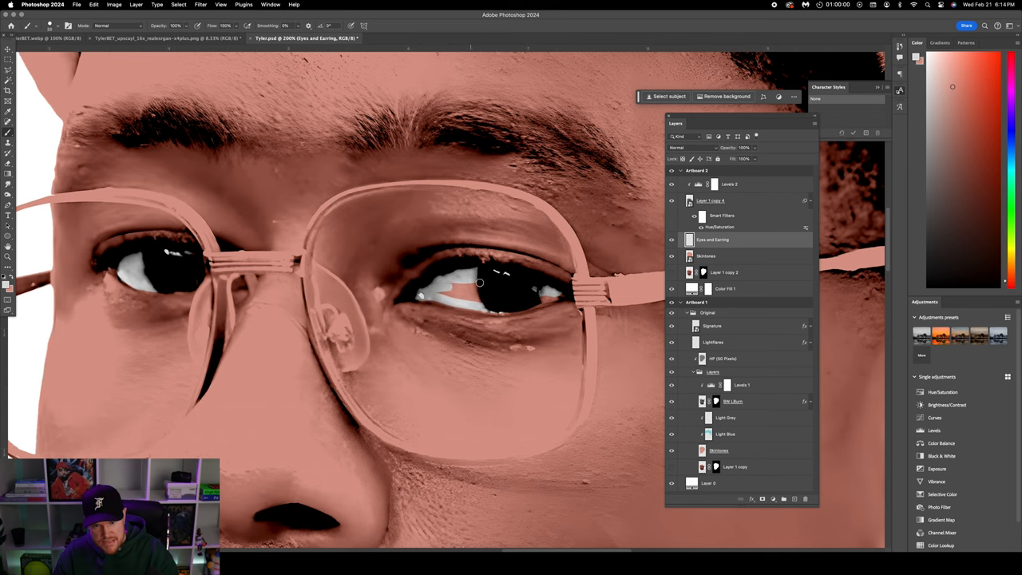
key(Ctrl+0)
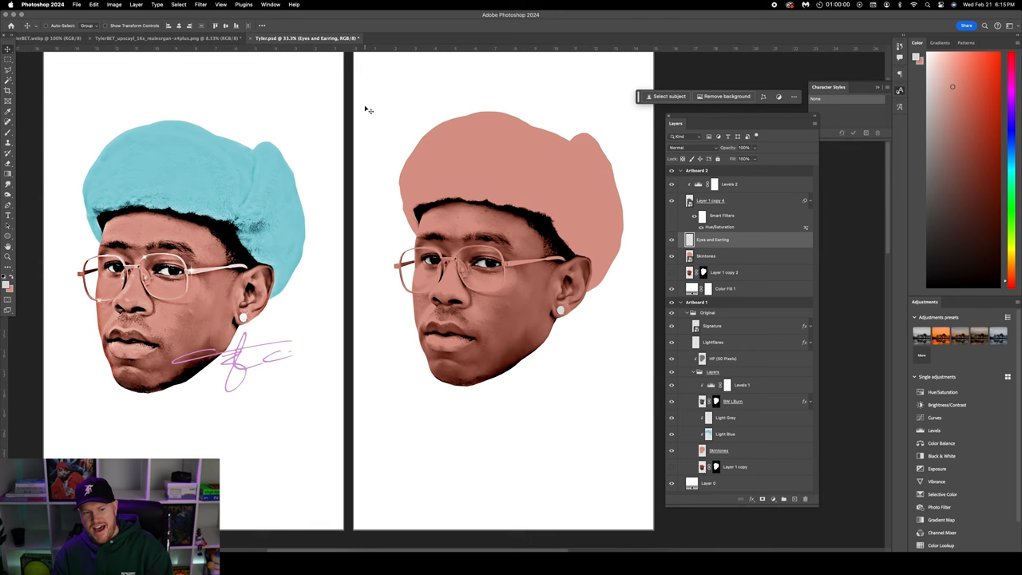
mouse_move(774, 256)
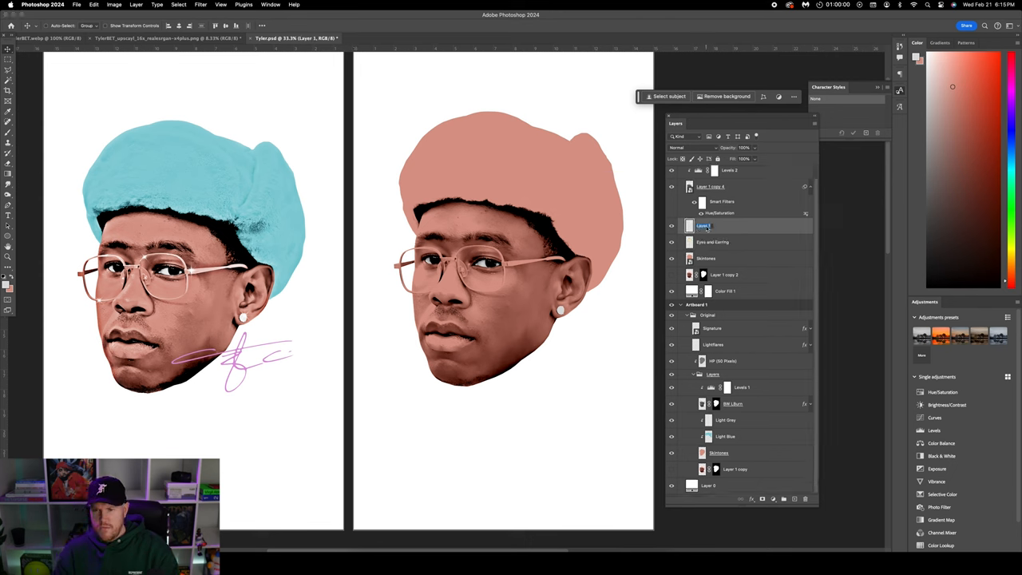
- Name the new layer Hat and lasso a selection around the hat's outline
double_click(706, 225)
text(Hat)
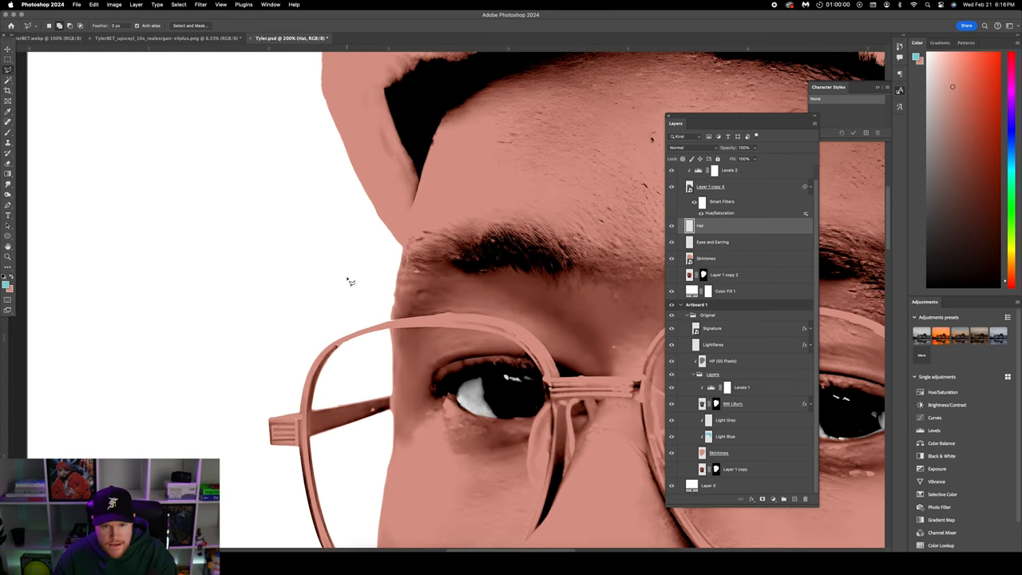
drag(348, 281, 407, 249)
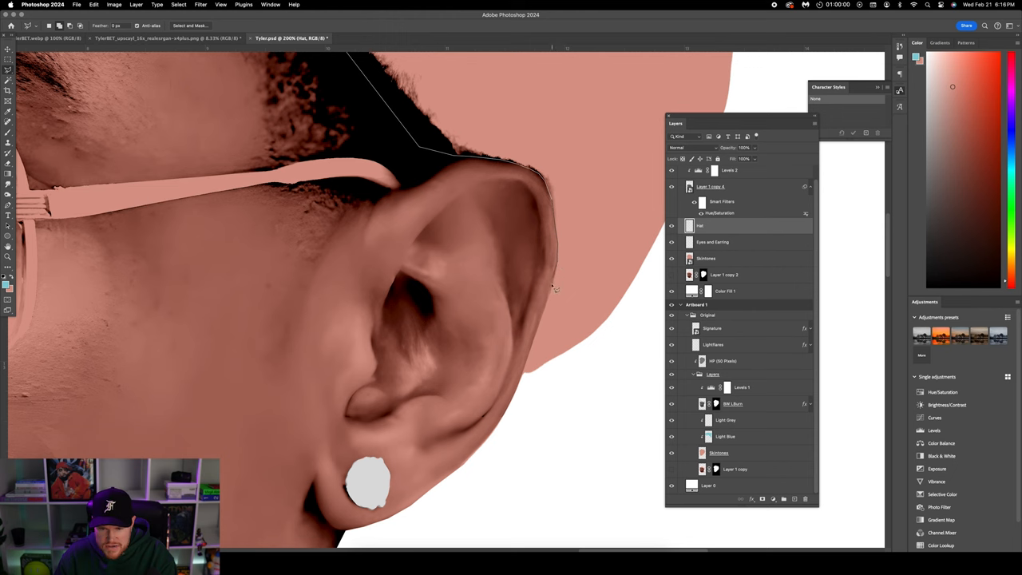
mouse_move(546, 320)
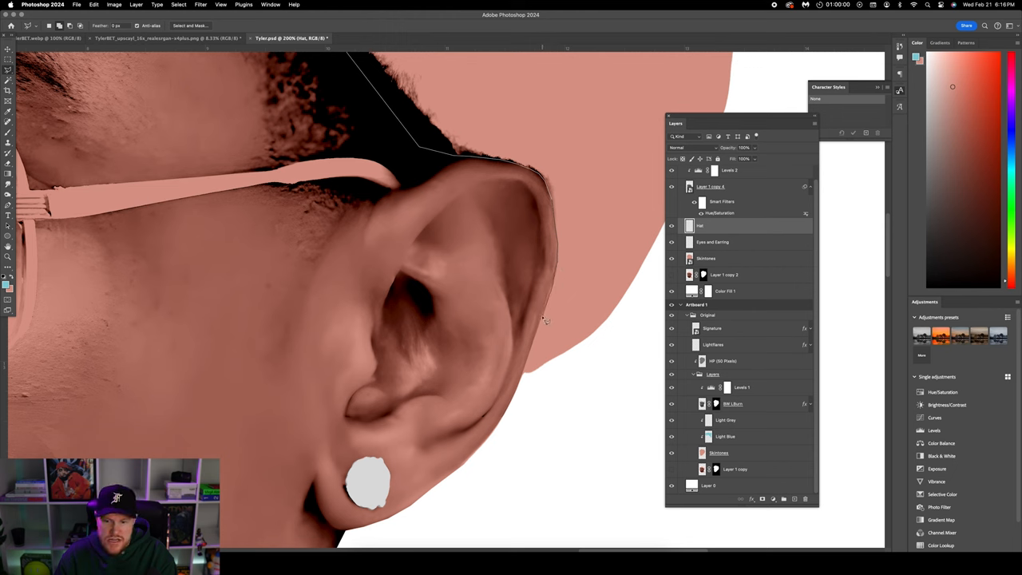
mouse_move(527, 374)
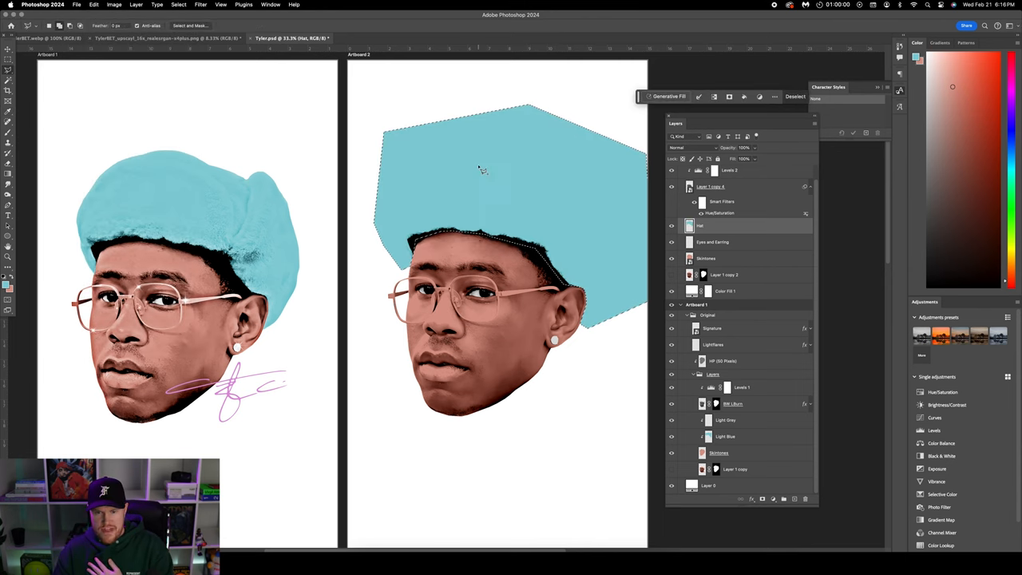
- Deselect, clip the Hat layer to the photo beneath and select the Midtones layer
click(795, 96)
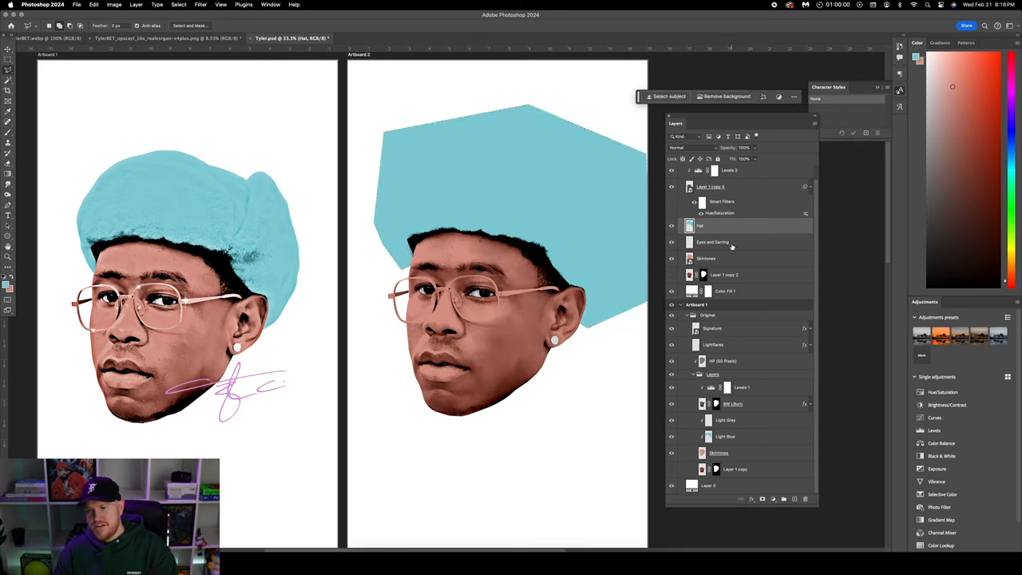
right_click(713, 242)
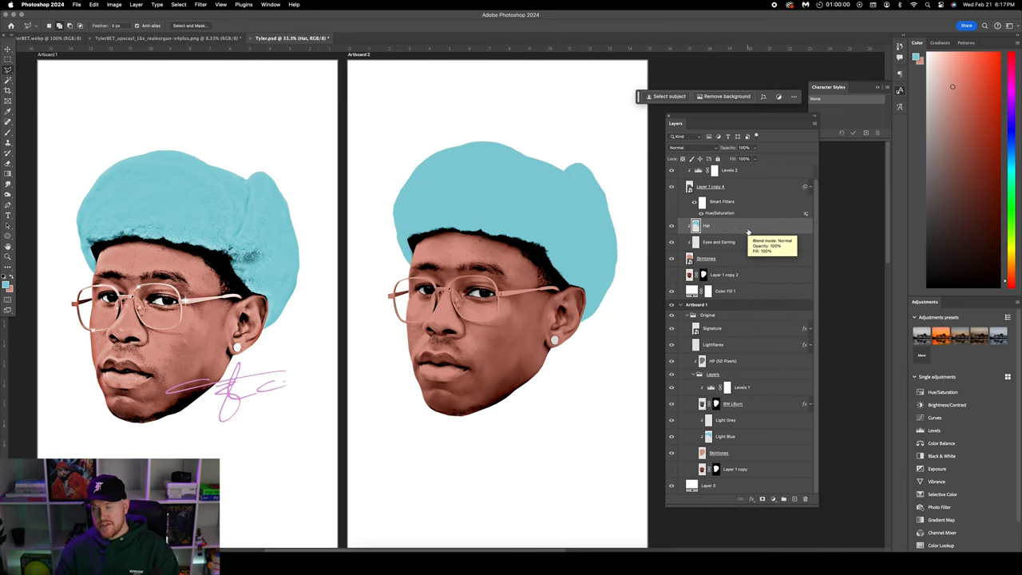
click(706, 258)
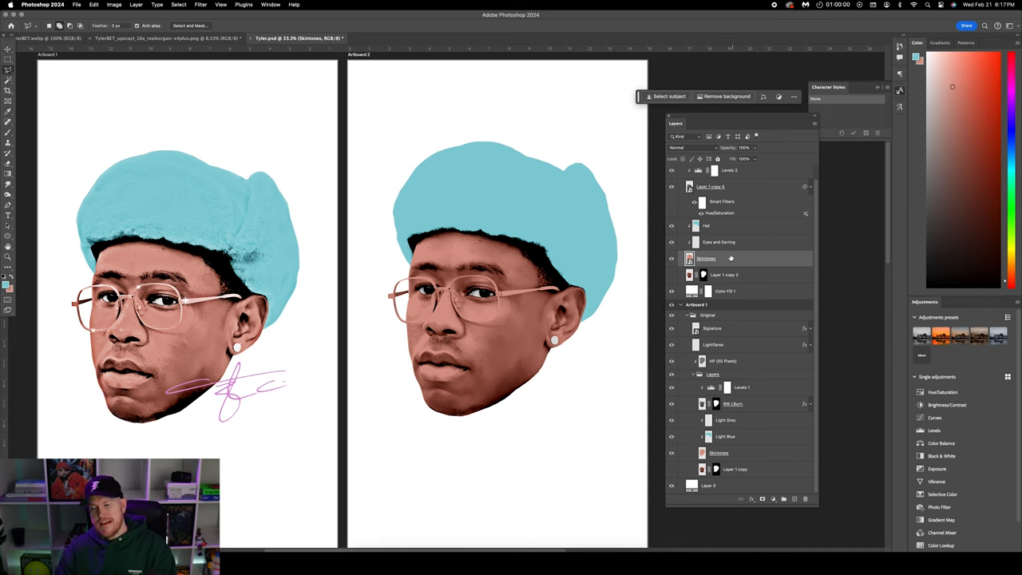
mouse_move(741, 246)
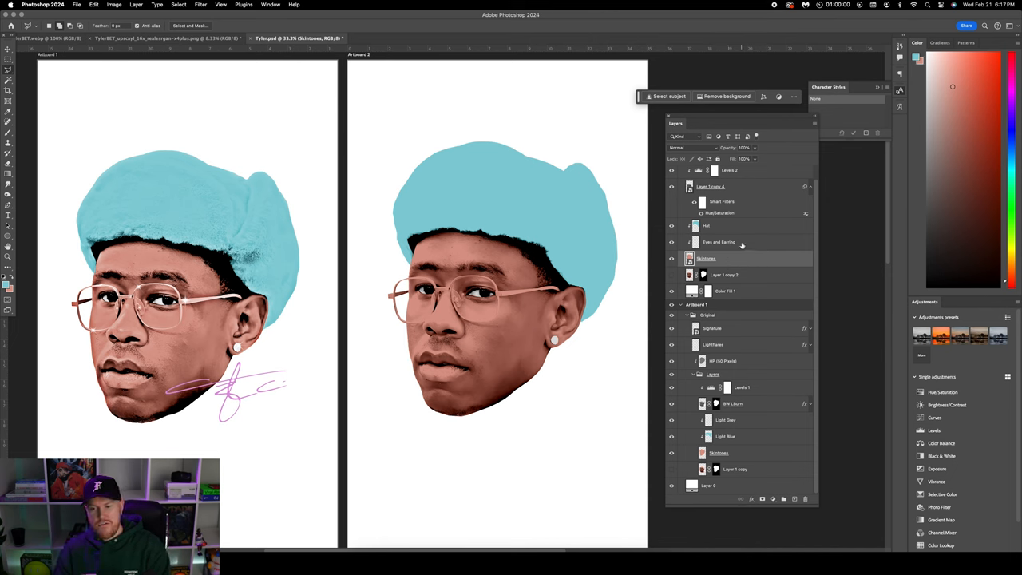
click(706, 225)
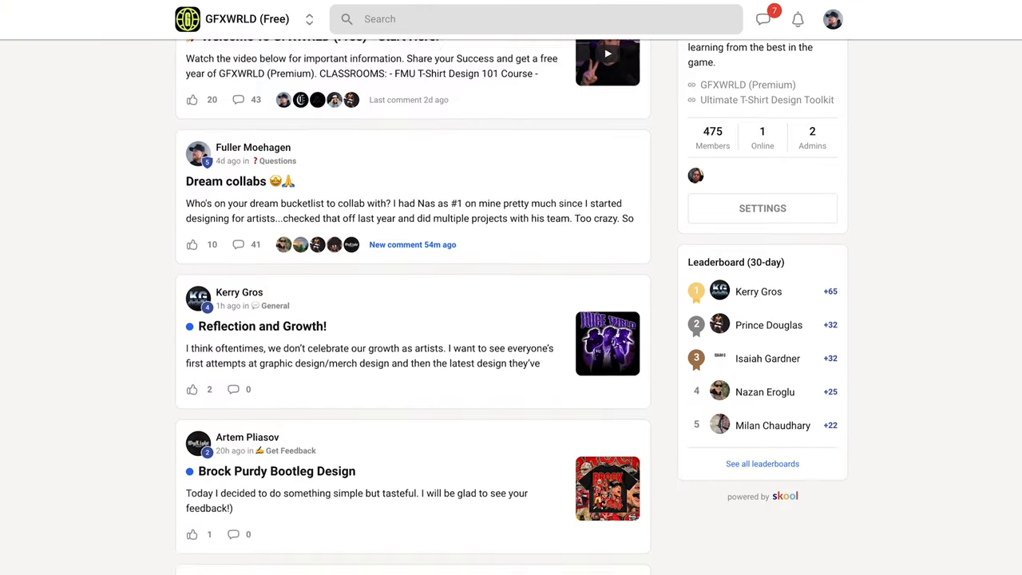
- Scroll the GFXWRLD feed, visit its About page and return to browsing posts
scroll(down, 3)
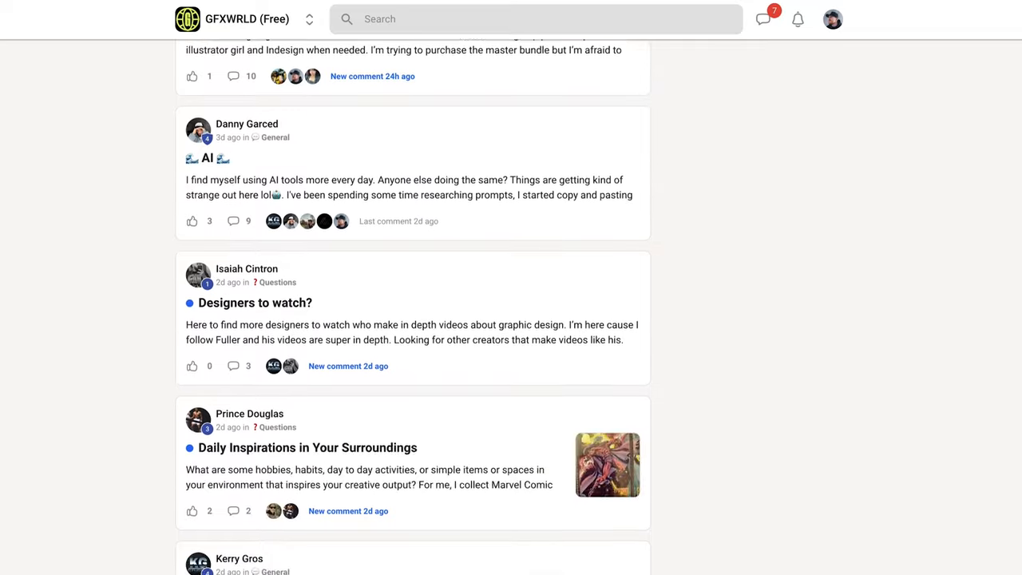
click(533, 49)
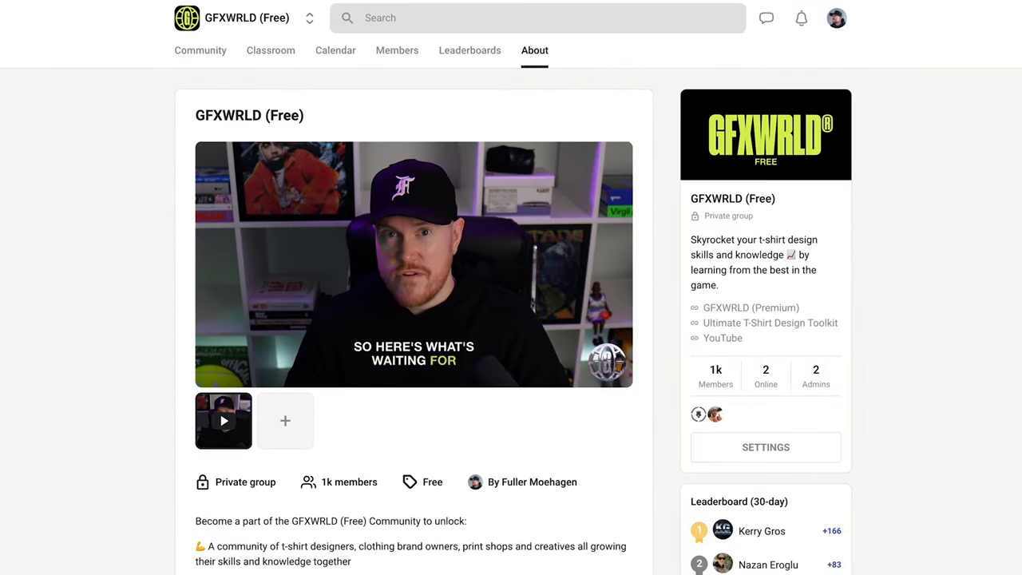
click(201, 49)
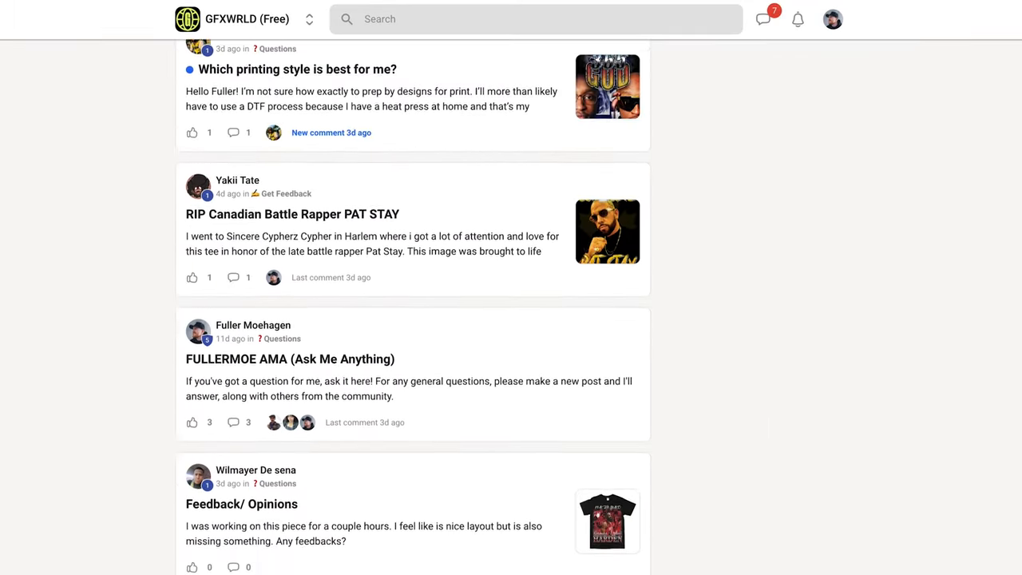
scroll(down, 3)
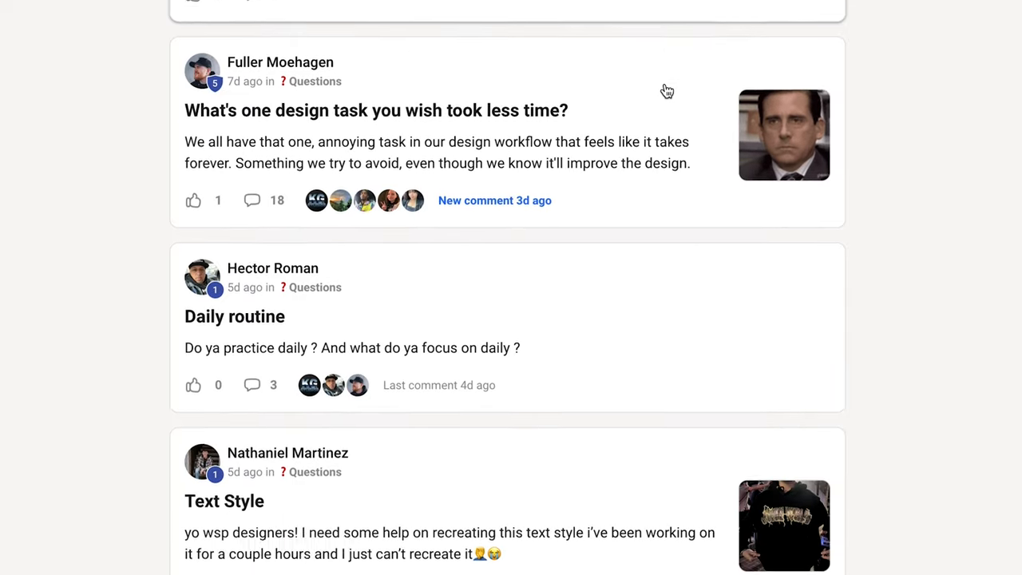
scroll(down, 3)
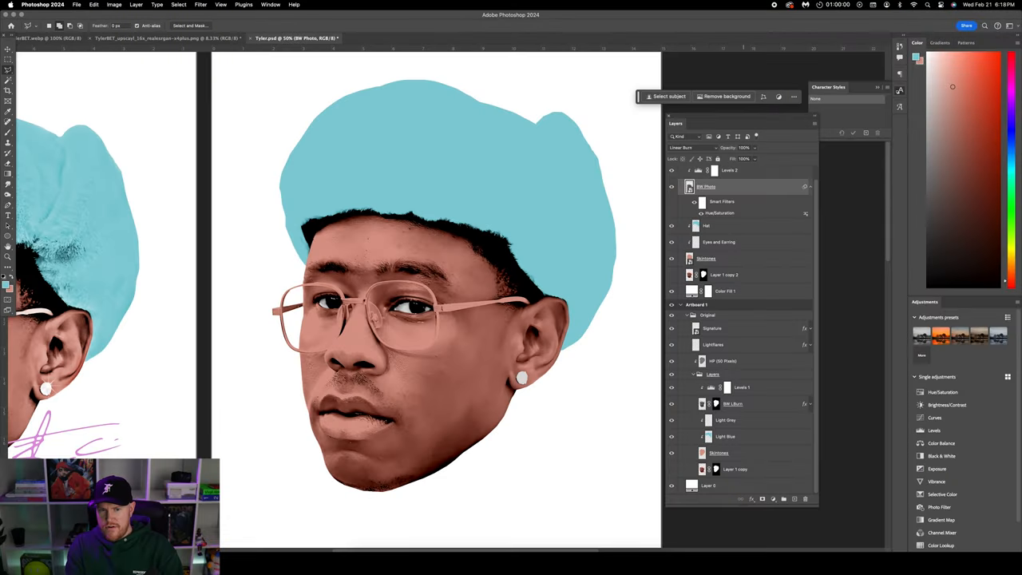
mouse_move(744, 187)
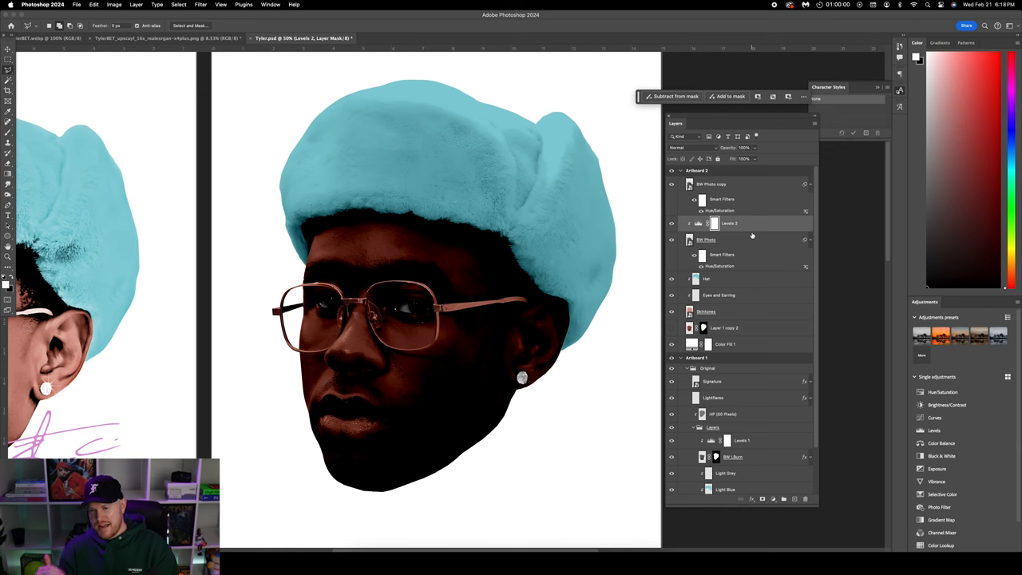
- Select the duplicated BW Photo layer and give it a new blend mode
click(711, 184)
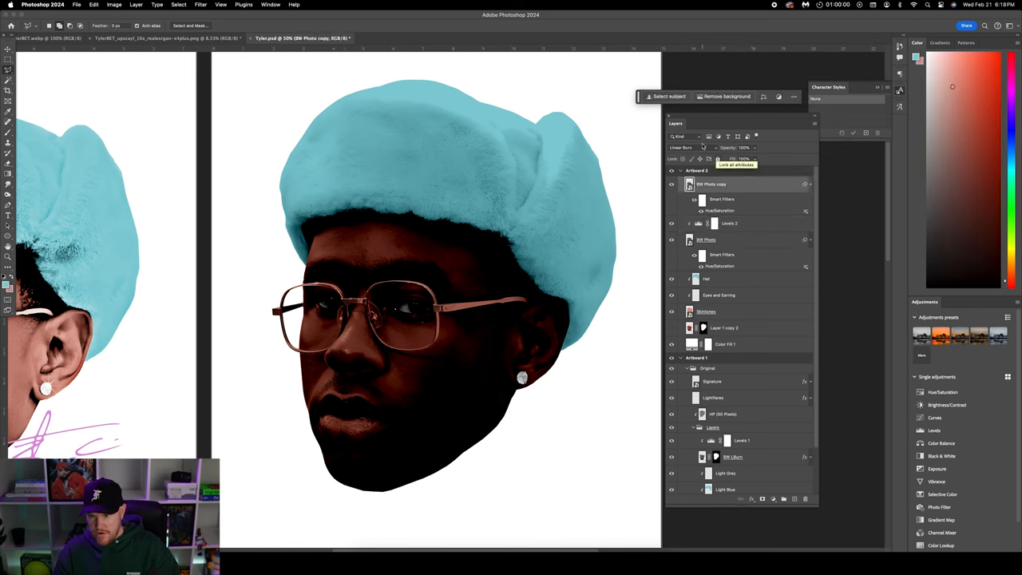
click(684, 147)
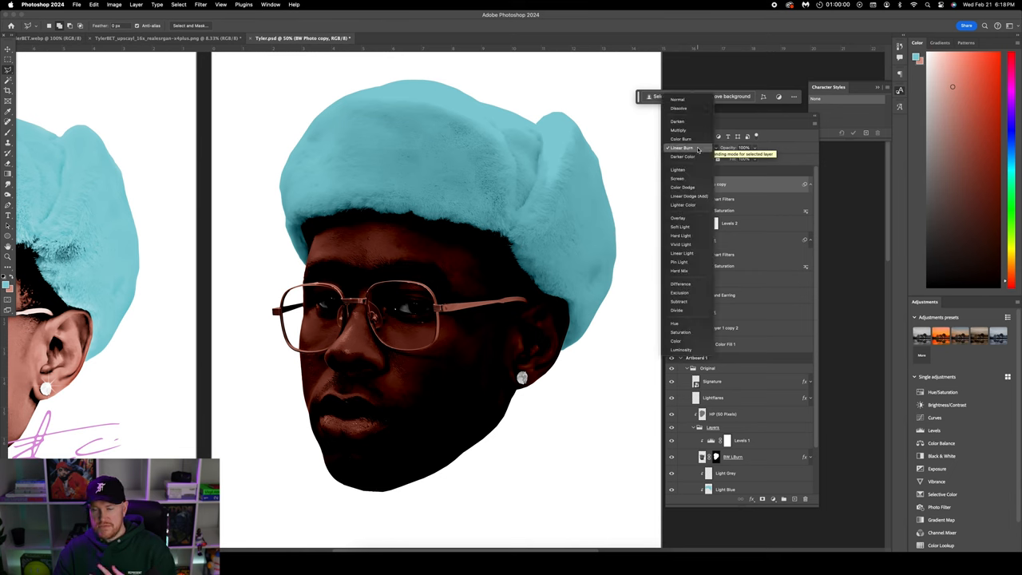
click(677, 99)
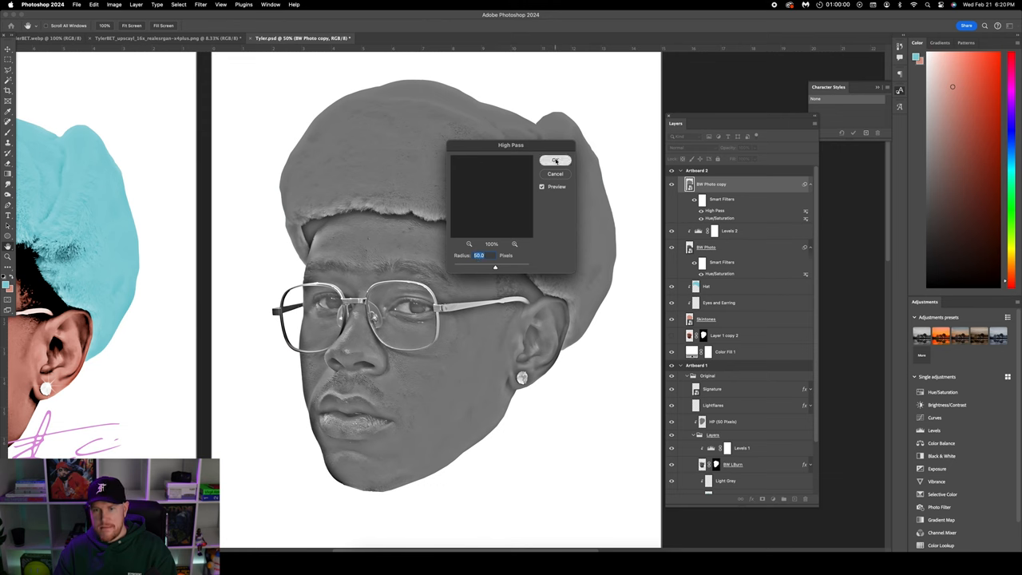
- Apply the High Pass filter to the copy and adjust its blending in the Layers panel
click(556, 160)
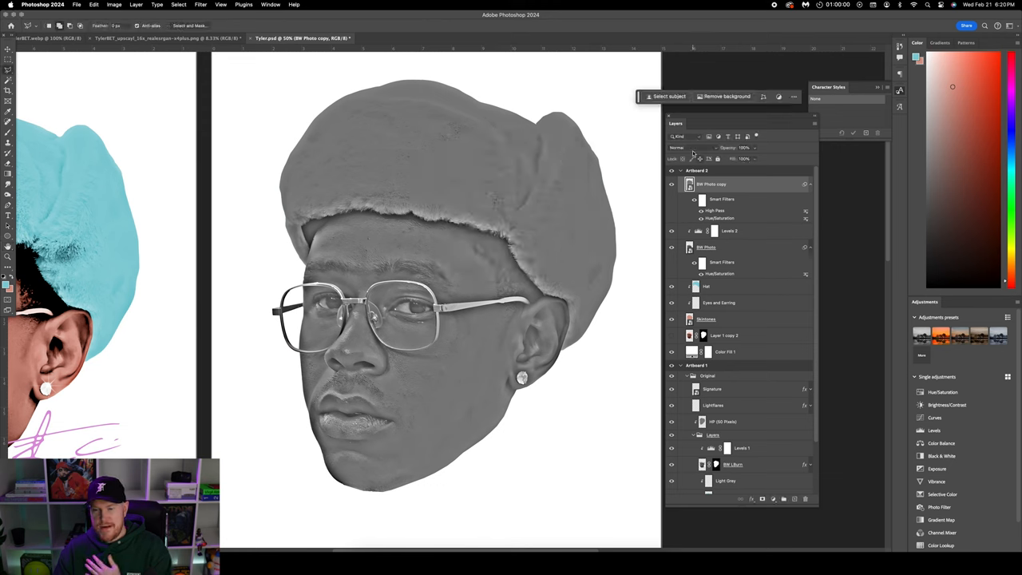
click(677, 147)
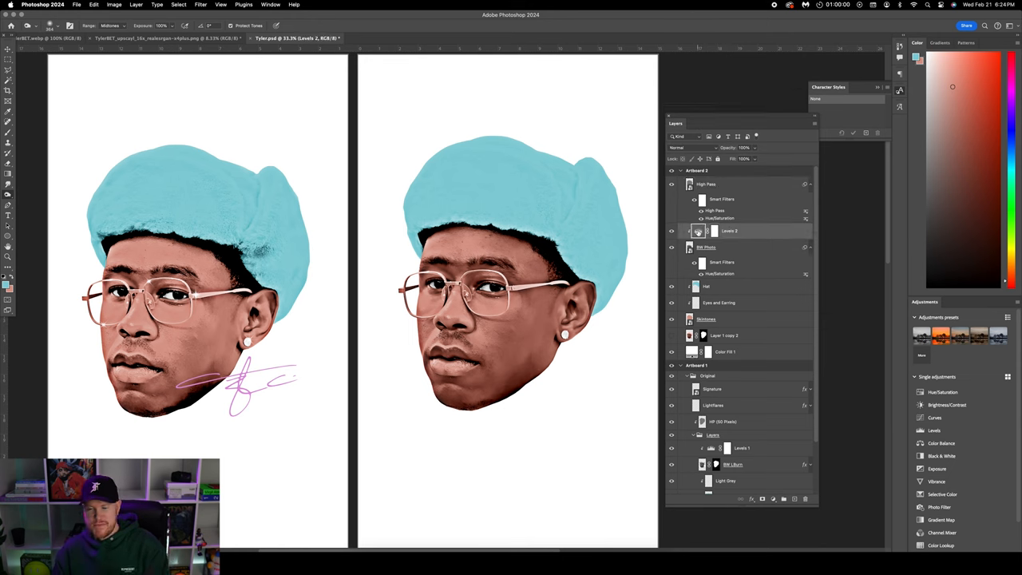
- Reopen the Levels adjustment and nudge its input slider to retune the portrait
double_click(698, 230)
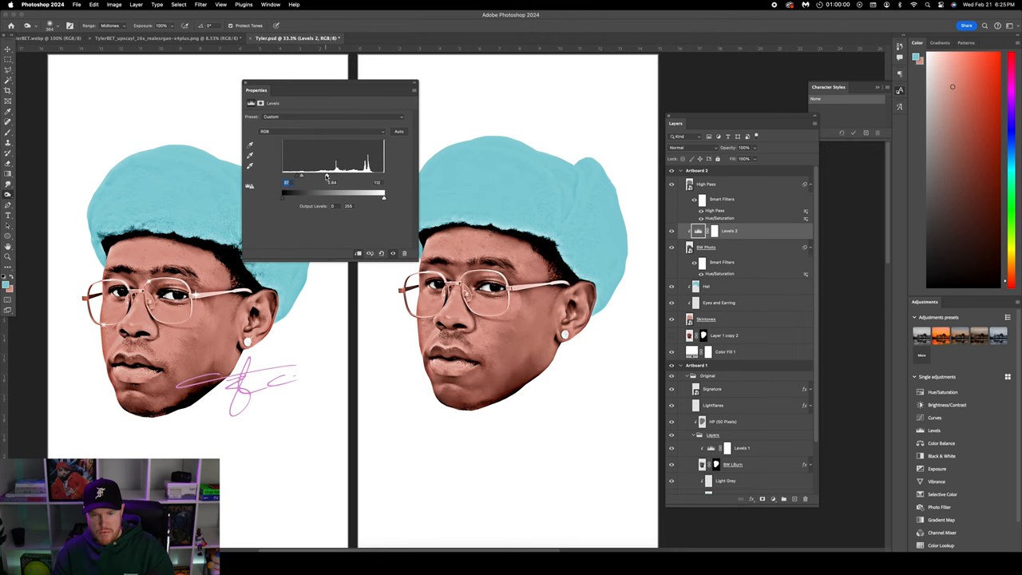
drag(384, 193, 375, 194)
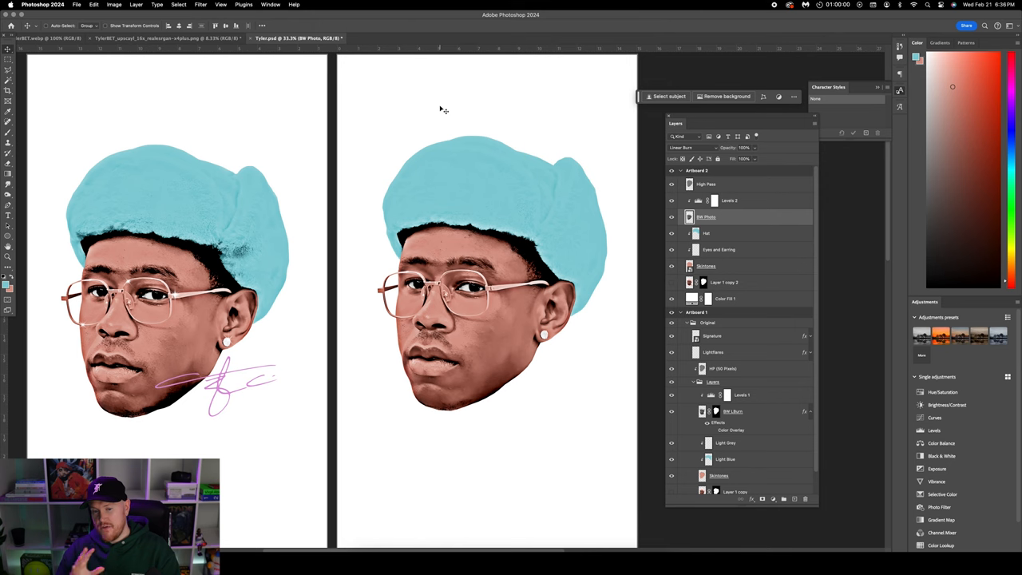
mouse_move(466, 118)
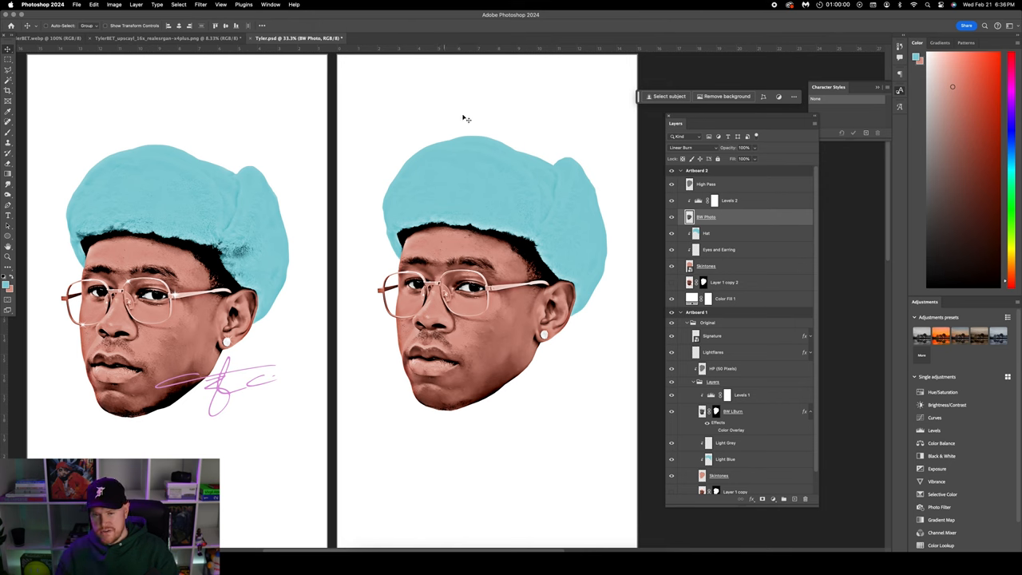
- Select the hat area on the photo layer and apply a raised Brightness/Contrast boost to it
click(705, 233)
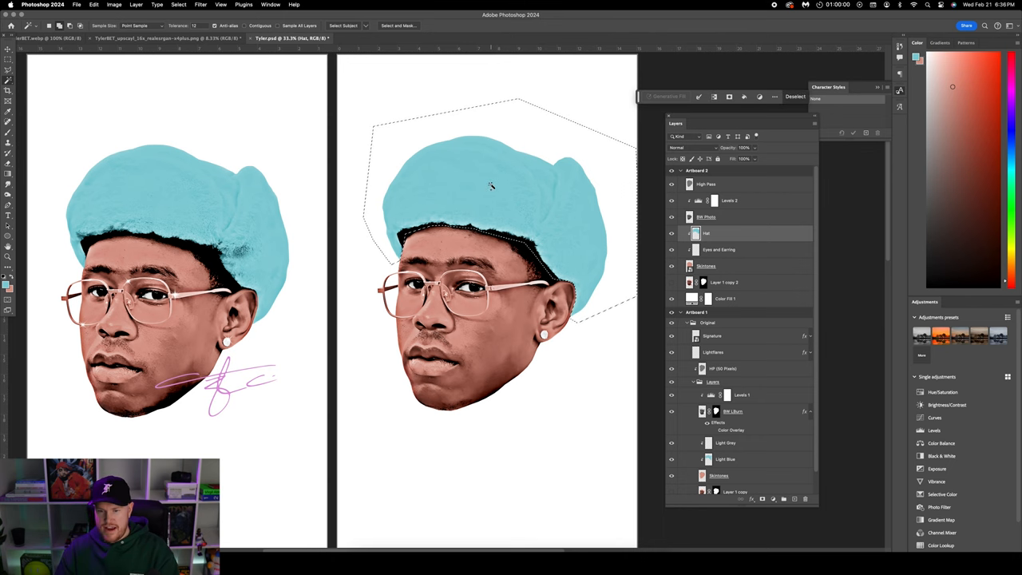
click(706, 217)
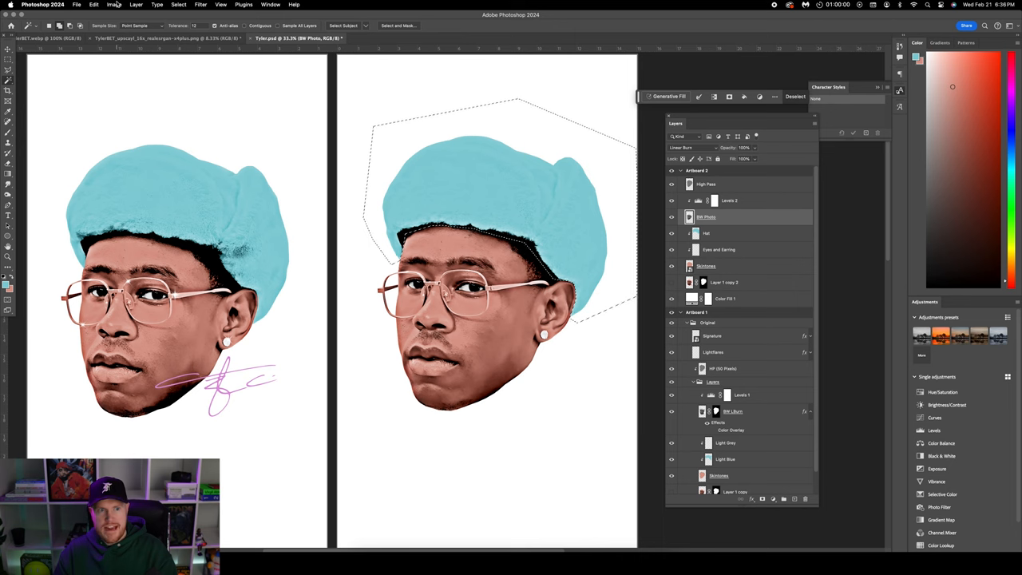
mouse_move(422, 137)
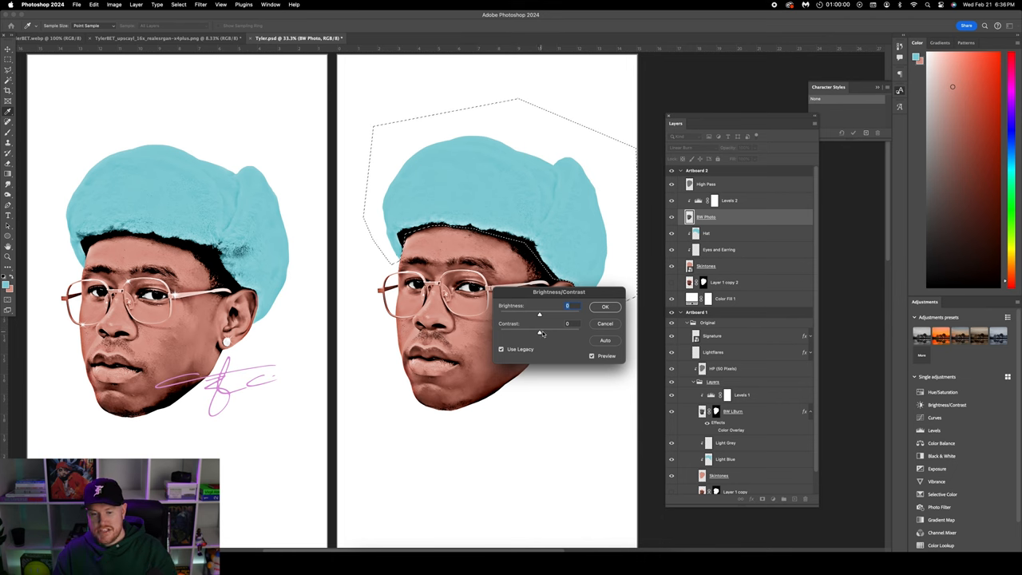
drag(550, 332, 568, 332)
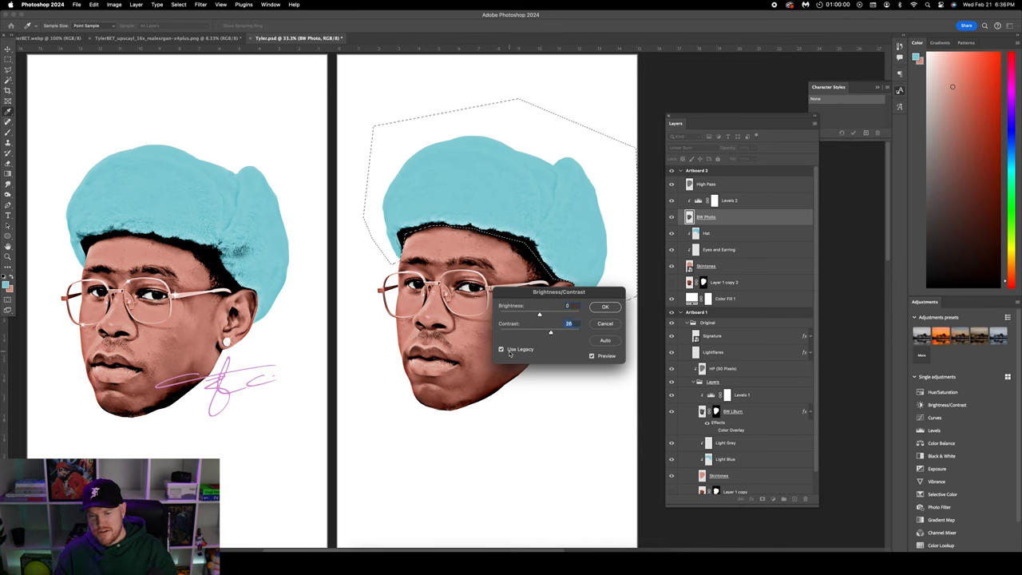
drag(551, 333, 563, 332)
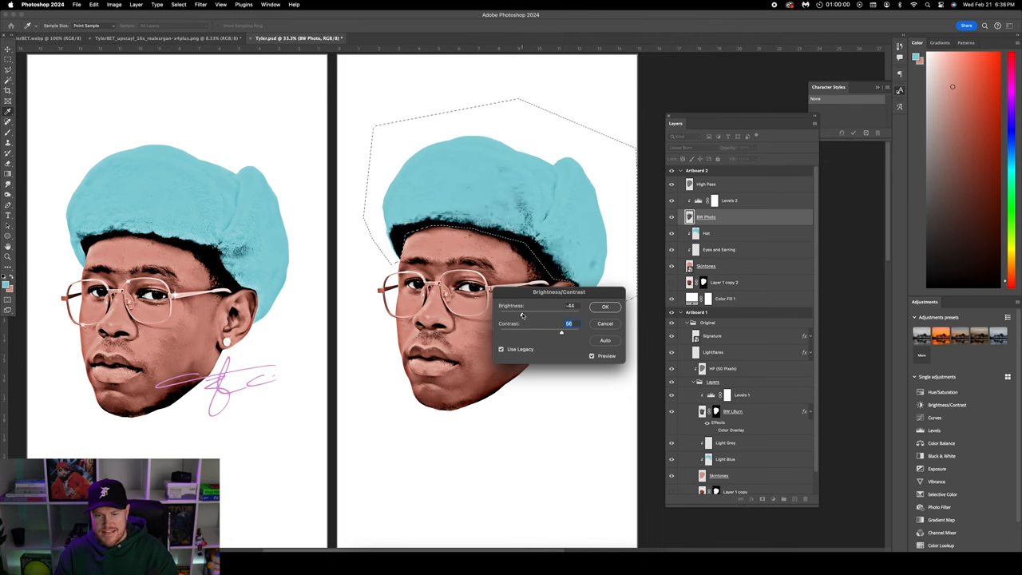
drag(563, 334, 557, 334)
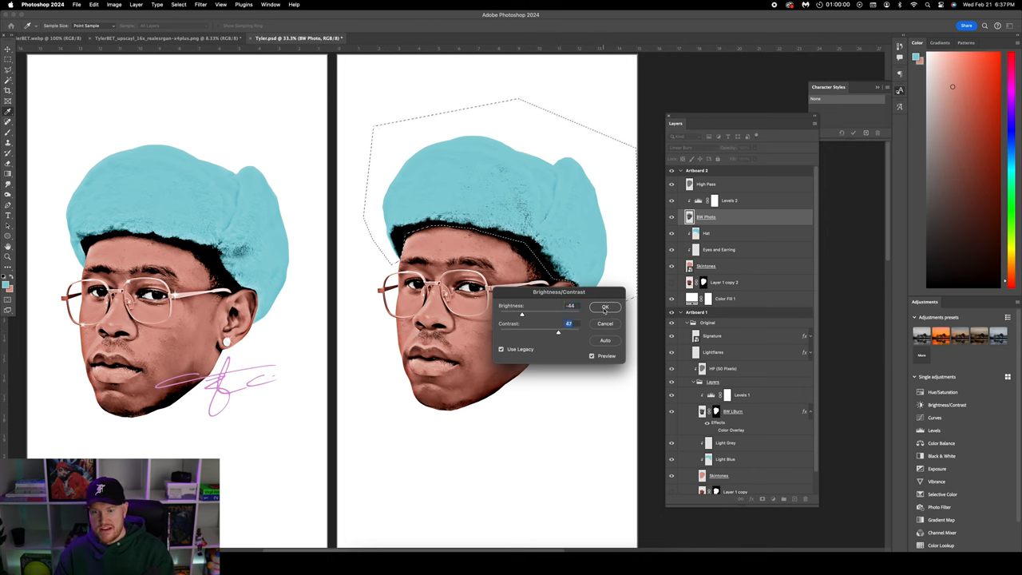
click(605, 306)
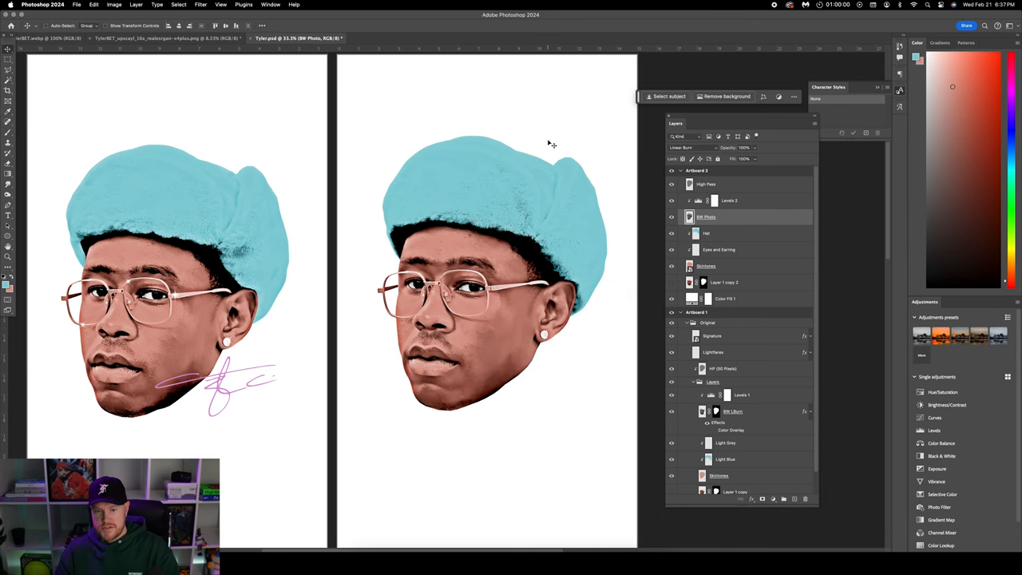
mouse_move(722, 195)
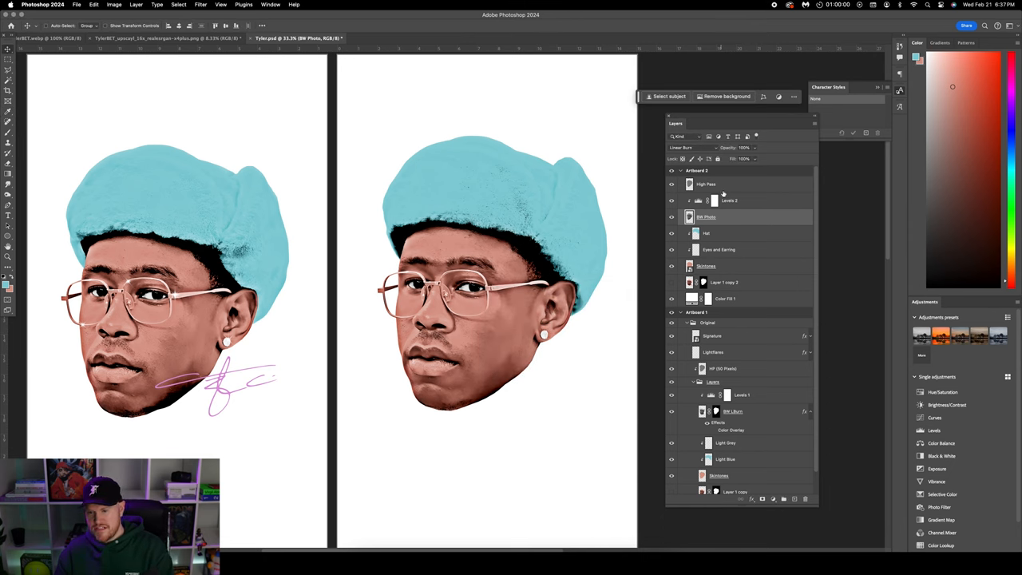
- Add a new empty Lightflares layer above the High Pass layer
click(706, 184)
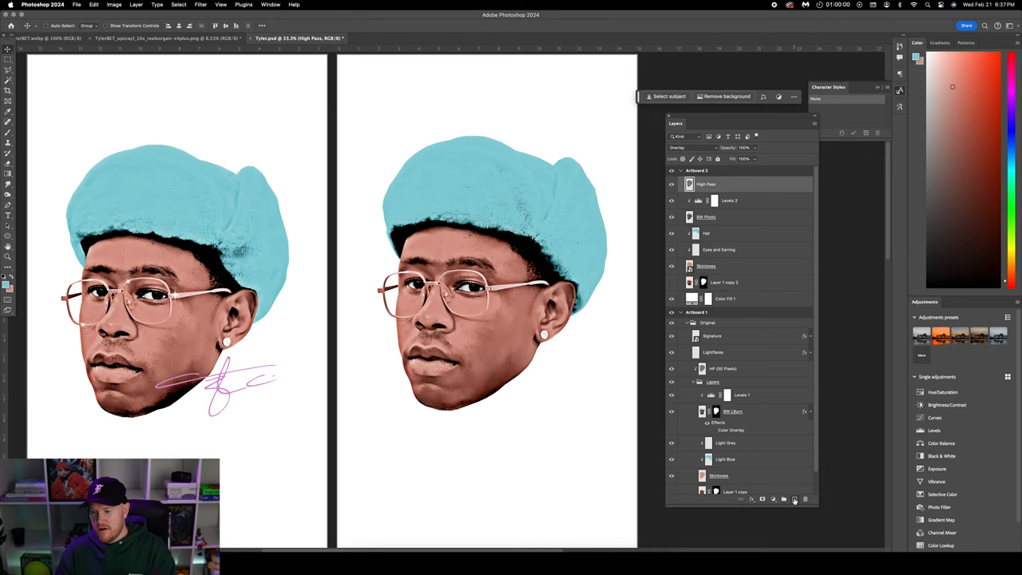
click(795, 498)
text(Lightflares)
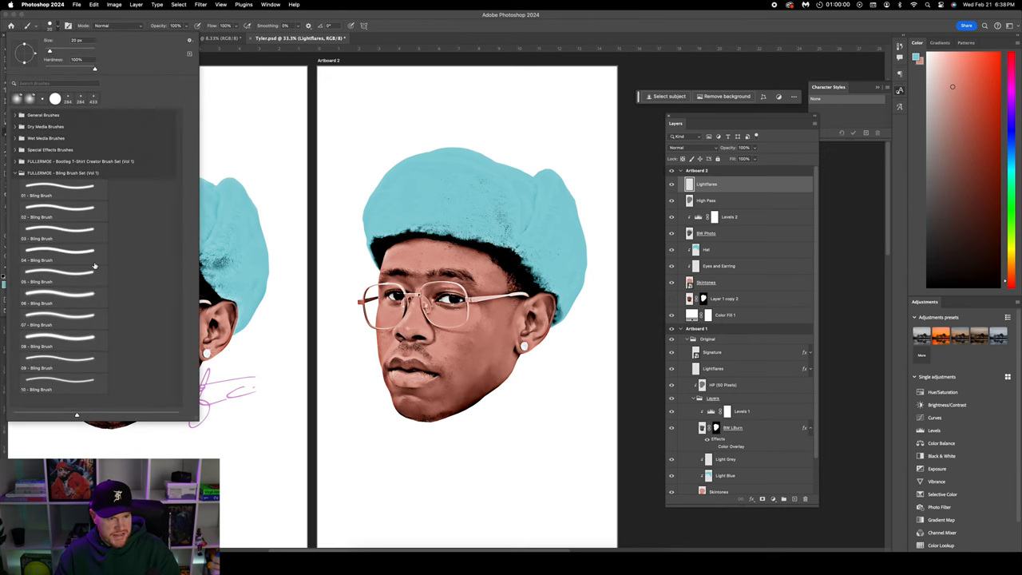
mouse_move(73, 382)
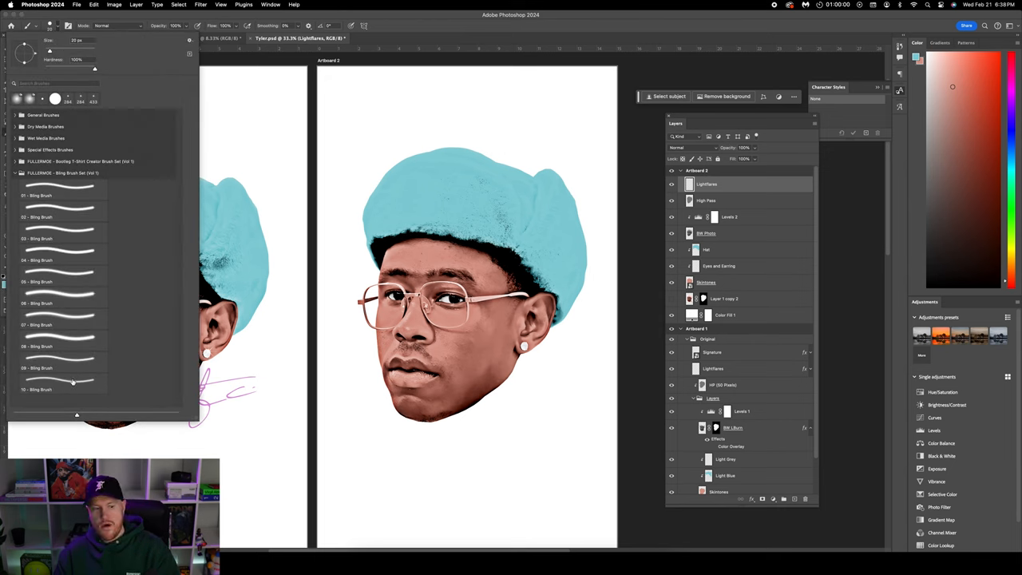
mouse_move(72, 389)
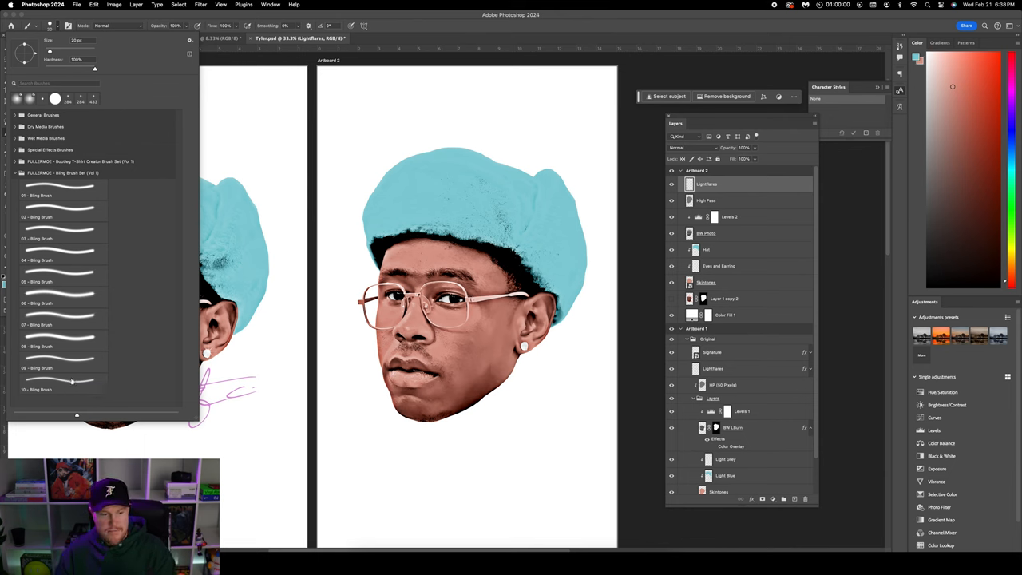
- Pick a sparkle brush from the Bling collection and paint flares on the glasses frames
click(62, 390)
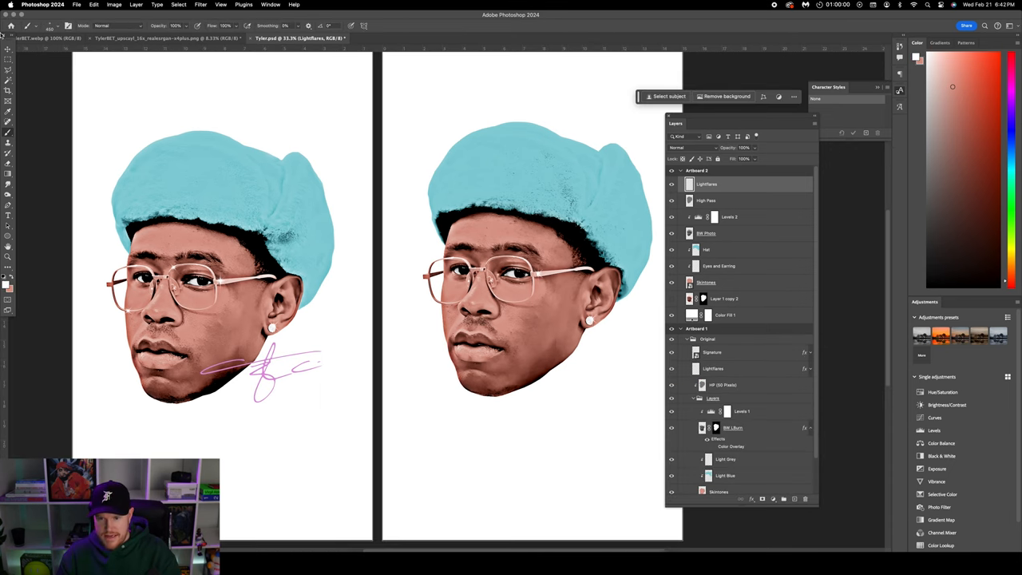
click(66, 26)
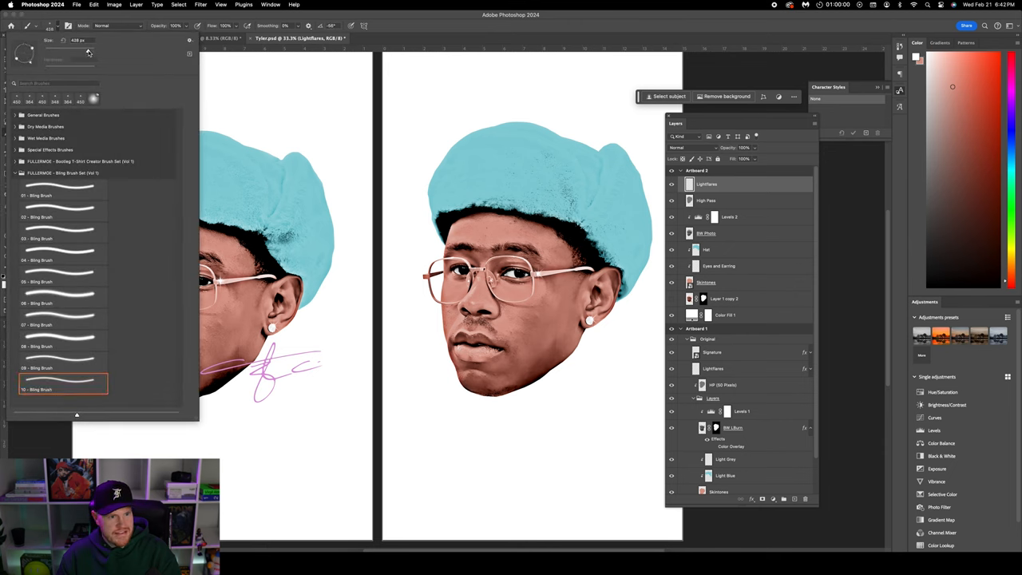
triple_click(79, 40)
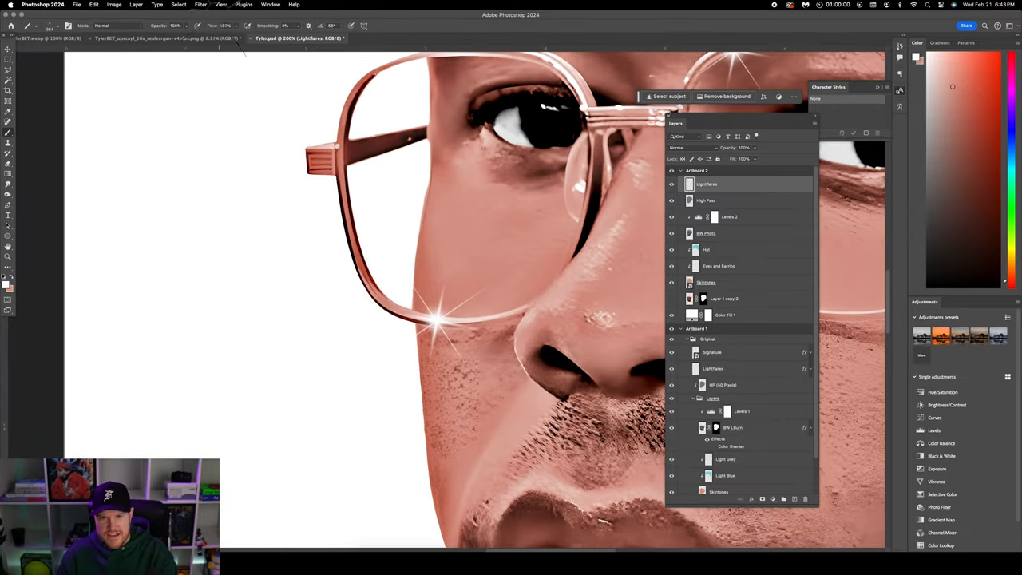
- Apply a light Gaussian Blur to the Lightflares layer to soften the sparkles
click(202, 5)
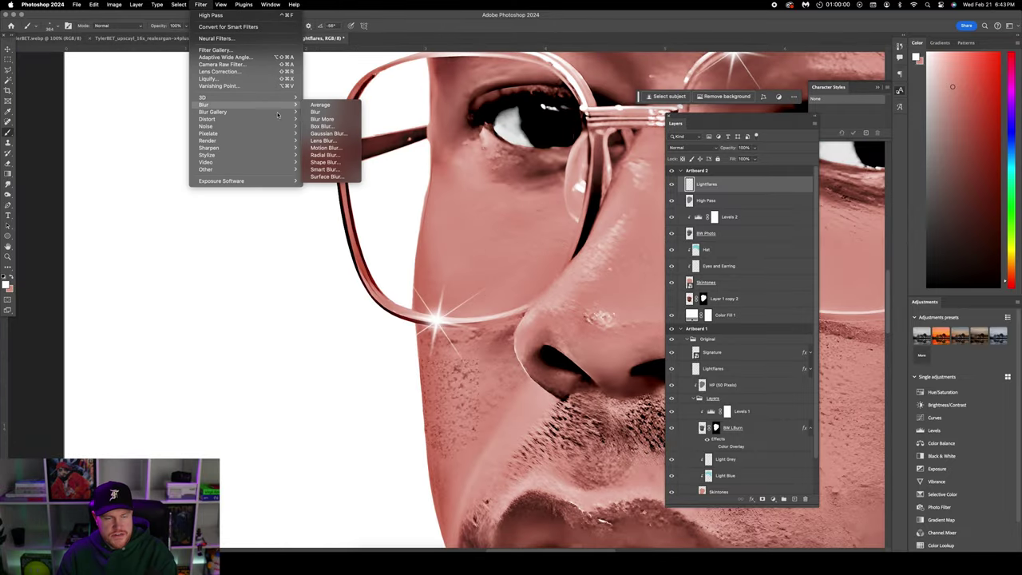
click(325, 134)
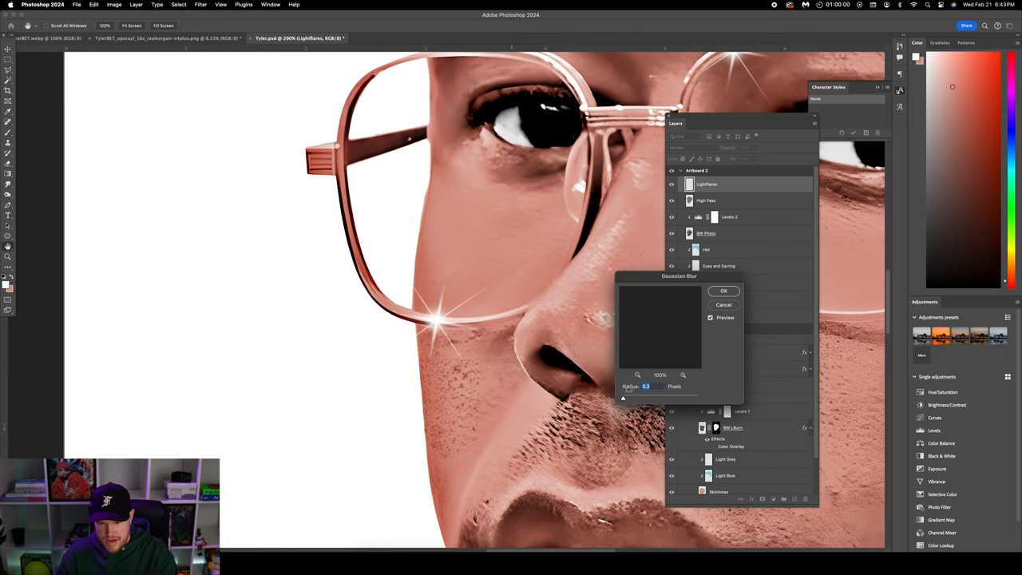
drag(626, 398, 623, 397)
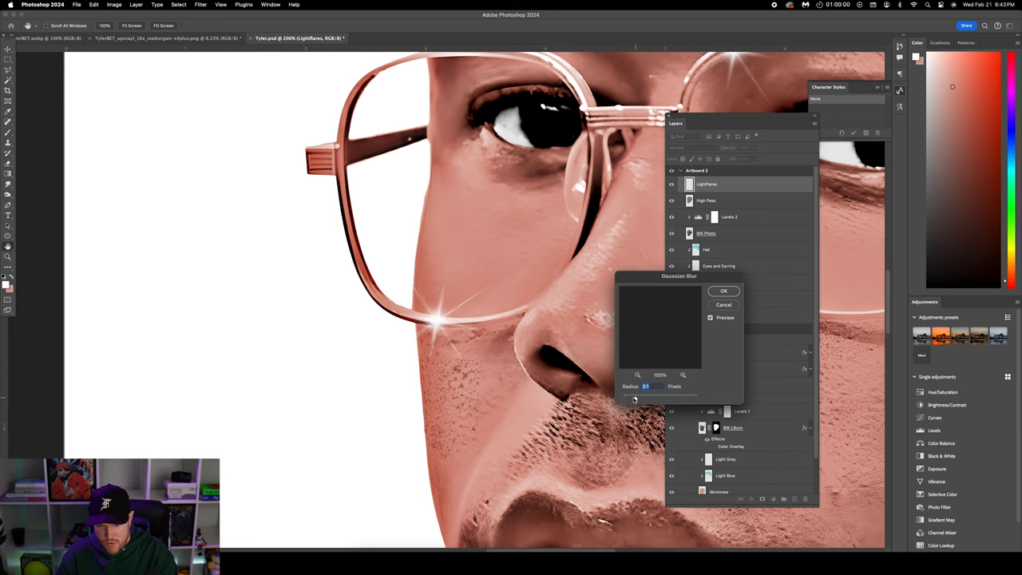
drag(635, 398, 626, 398)
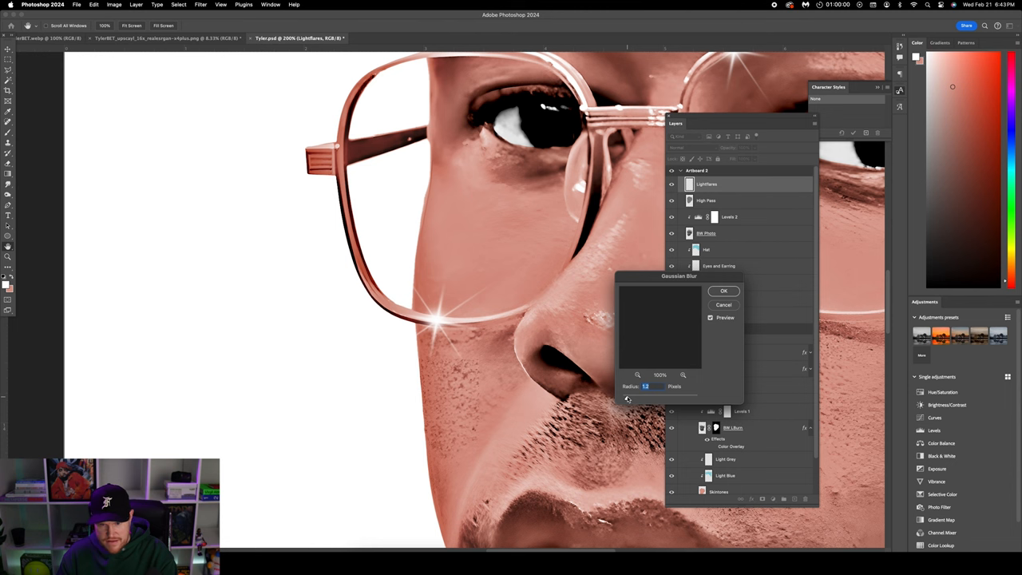
click(723, 291)
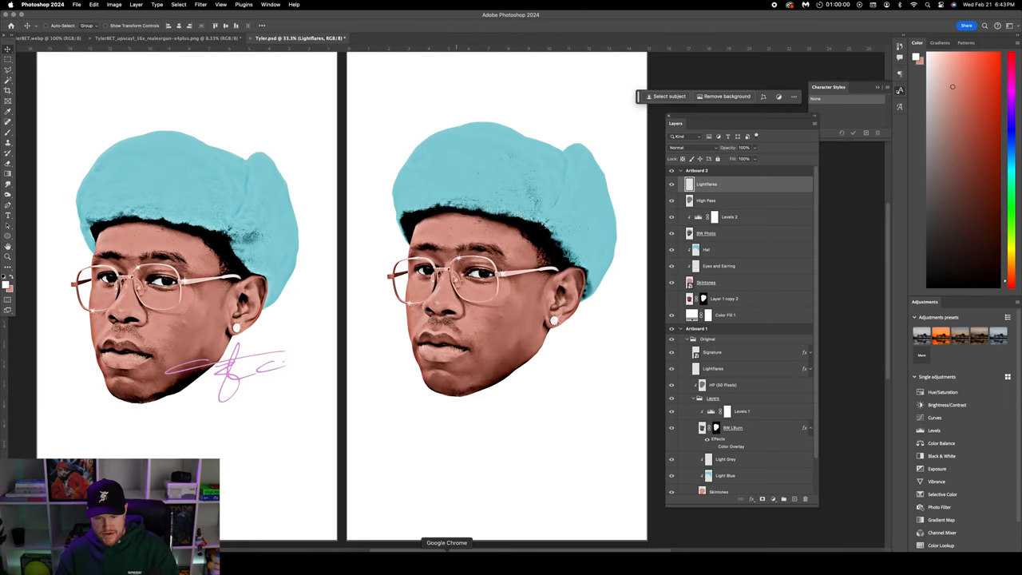
- Copy the signature PNG into Artboard 2 and shrink it beside the portrait's chin
click(447, 543)
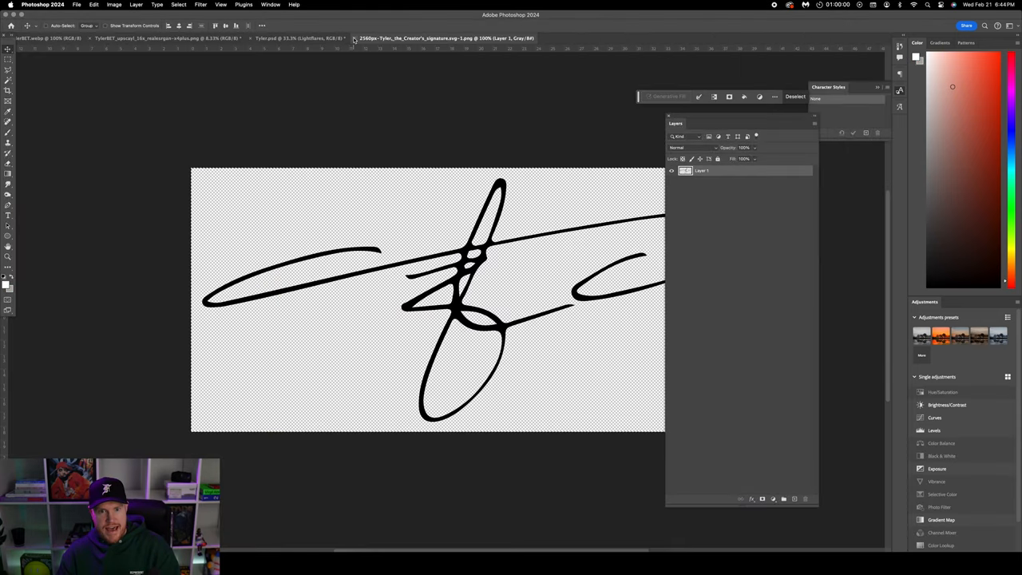
click(300, 39)
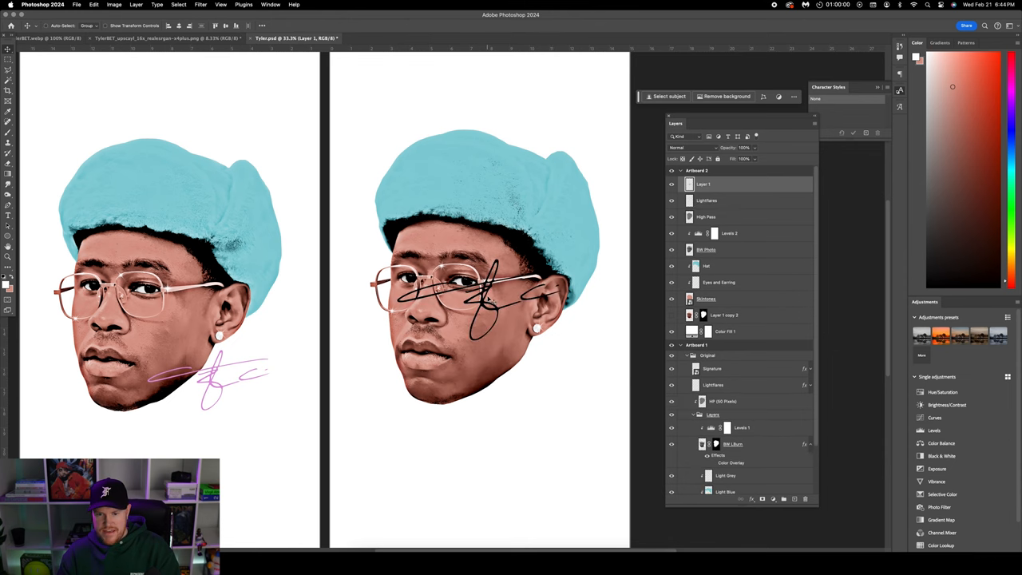
drag(471, 300, 508, 371)
text(Rue)
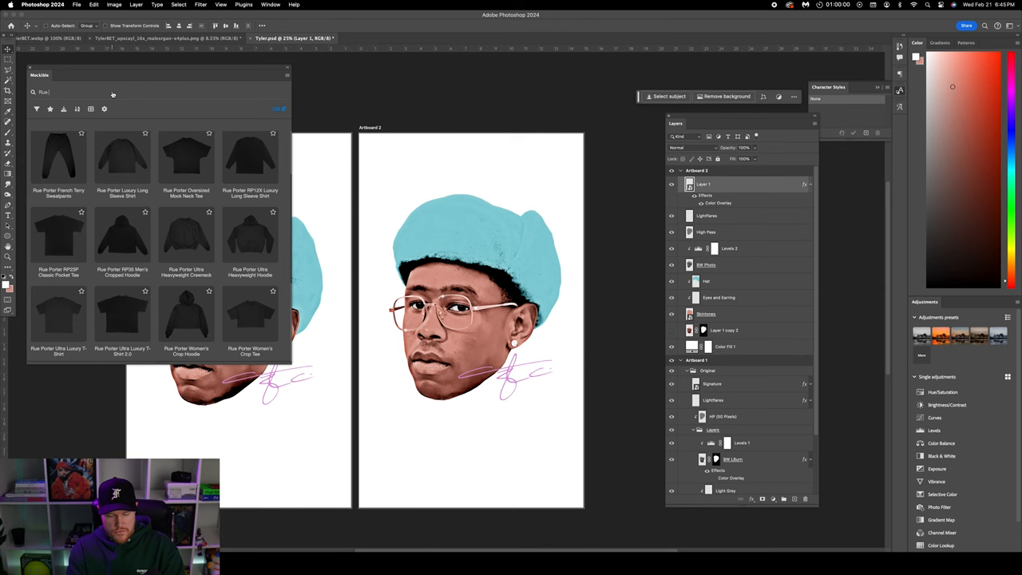
- Search 'Porter', download the Rue Porter Ultra Luxury T-Shirt 3.0 front mockup and open it
text(Porter)
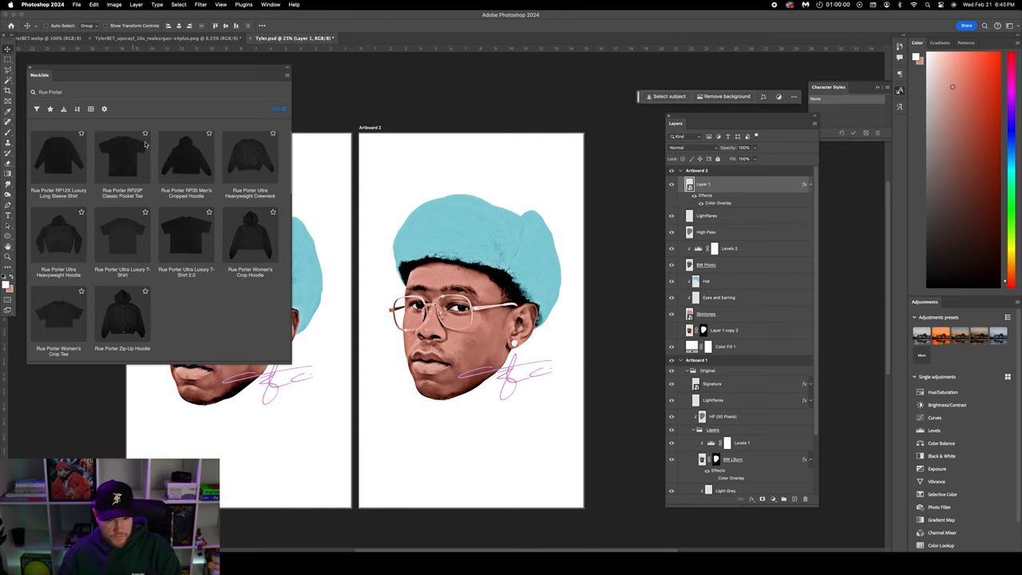
mouse_move(182, 241)
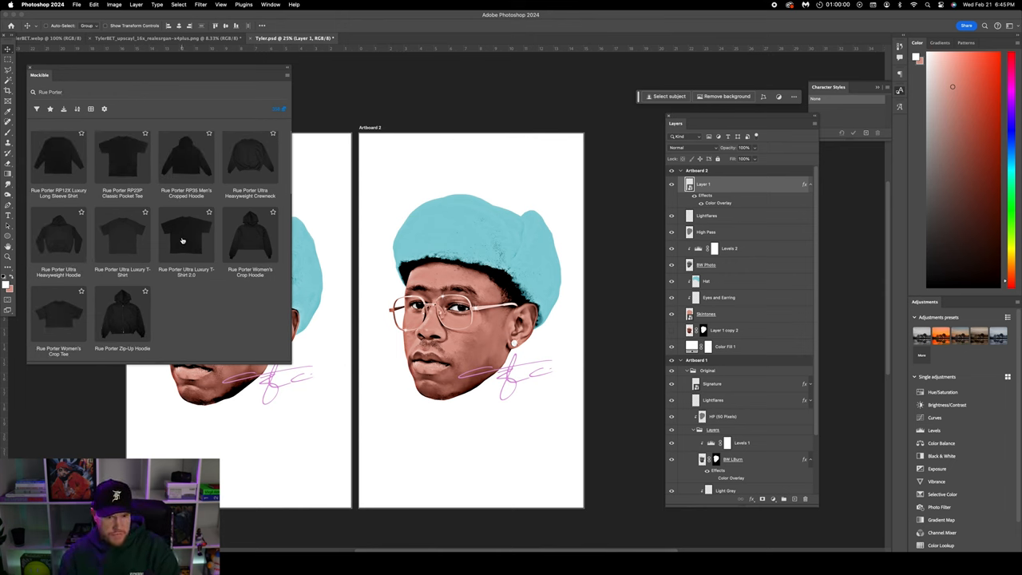
click(185, 231)
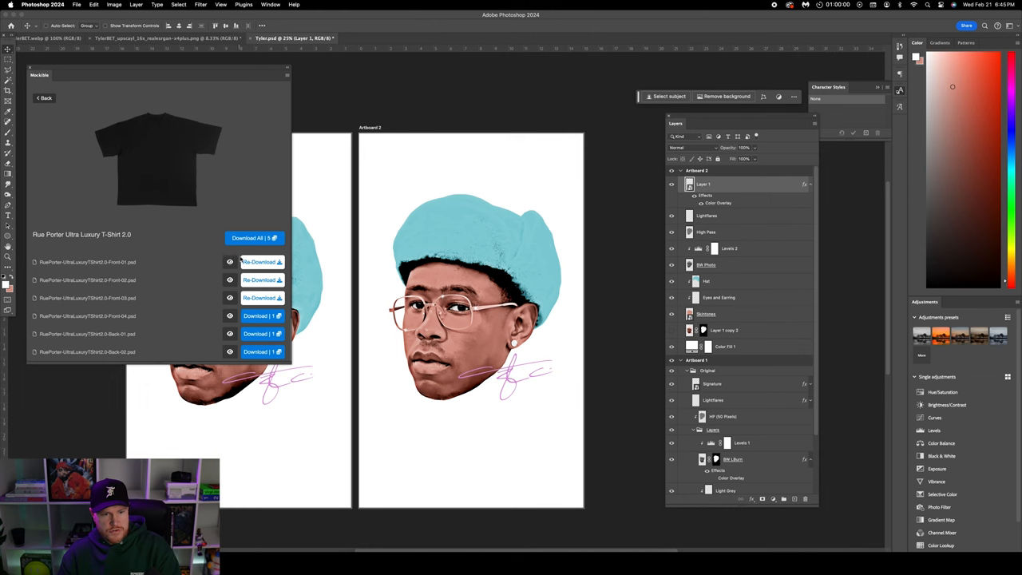
click(262, 262)
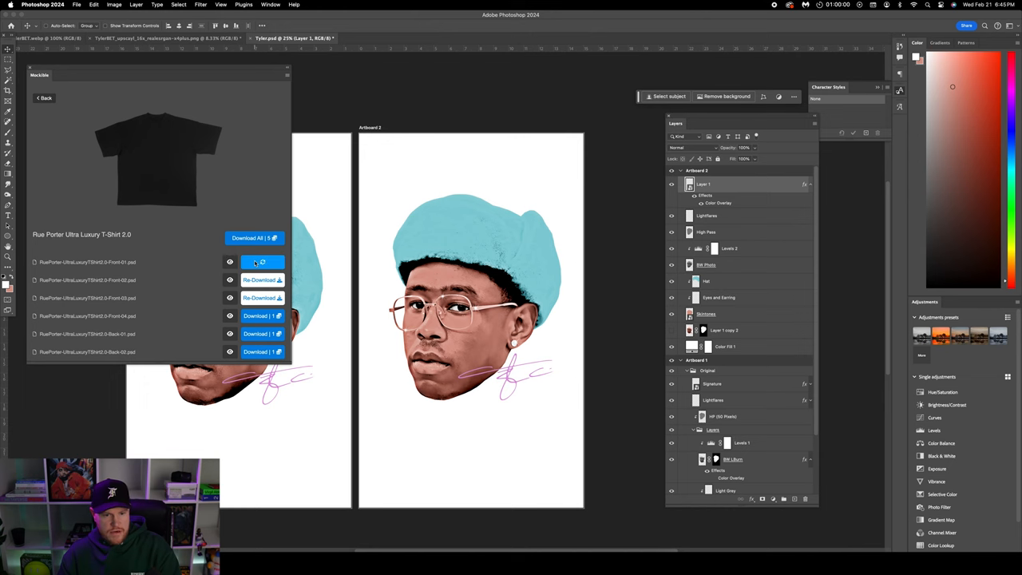
click(262, 262)
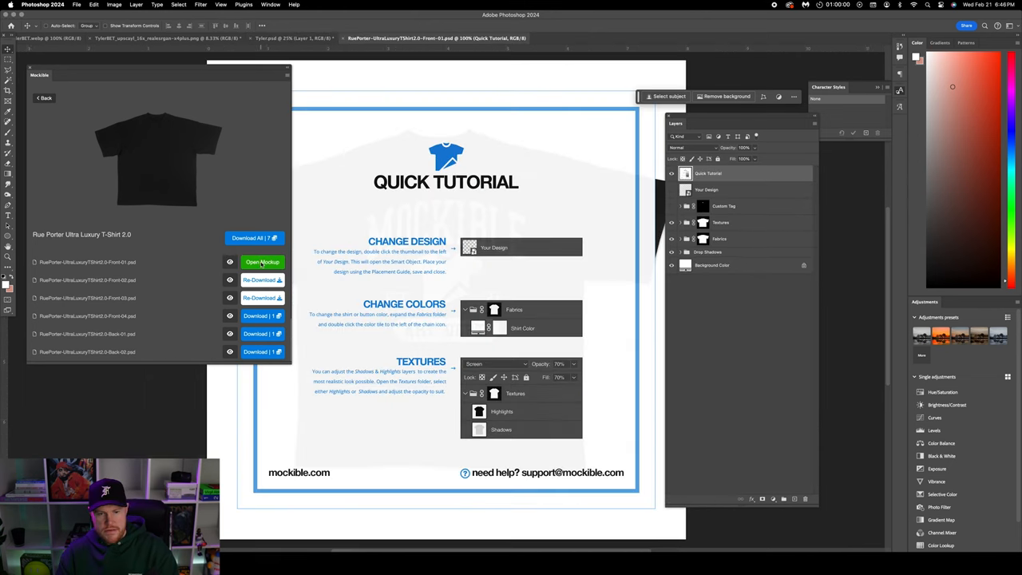
click(262, 262)
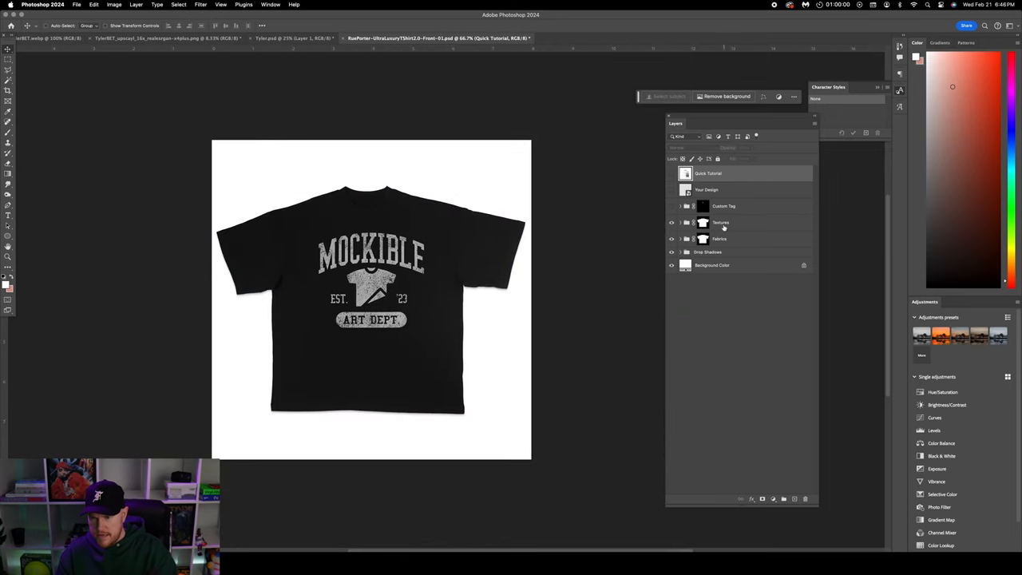
- Switch the mockup shirt to the White fabric colour and hide the placeholder Mockible print
click(681, 239)
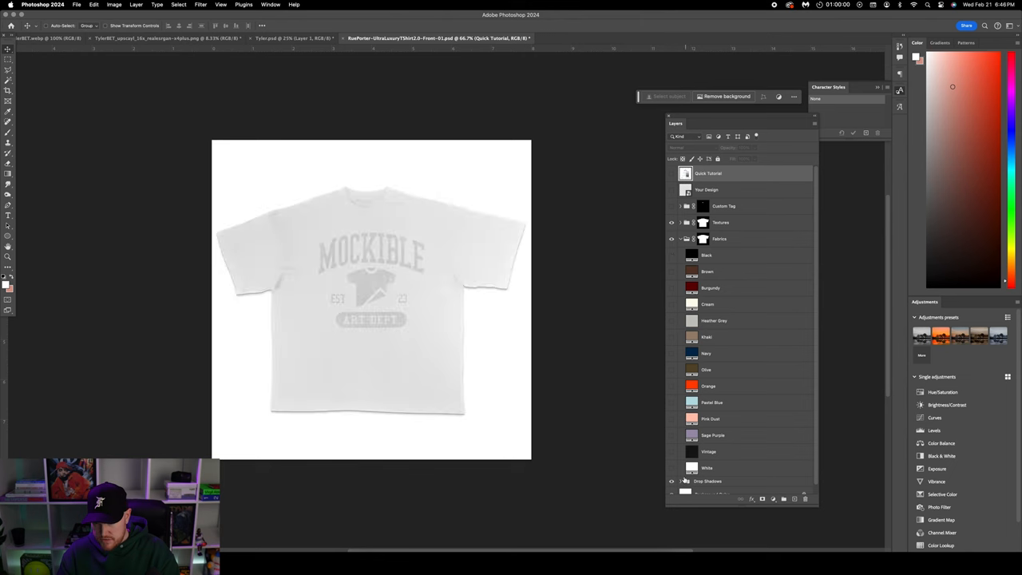
click(707, 466)
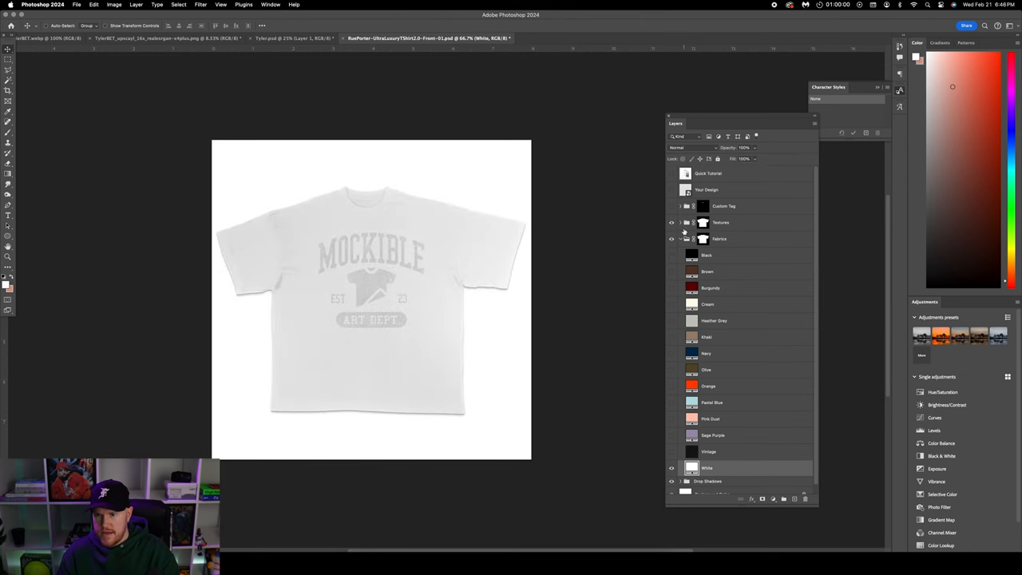
click(680, 222)
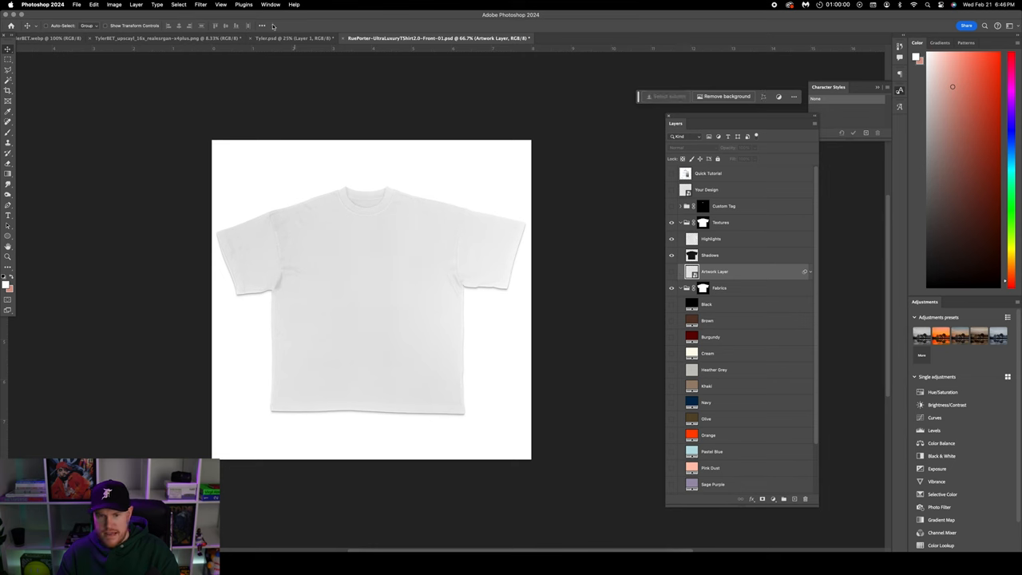
click(287, 39)
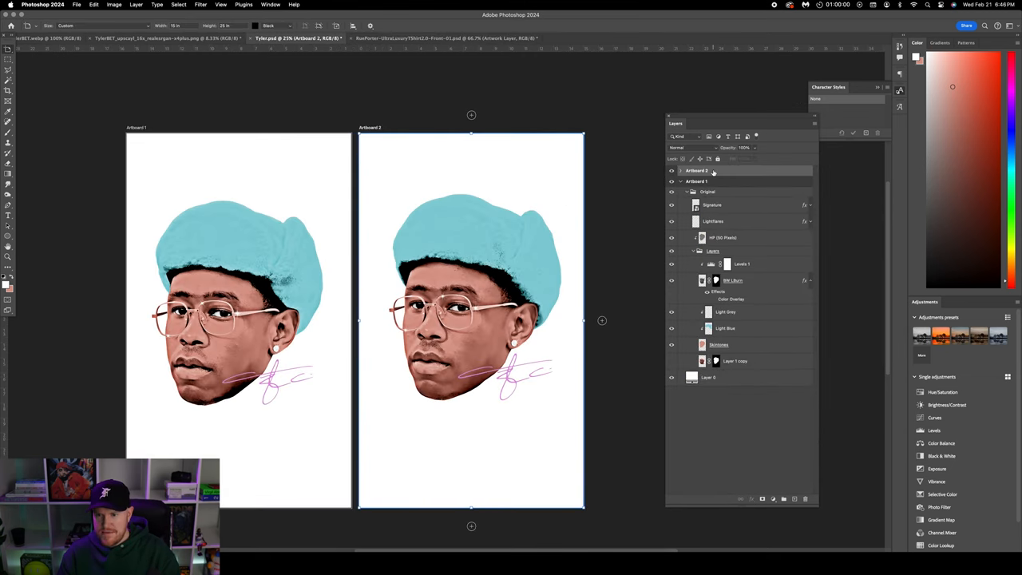
- Convert Artboard 2 to a Smart Object and size it onto the mockup's chest
right_click(697, 171)
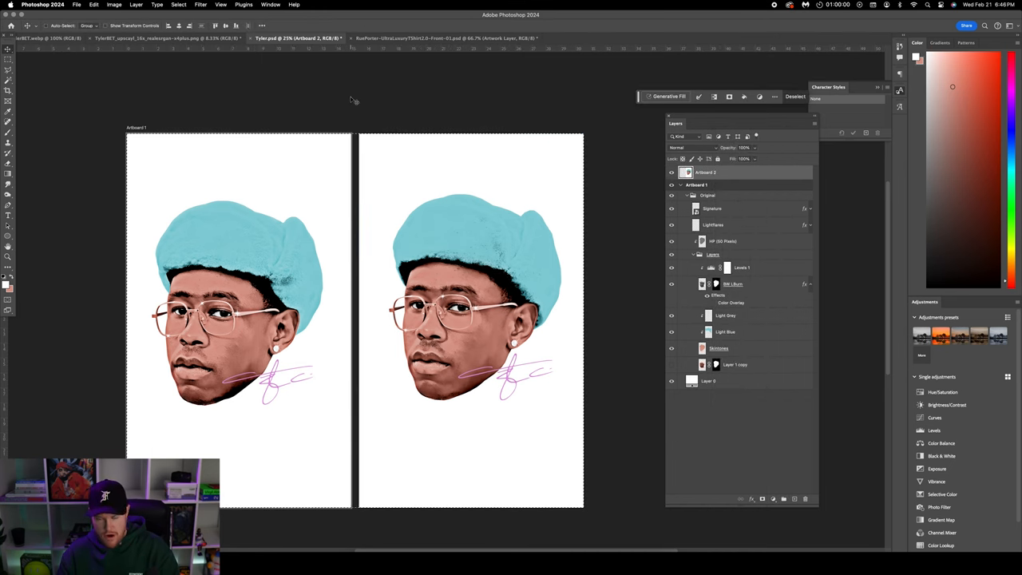
click(444, 39)
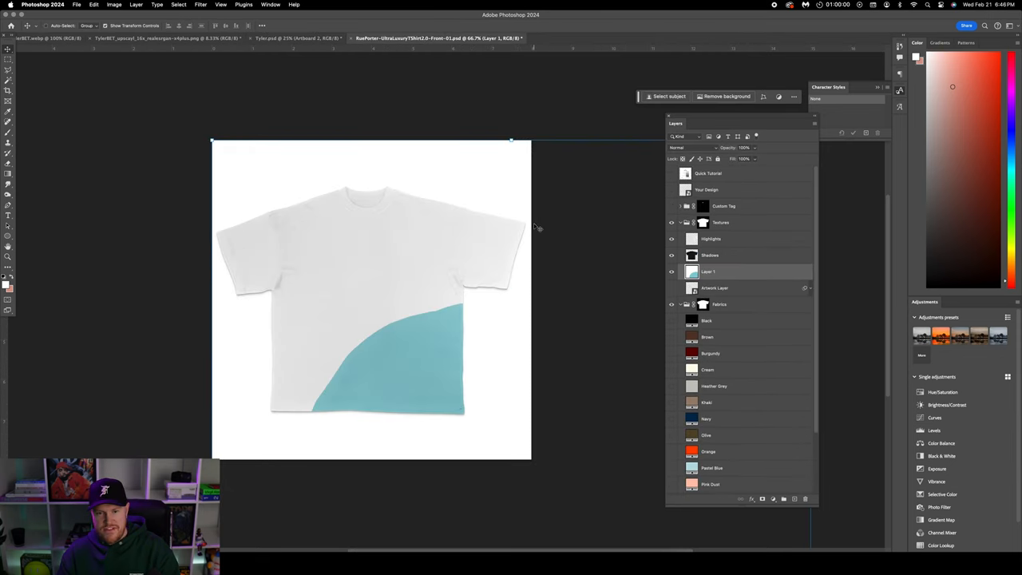
right_click(709, 272)
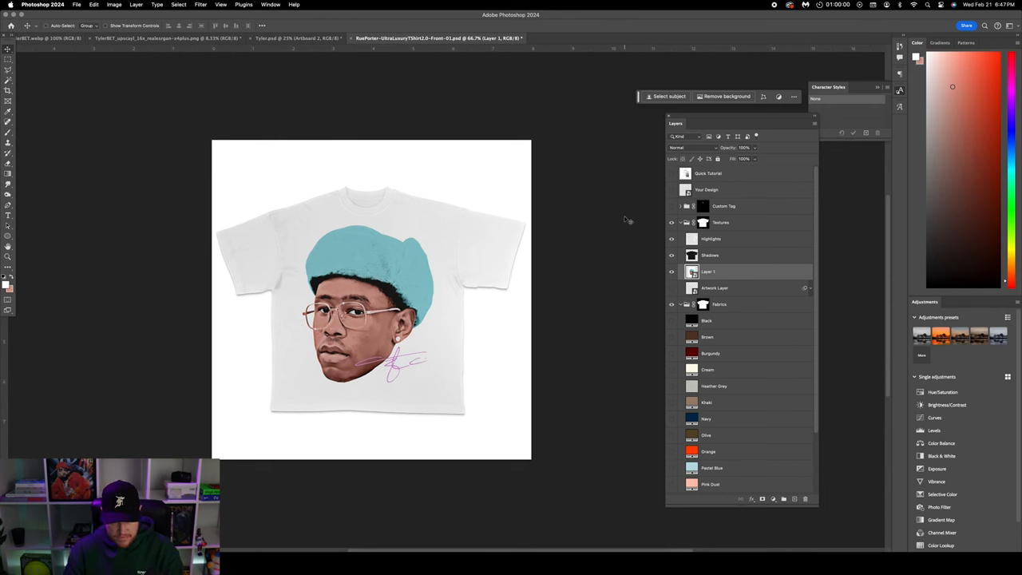
- Adjust the Blend If Underlying Layer sliders so the shirt's folds show through the print
double_click(709, 272)
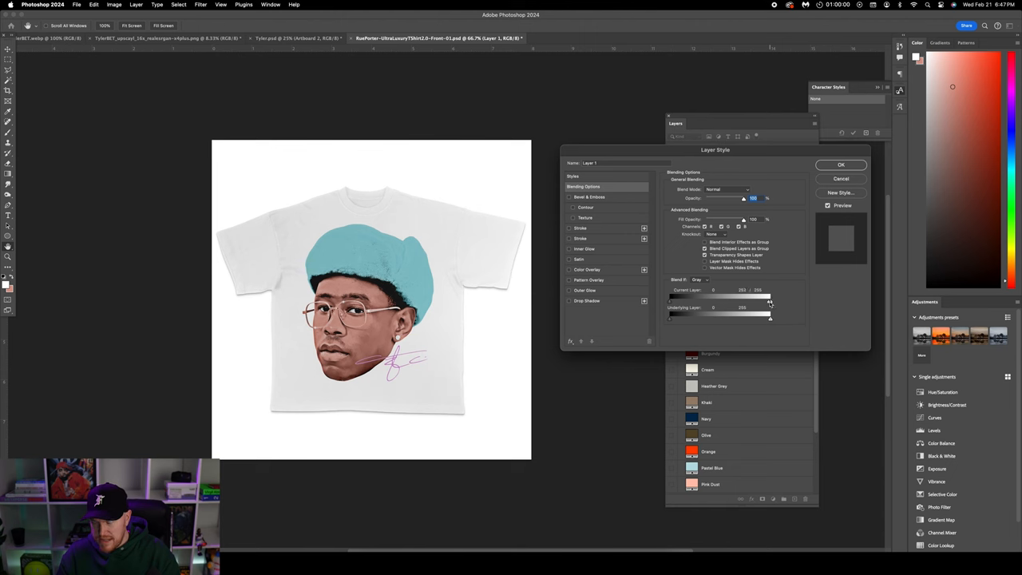
drag(770, 301, 743, 300)
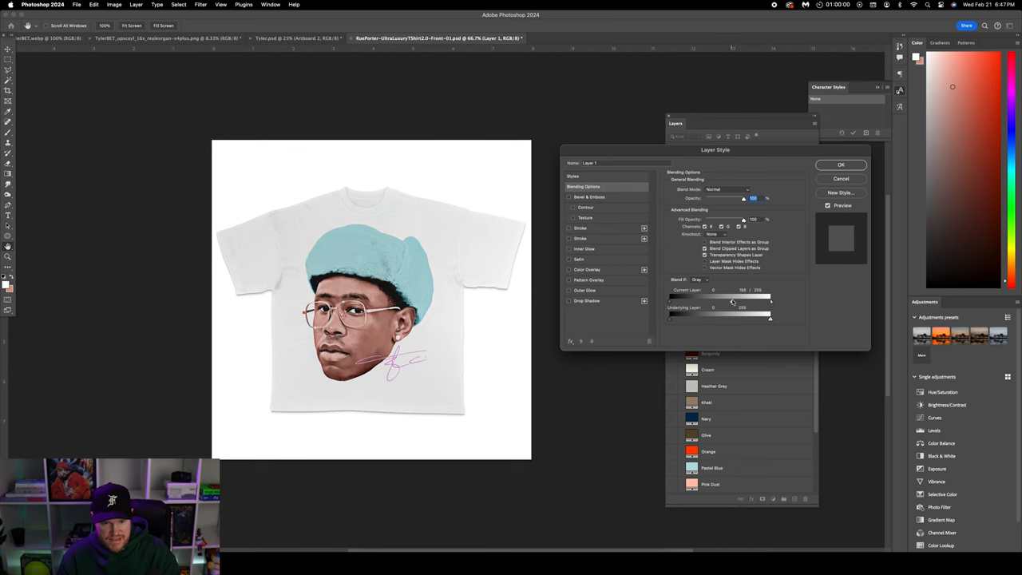
drag(714, 301, 733, 301)
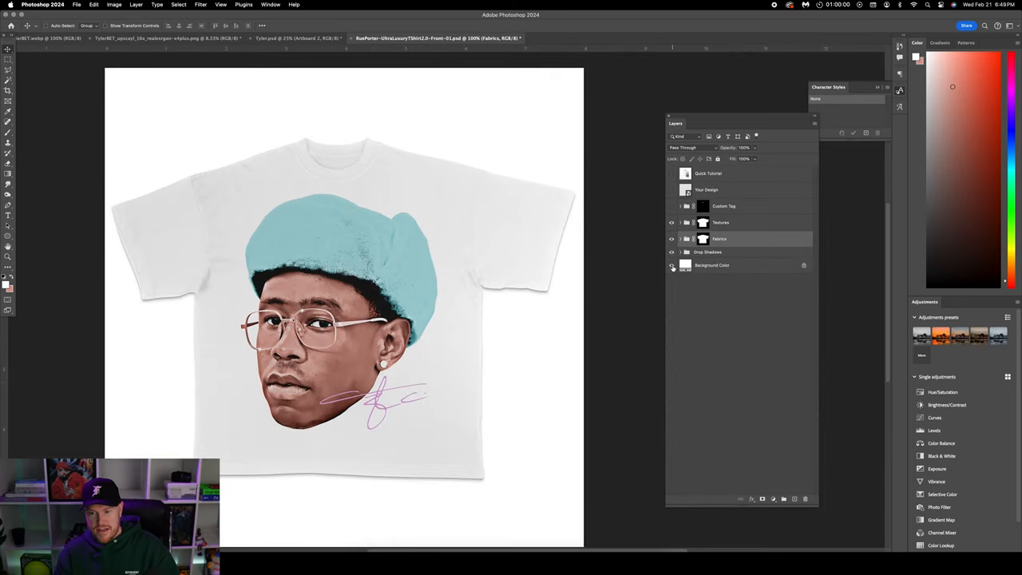
- Set the Background Color layer to light grey and start File > Export
click(670, 265)
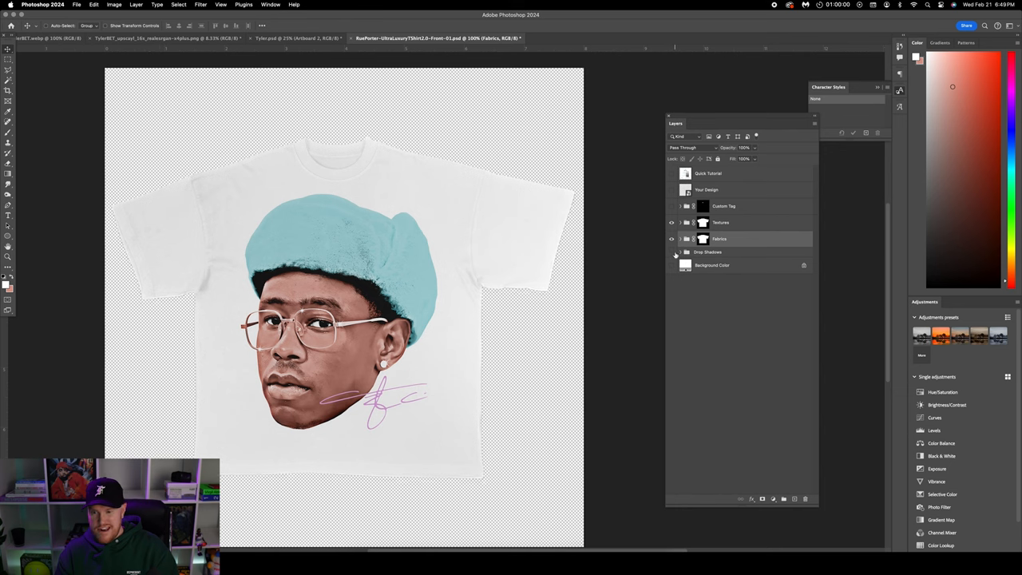
click(671, 206)
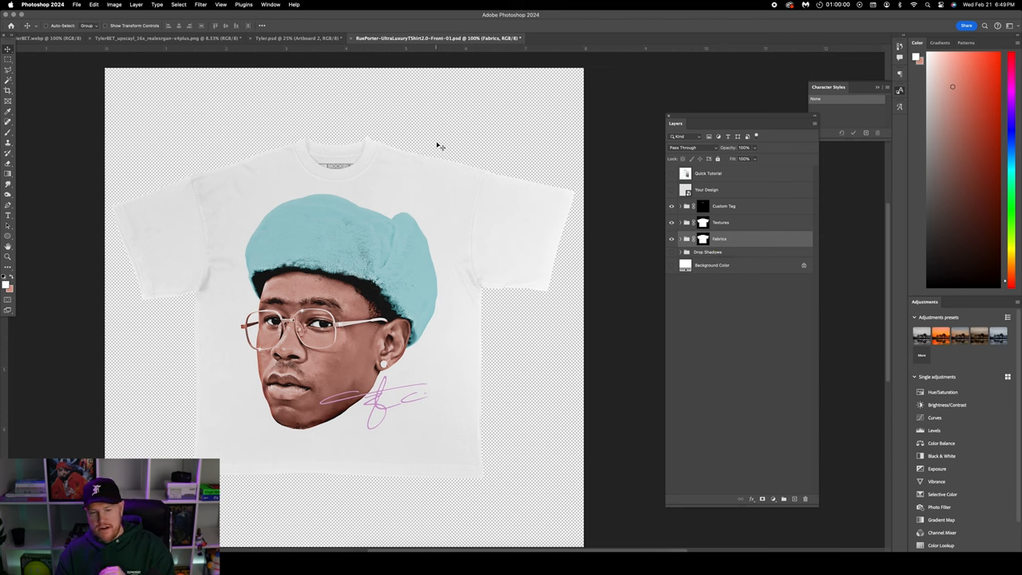
click(670, 206)
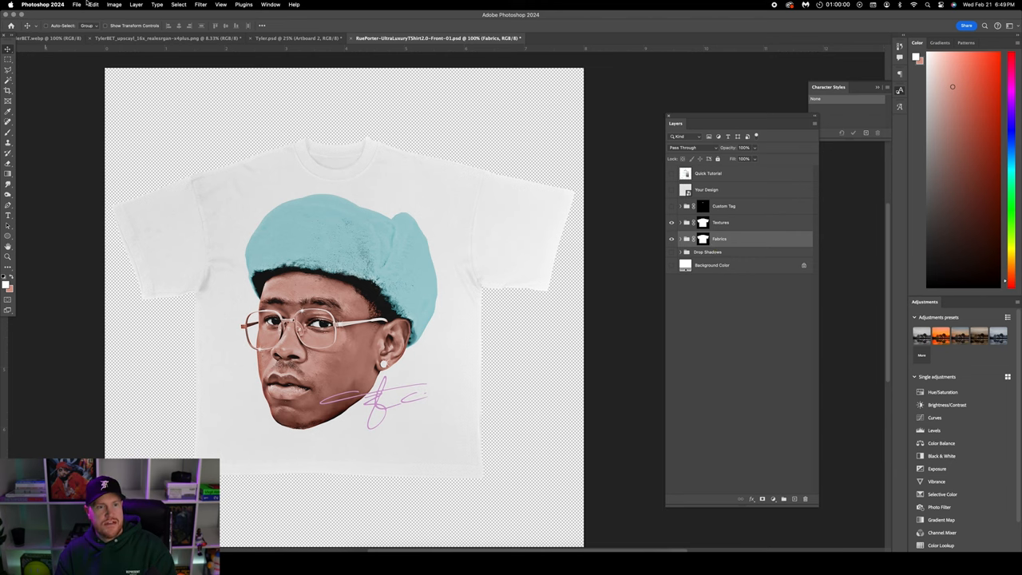
click(77, 5)
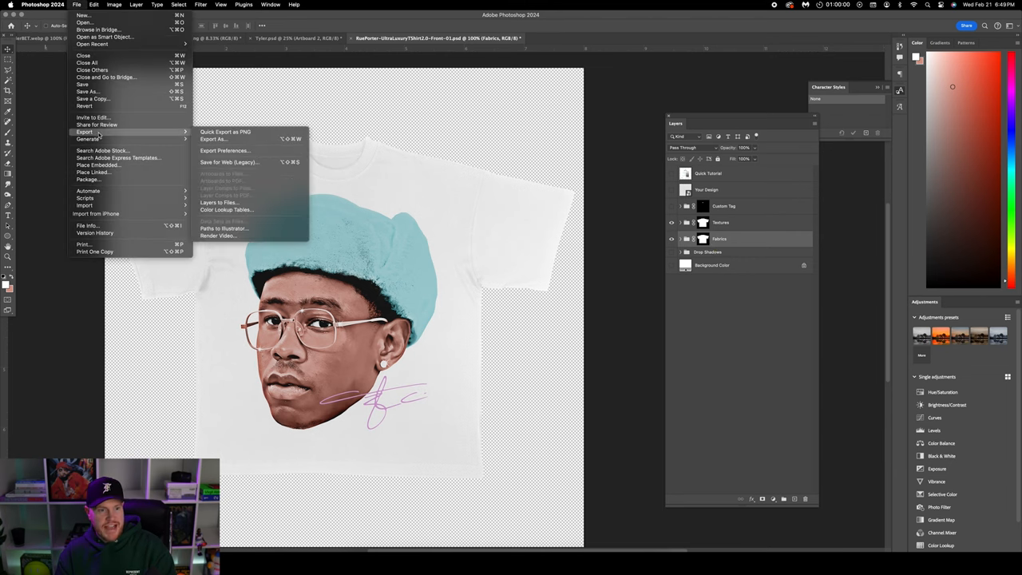